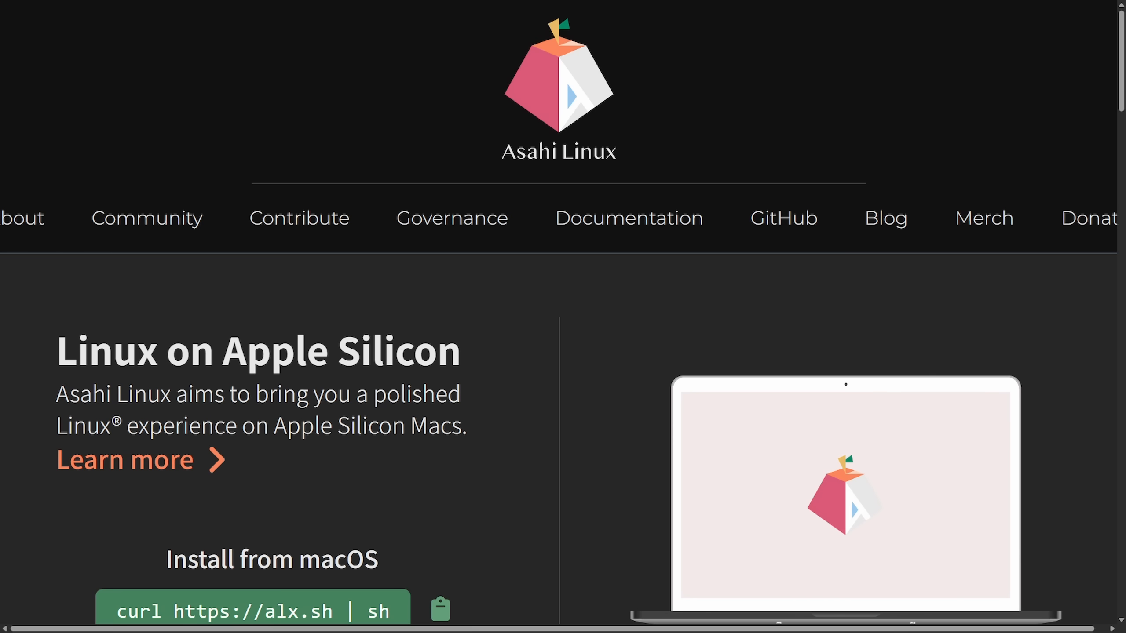
mouse_move(475, 438)
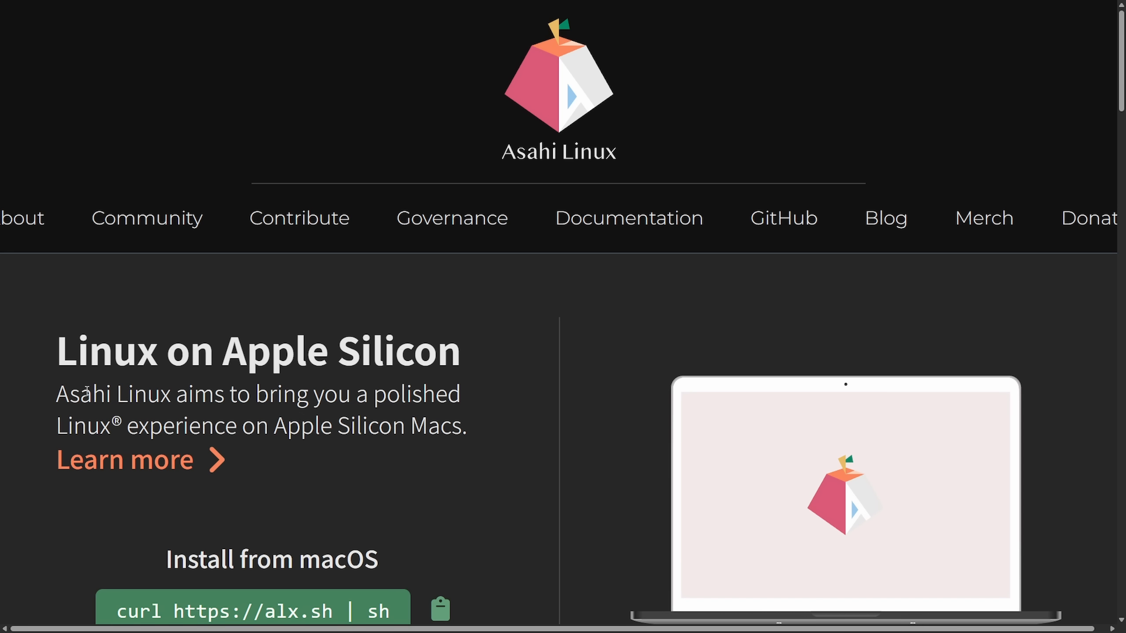
Highlight the Asahi Linux tagline about Apple Silicon Macs, then scroll down to Download.
drag(57, 351, 327, 351)
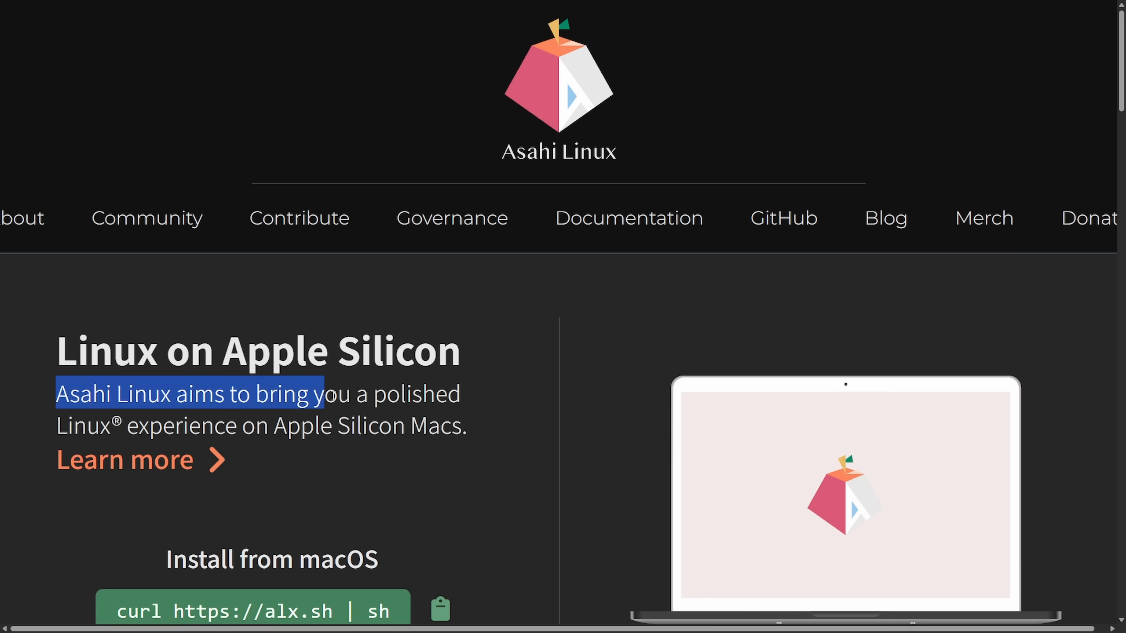
drag(326, 394, 427, 425)
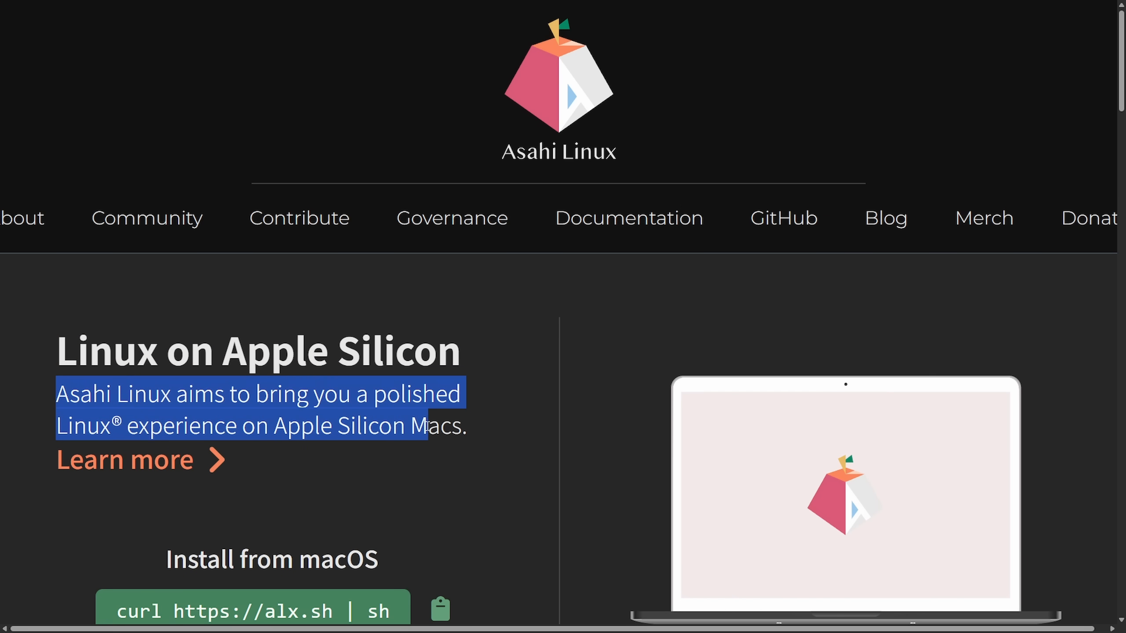
scroll(down, 3)
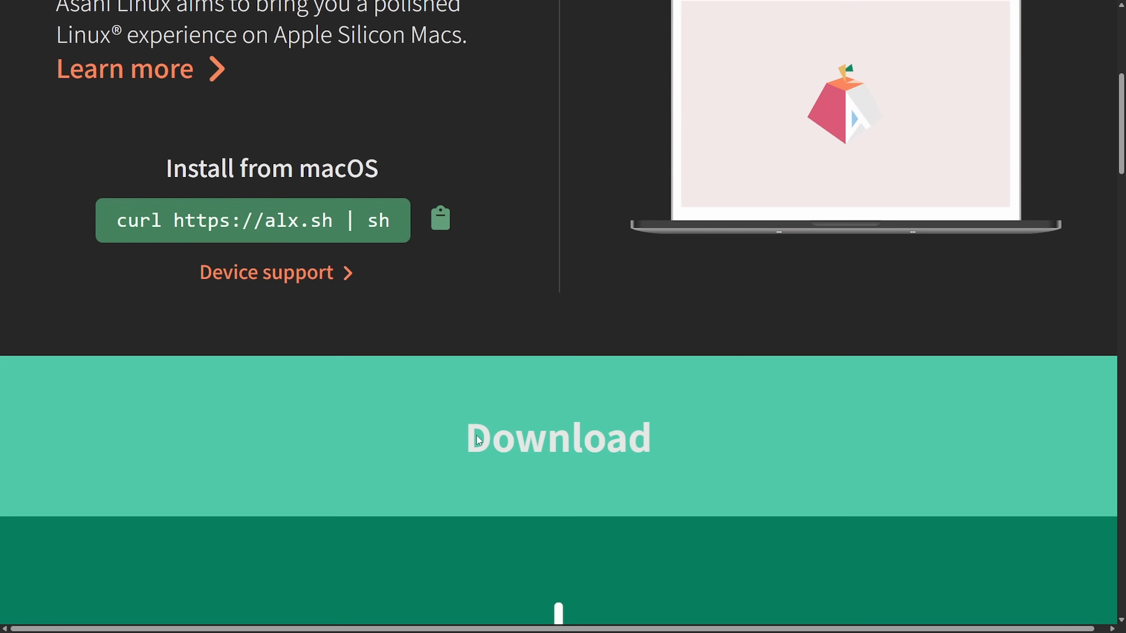
scroll(down, 3)
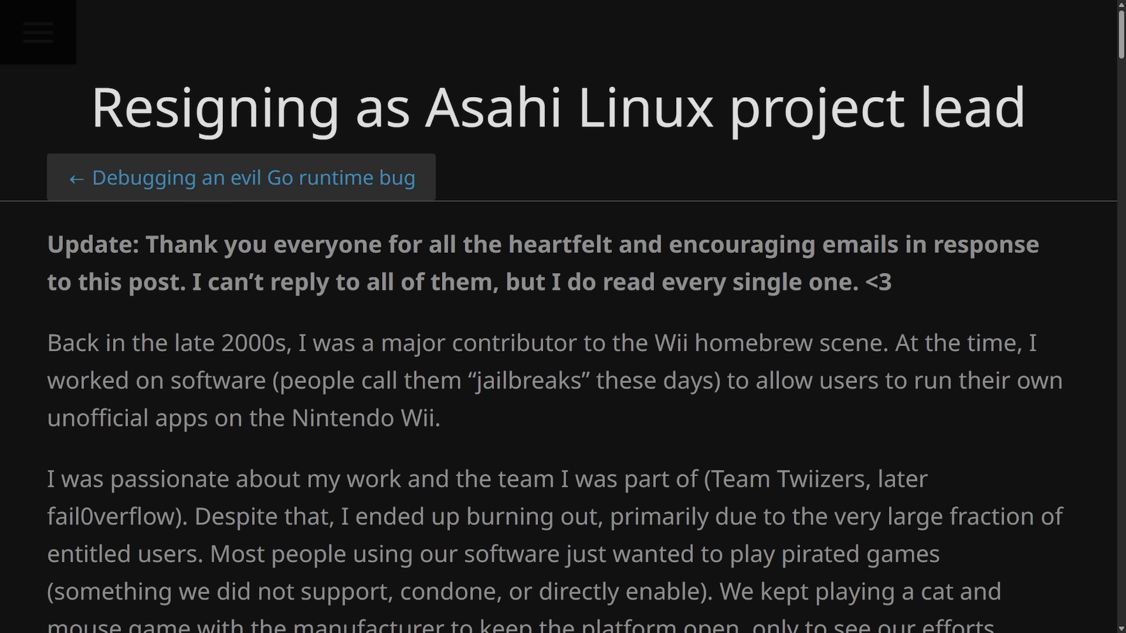
mouse_move(965, 341)
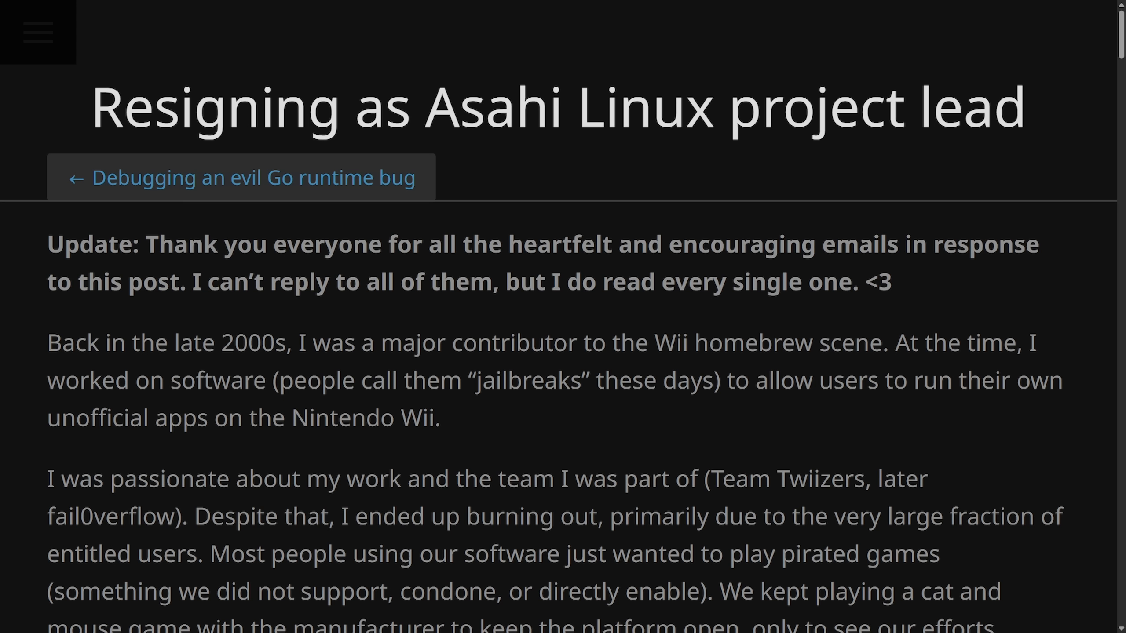
mouse_move(817, 351)
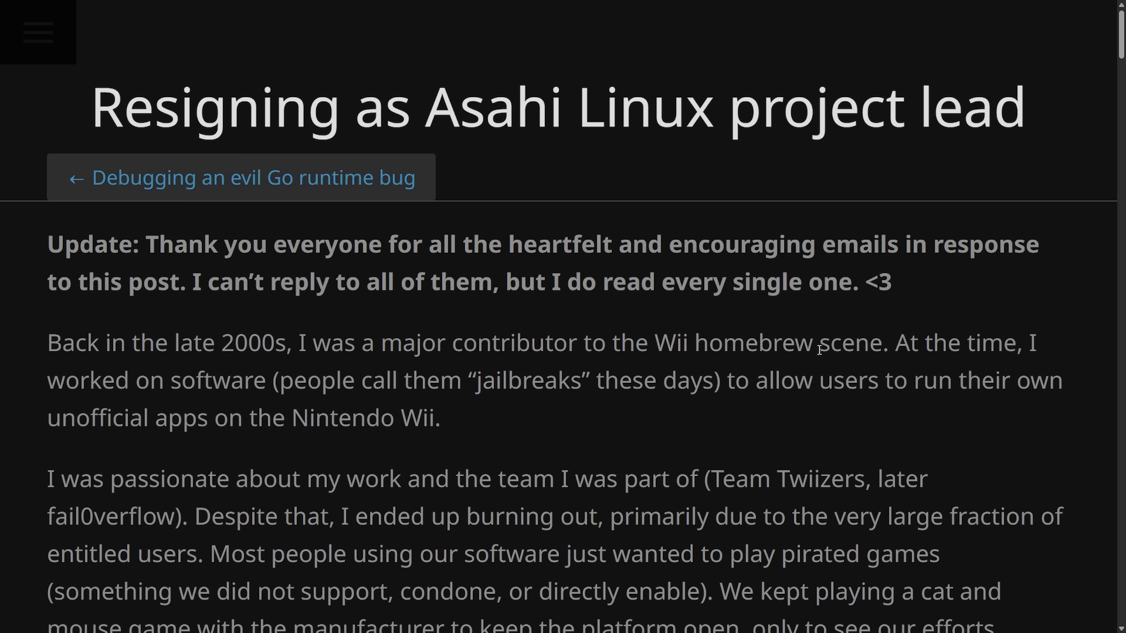
mouse_move(787, 346)
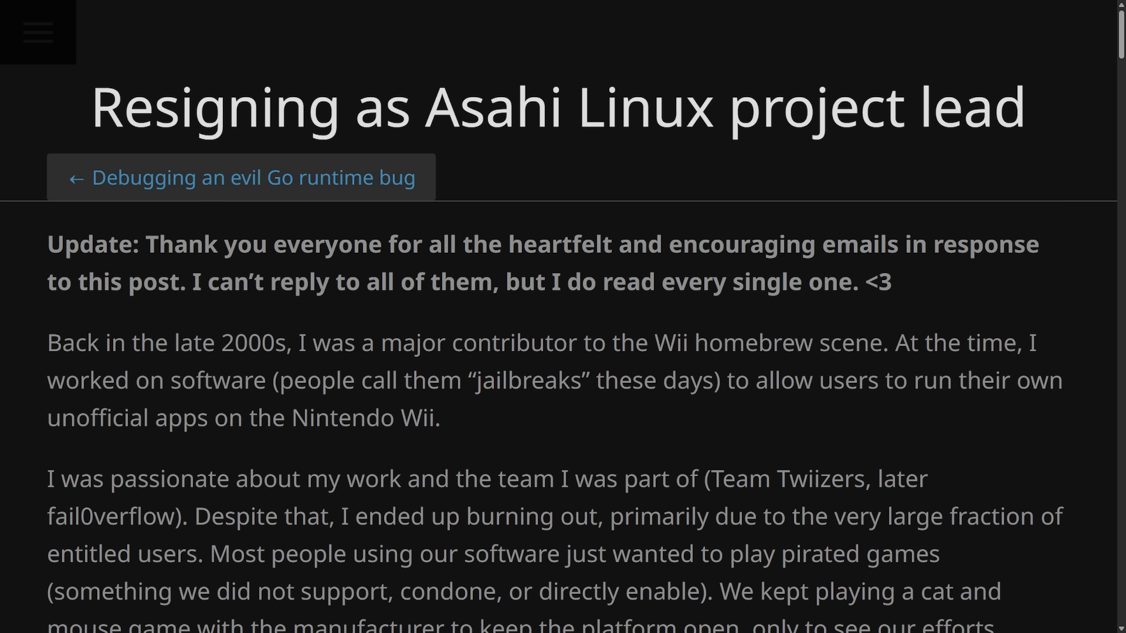
Scroll through Hector Martin's resignation post down to the section about 2024.
scroll(down, 3)
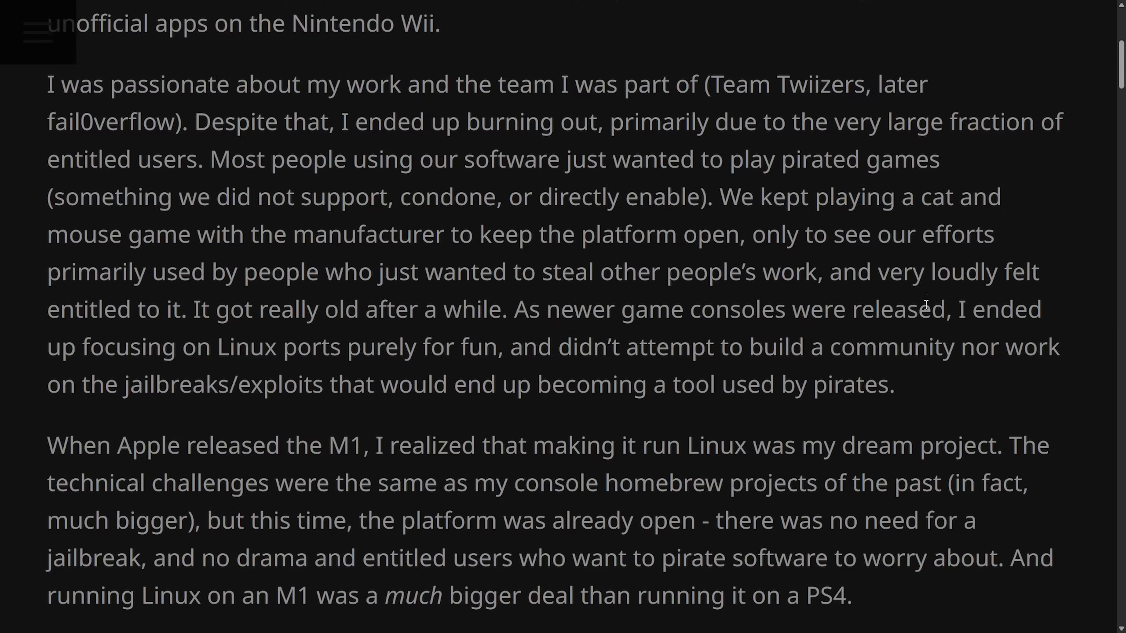
scroll(down, 3)
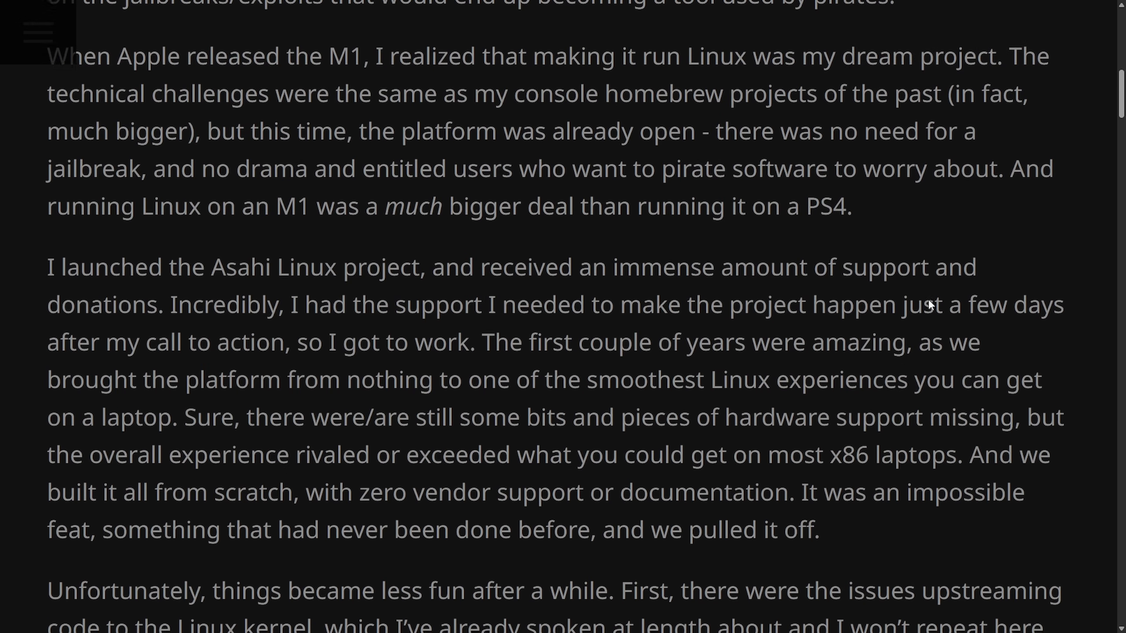
scroll(down, 3)
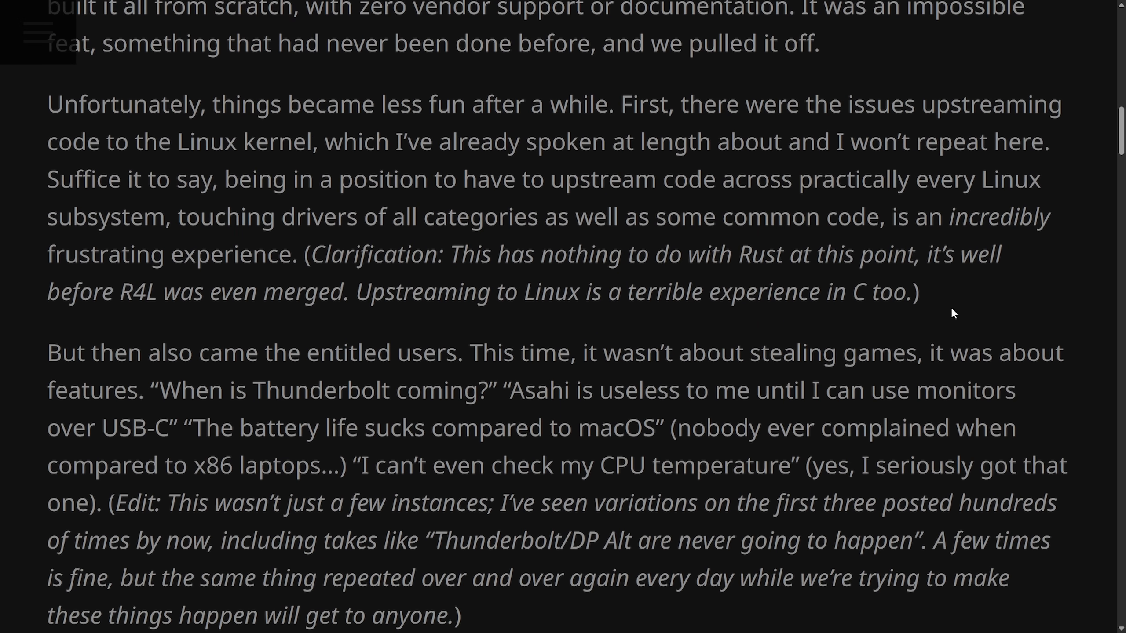
scroll(down, 3)
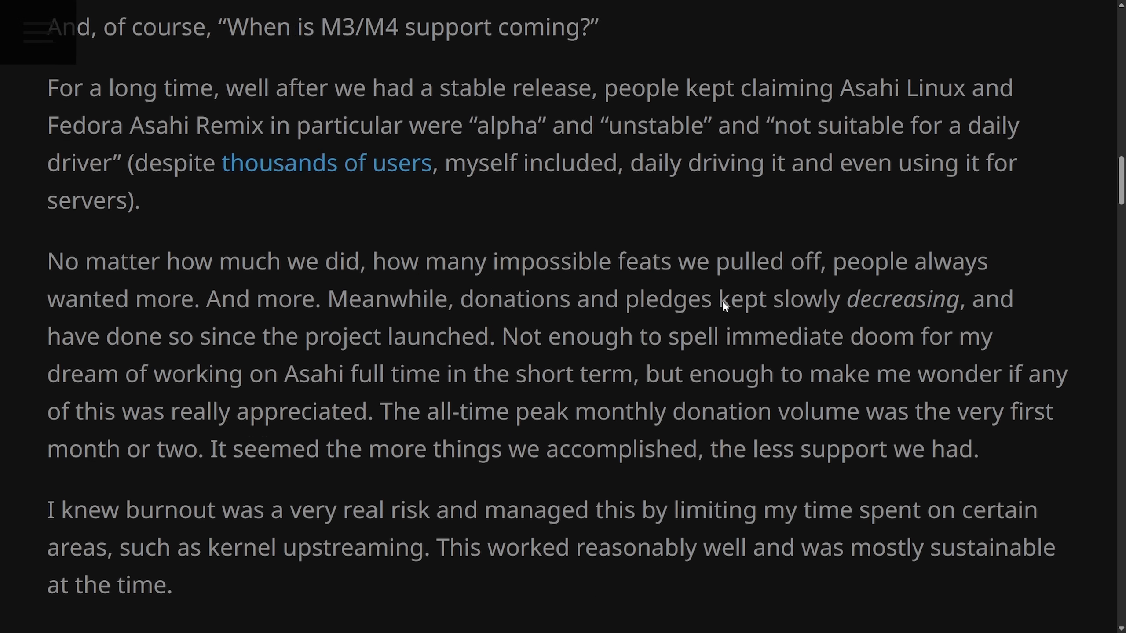
scroll(down, 3)
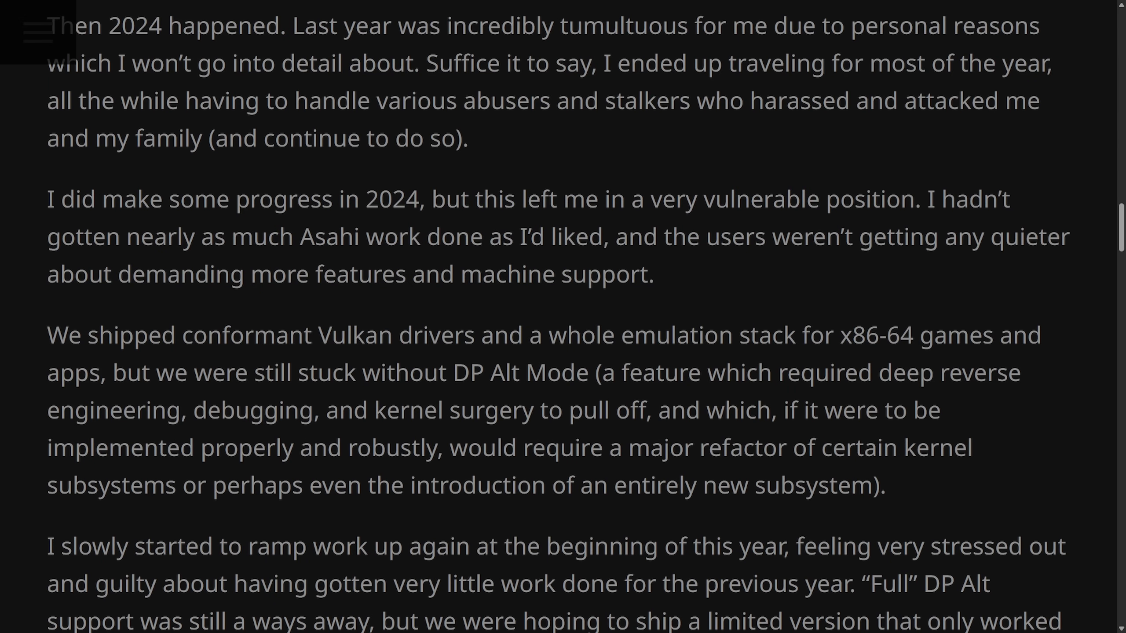
scroll(down, 3)
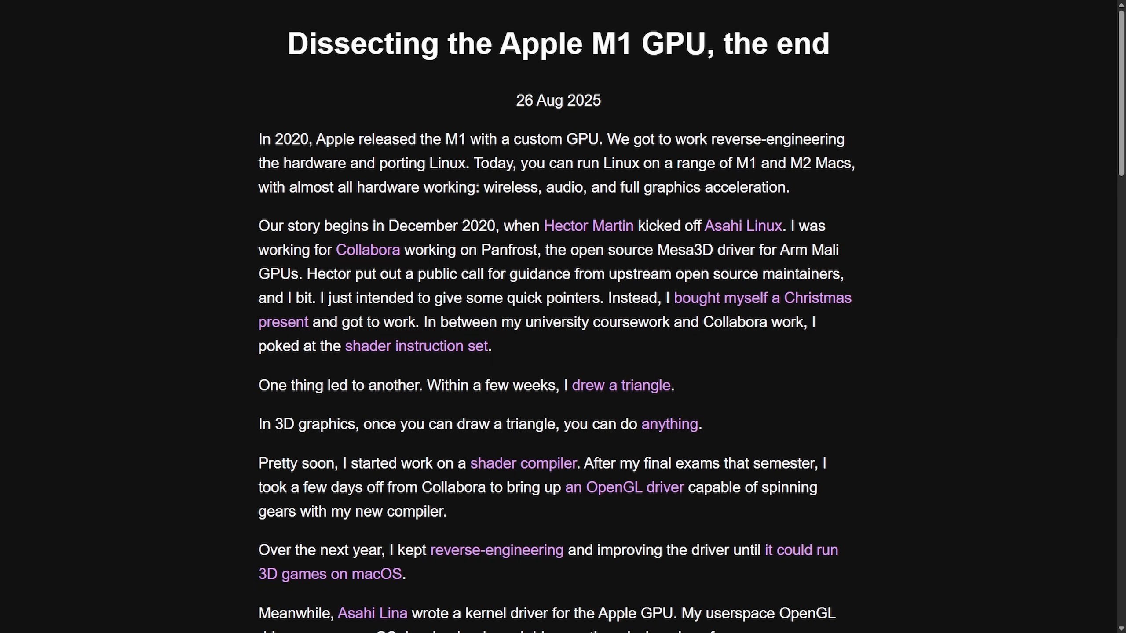
mouse_move(952, 175)
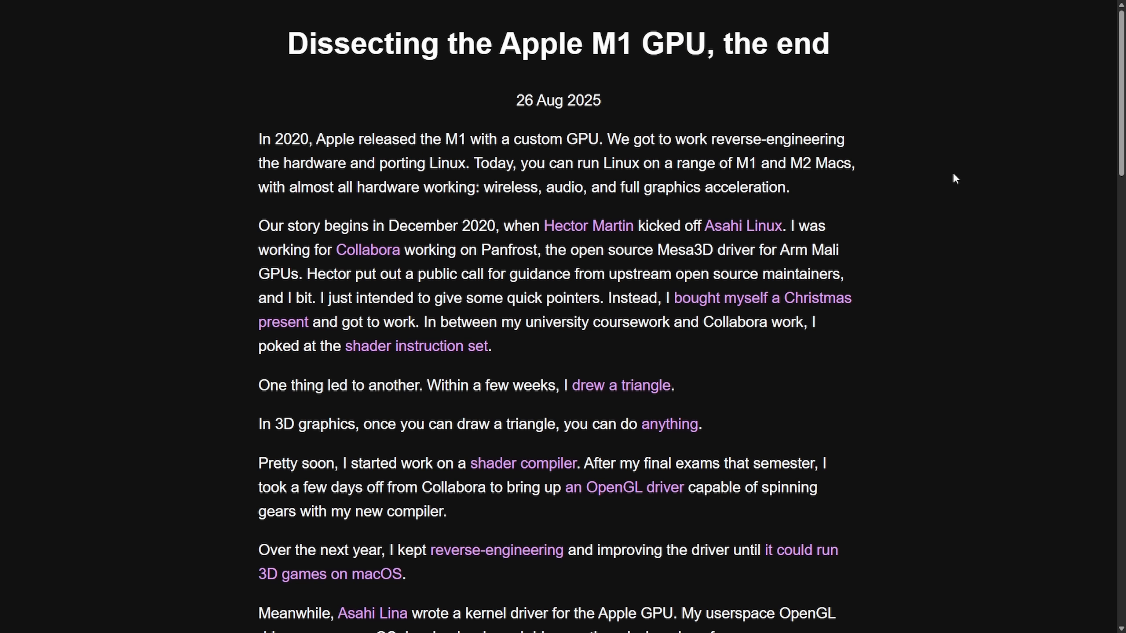
mouse_move(928, 153)
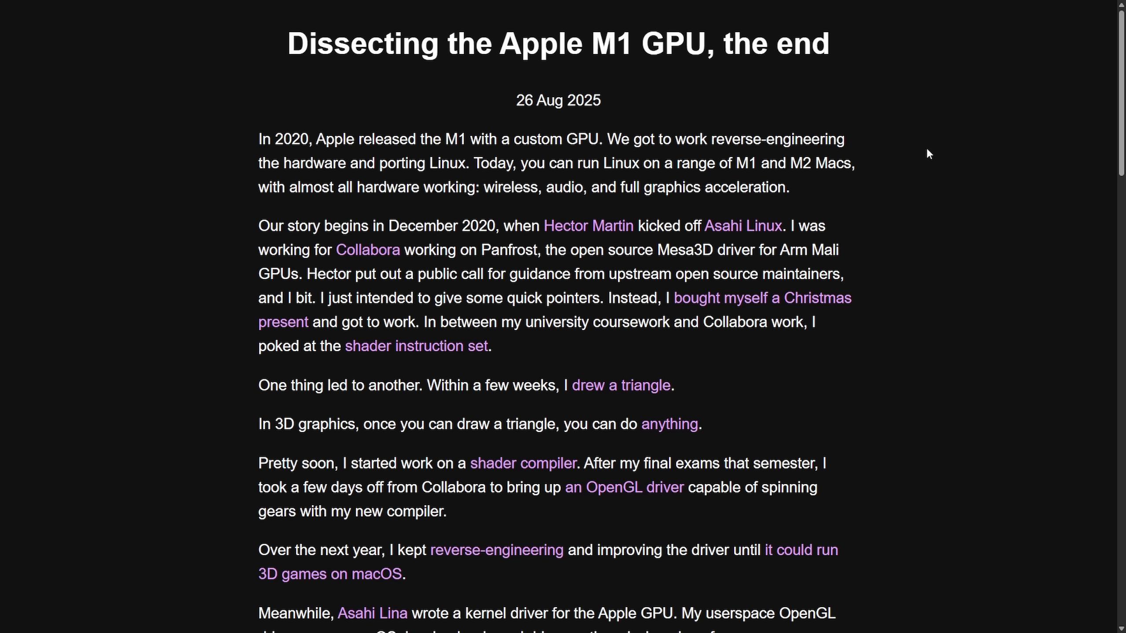
mouse_move(641, 105)
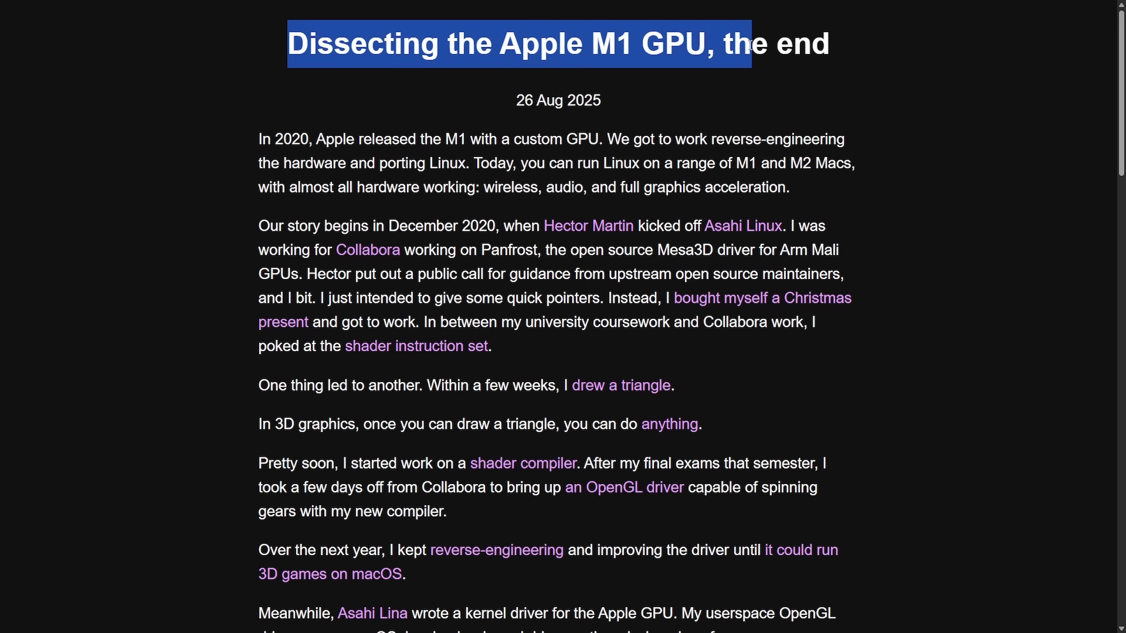
drag(258, 139, 351, 138)
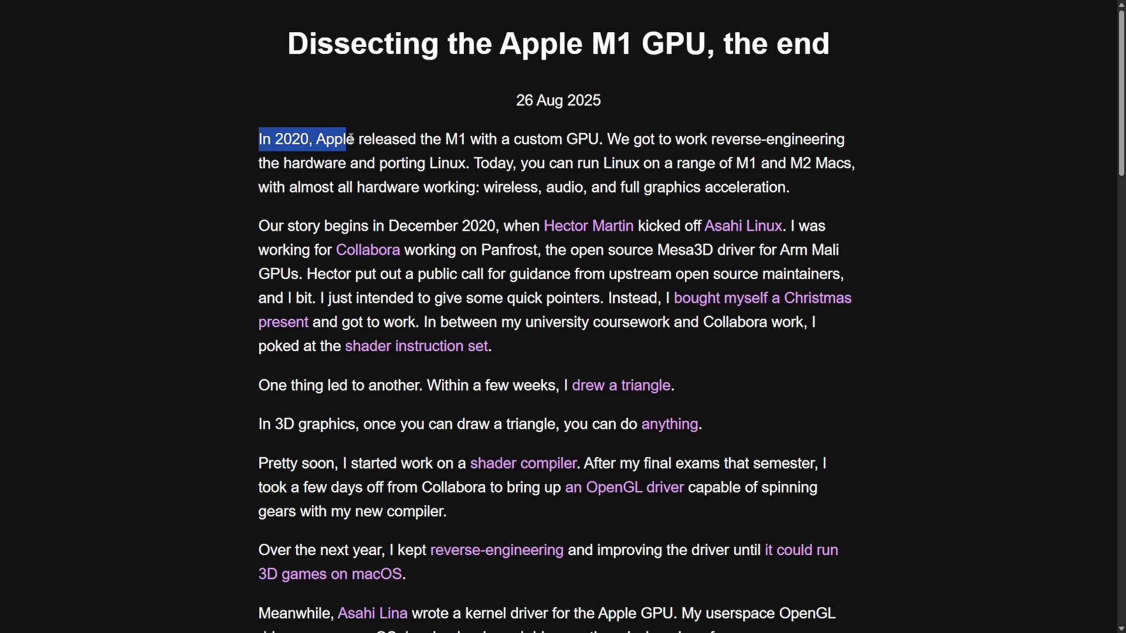
drag(346, 140, 553, 139)
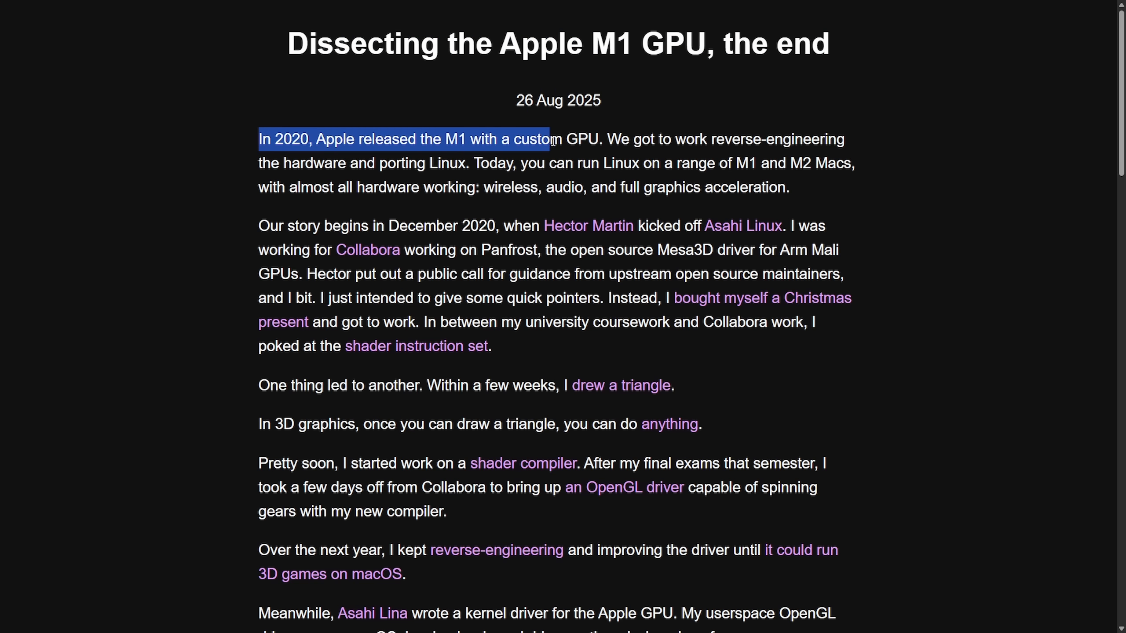
drag(548, 139, 795, 140)
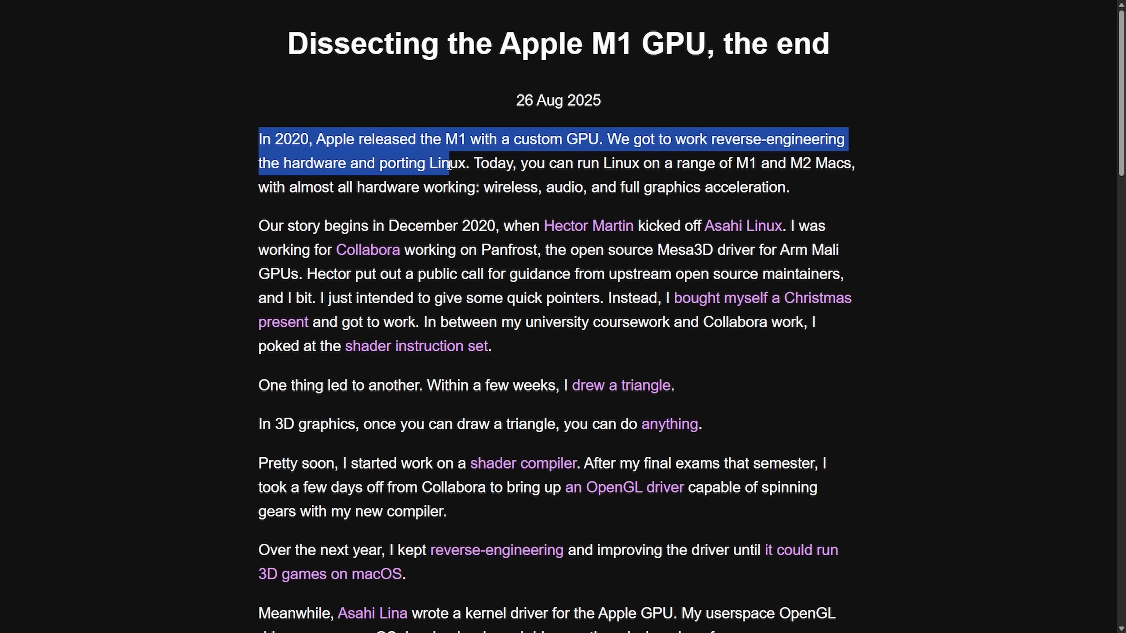
drag(452, 163, 617, 164)
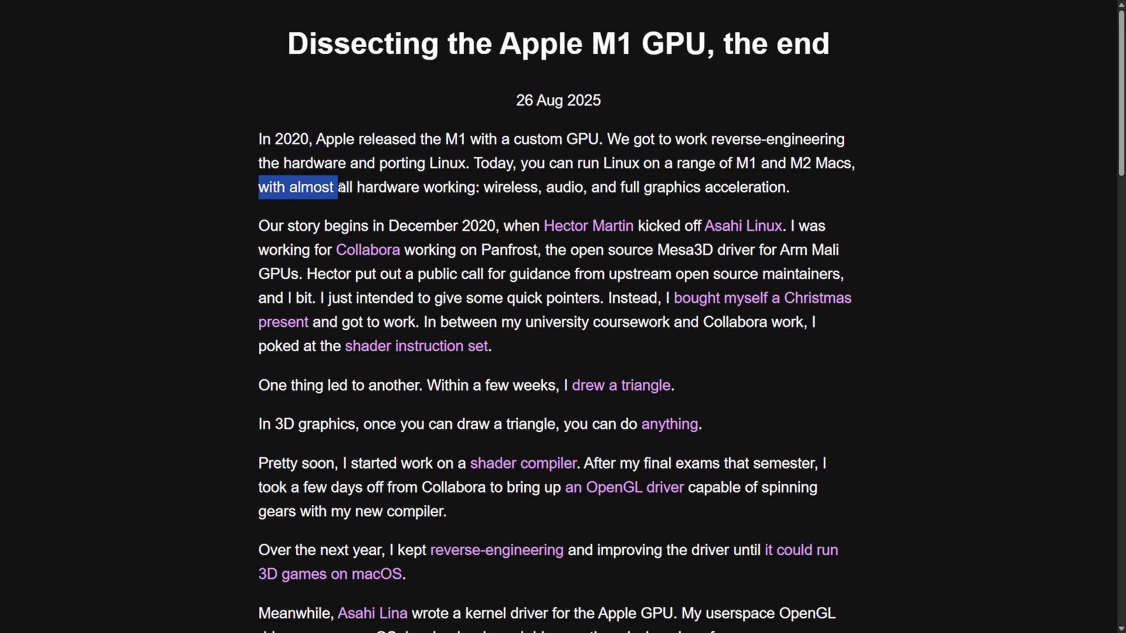
drag(336, 186, 546, 186)
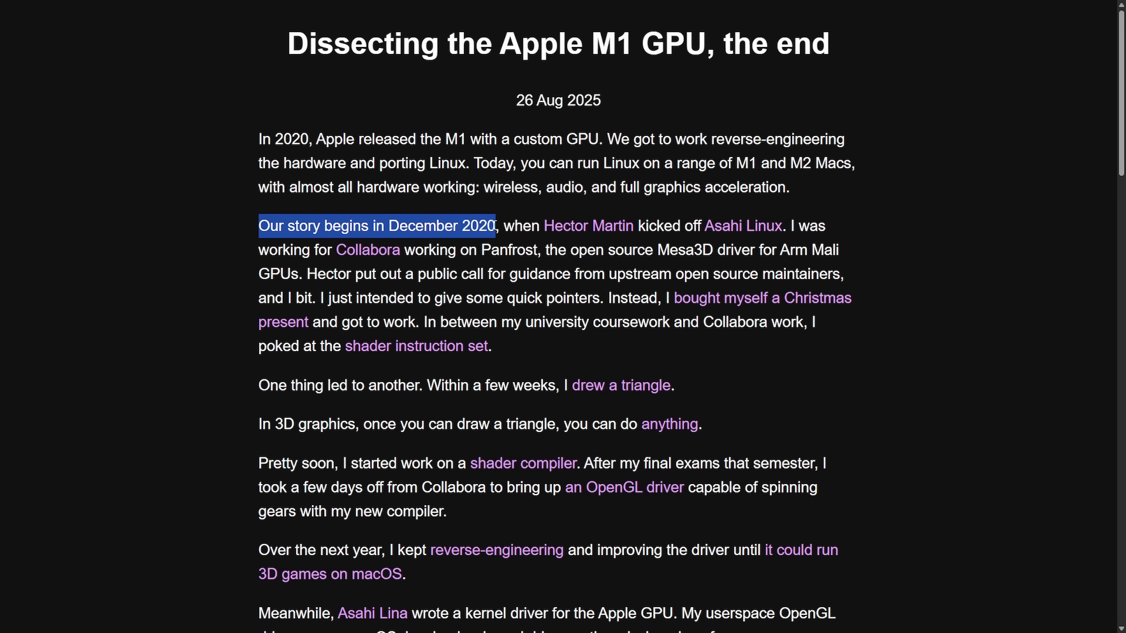
drag(494, 226, 672, 226)
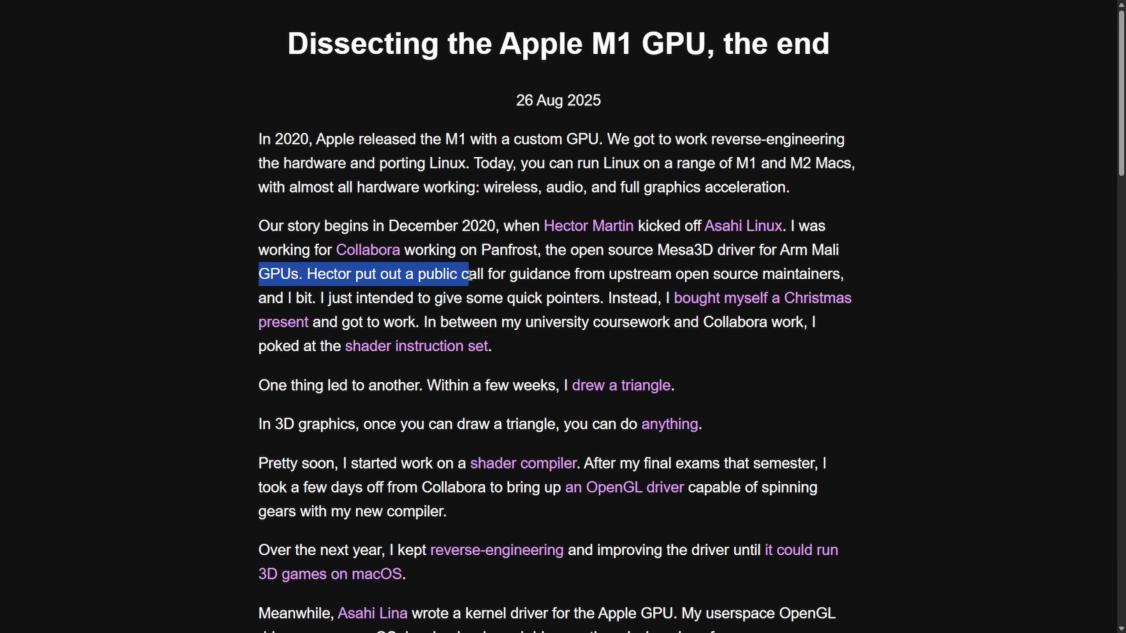
drag(466, 274, 673, 274)
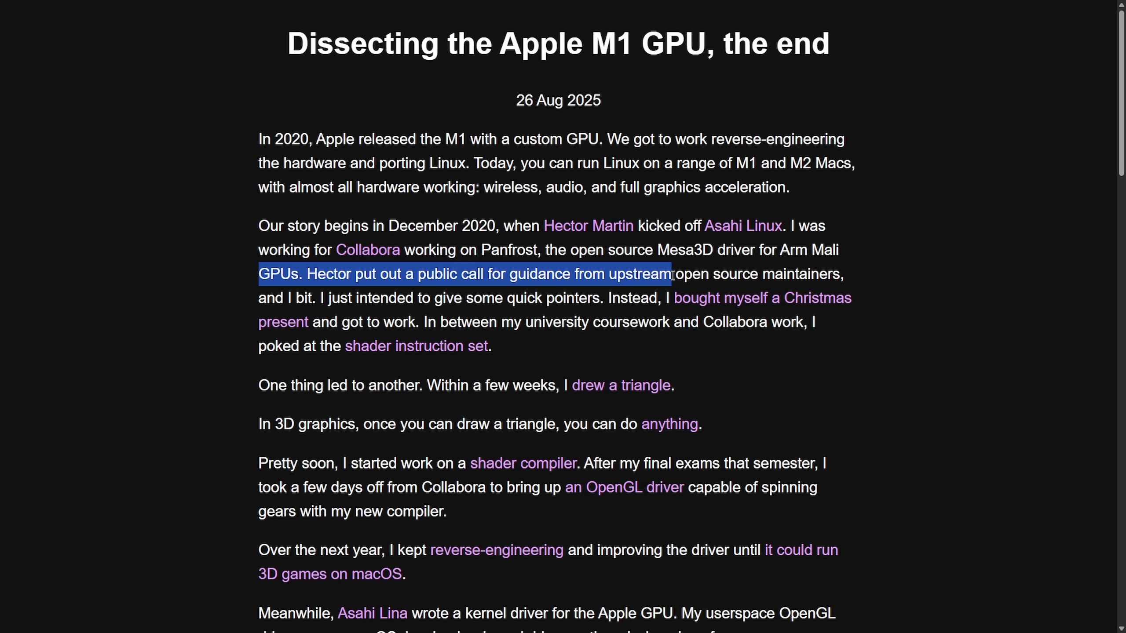
drag(671, 273, 844, 273)
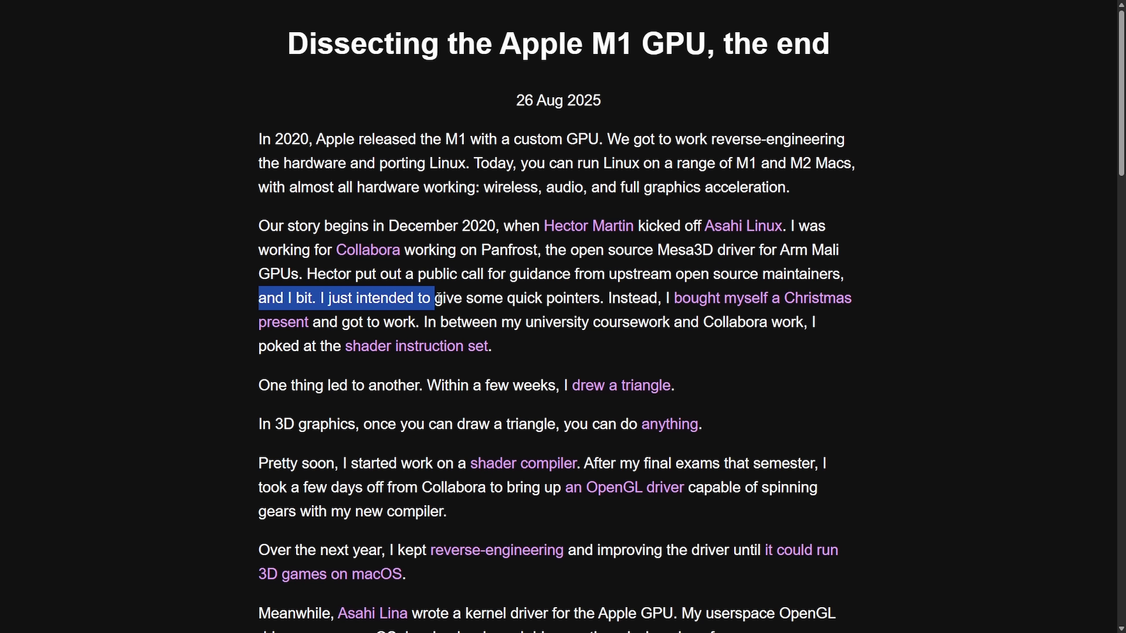
drag(430, 297, 711, 297)
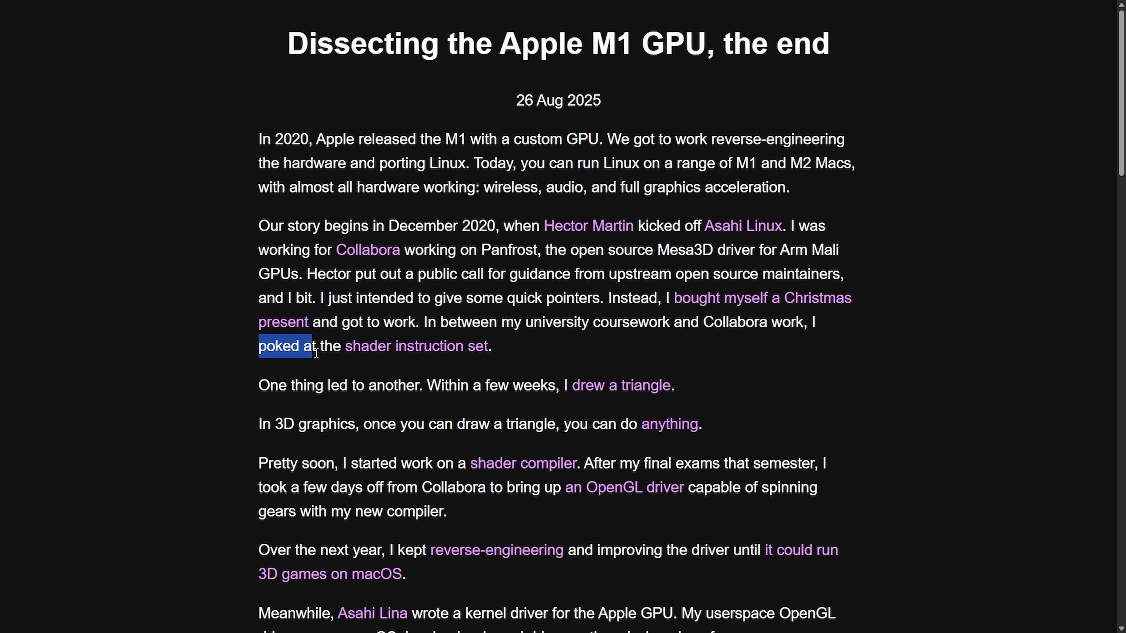
scroll(down, 3)
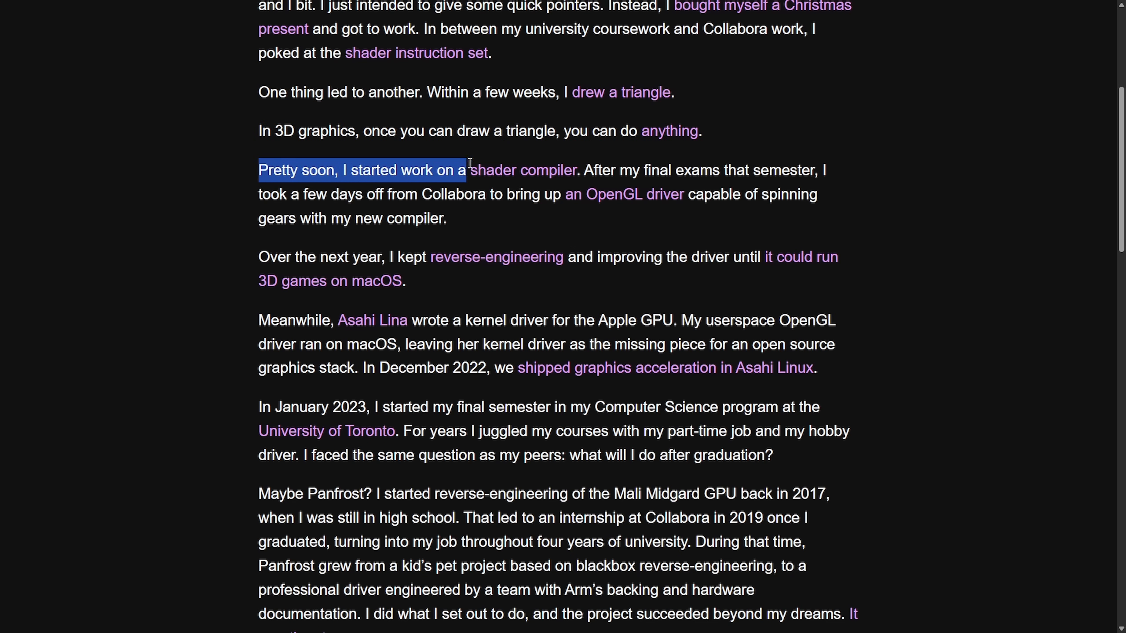
drag(465, 170, 682, 170)
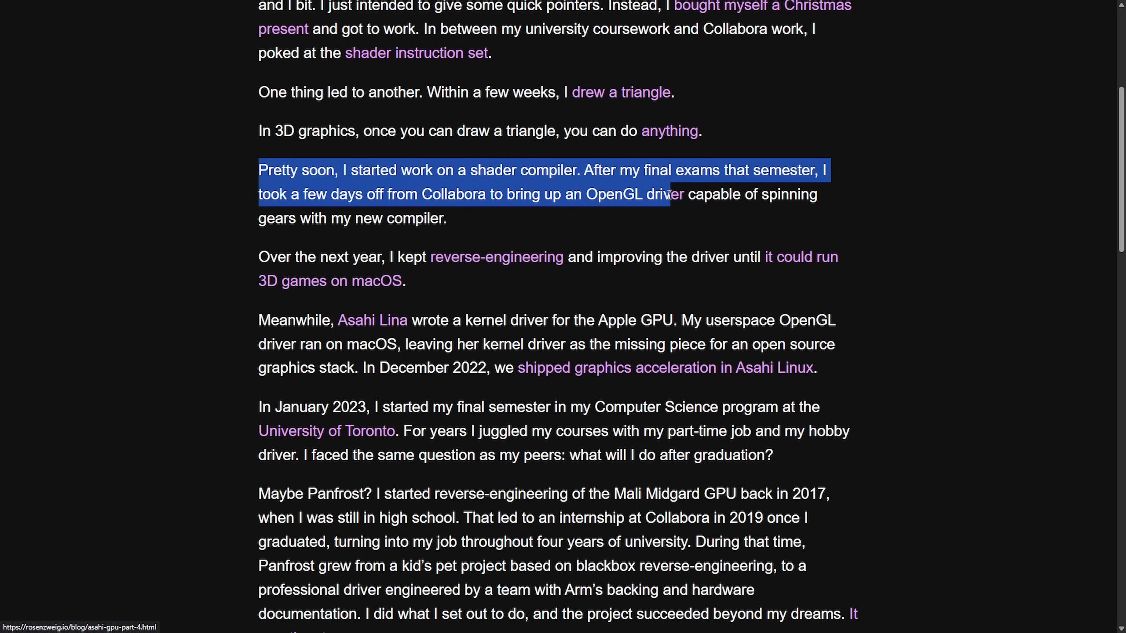
drag(667, 194, 310, 218)
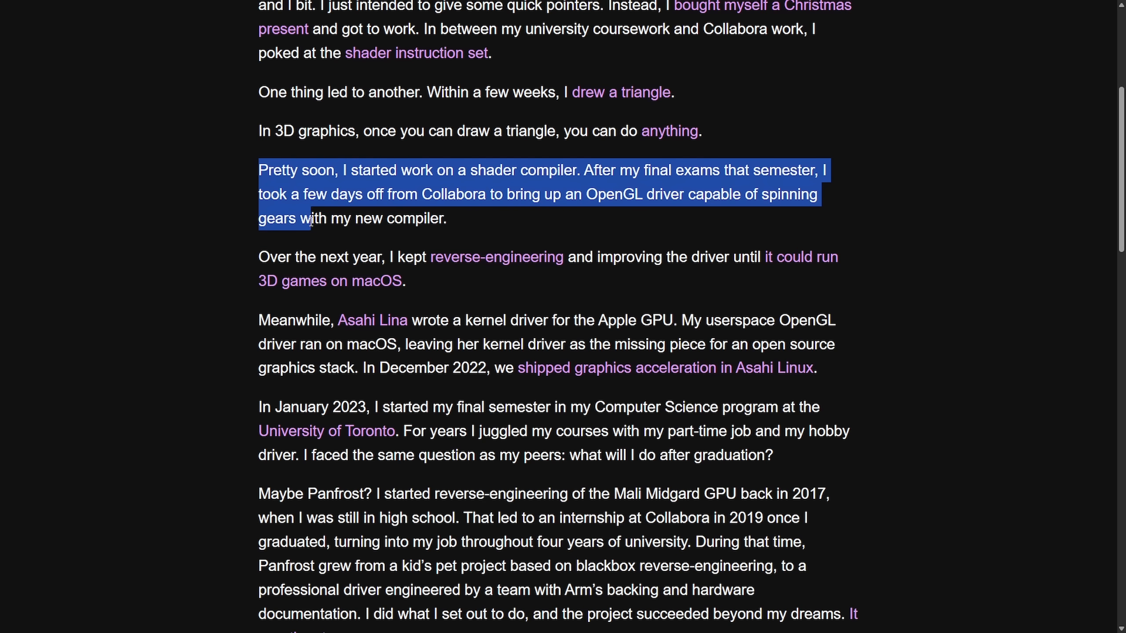
scroll(down, 3)
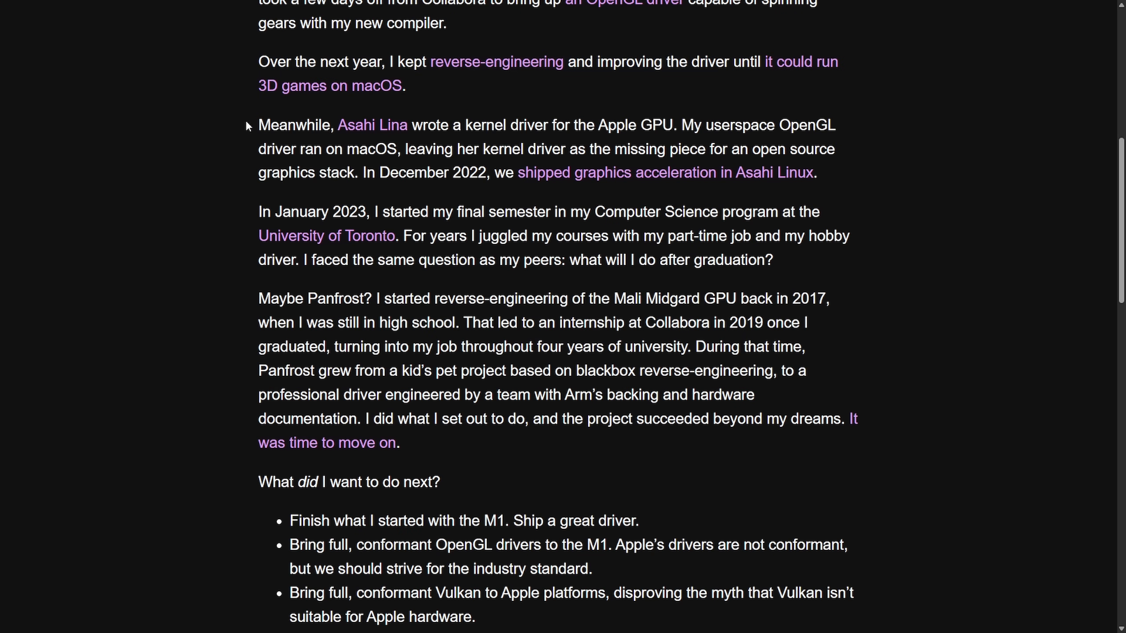
drag(258, 124, 371, 124)
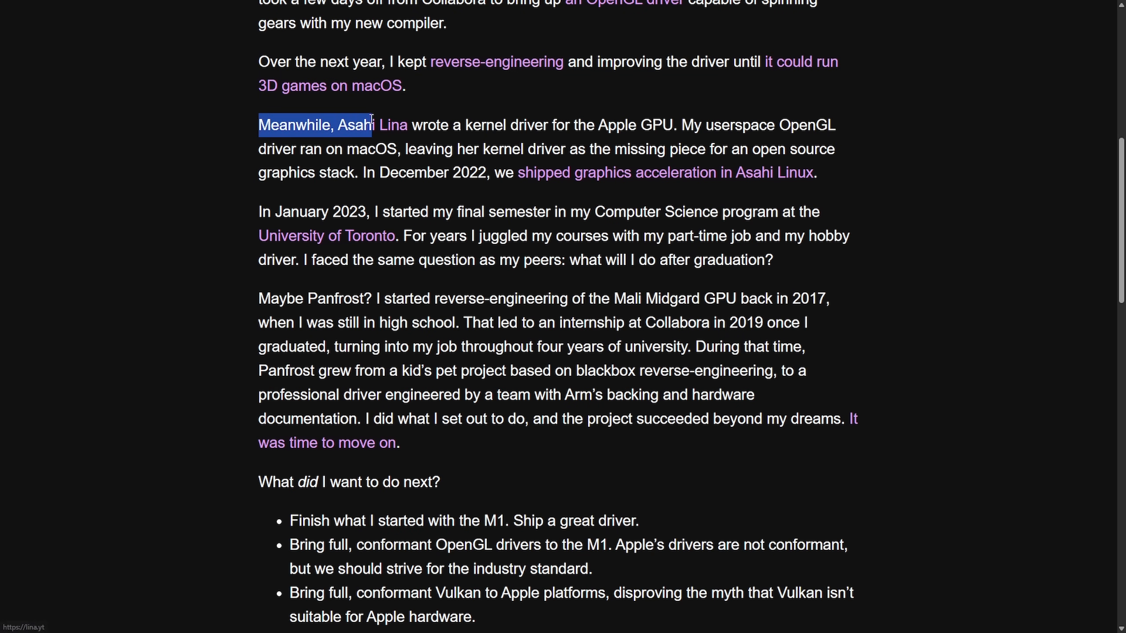
drag(370, 124, 595, 125)
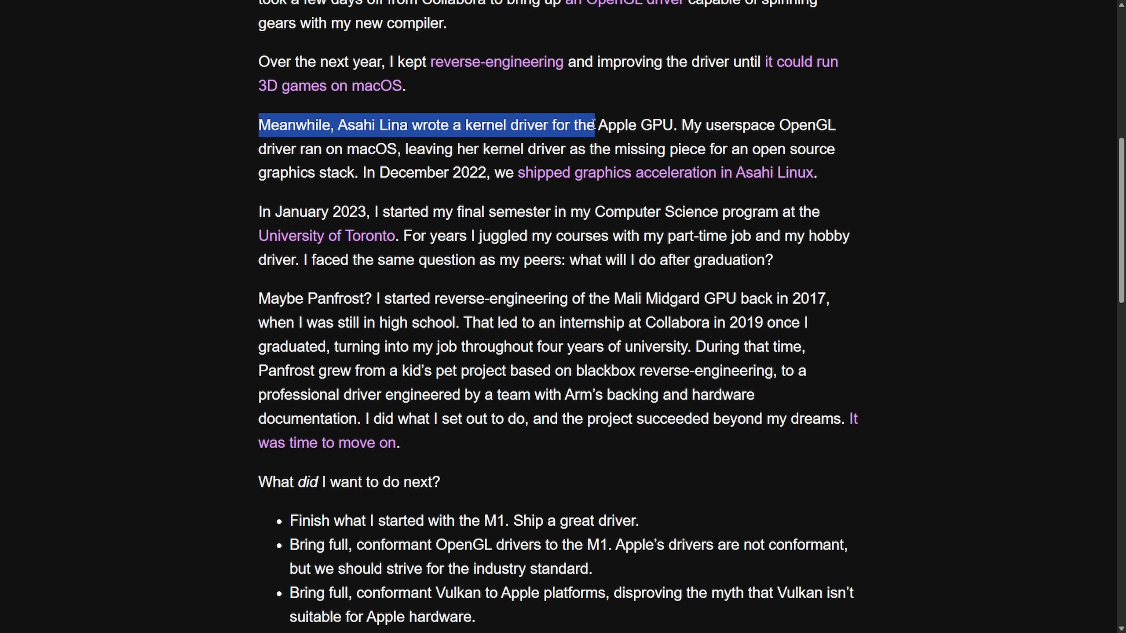
drag(593, 125, 751, 125)
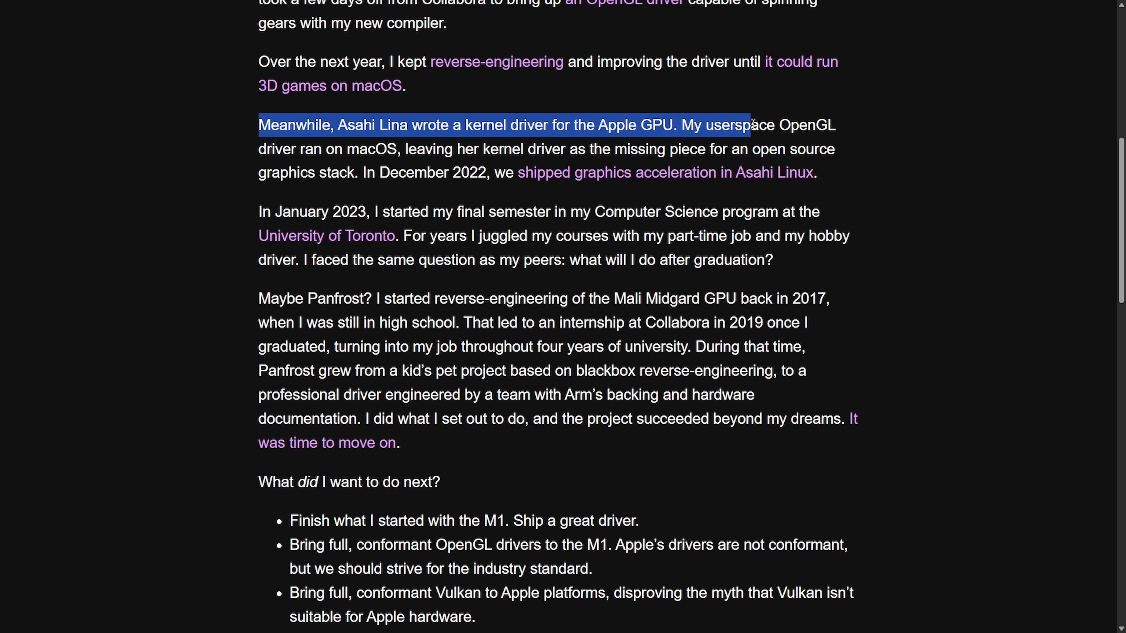
drag(746, 124, 358, 150)
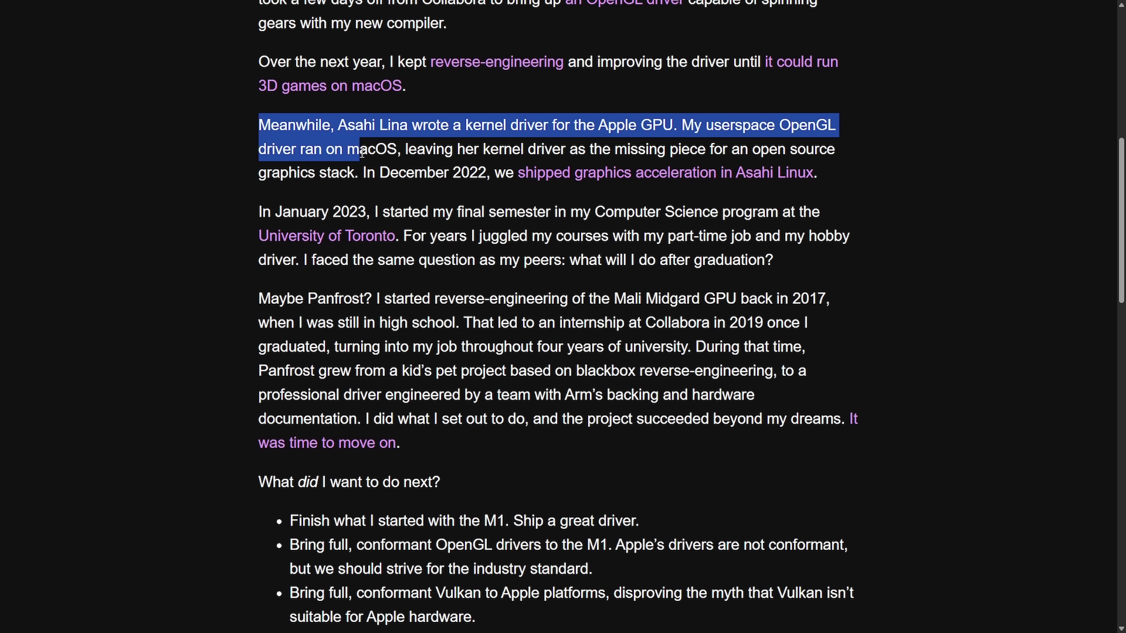
drag(358, 149, 586, 149)
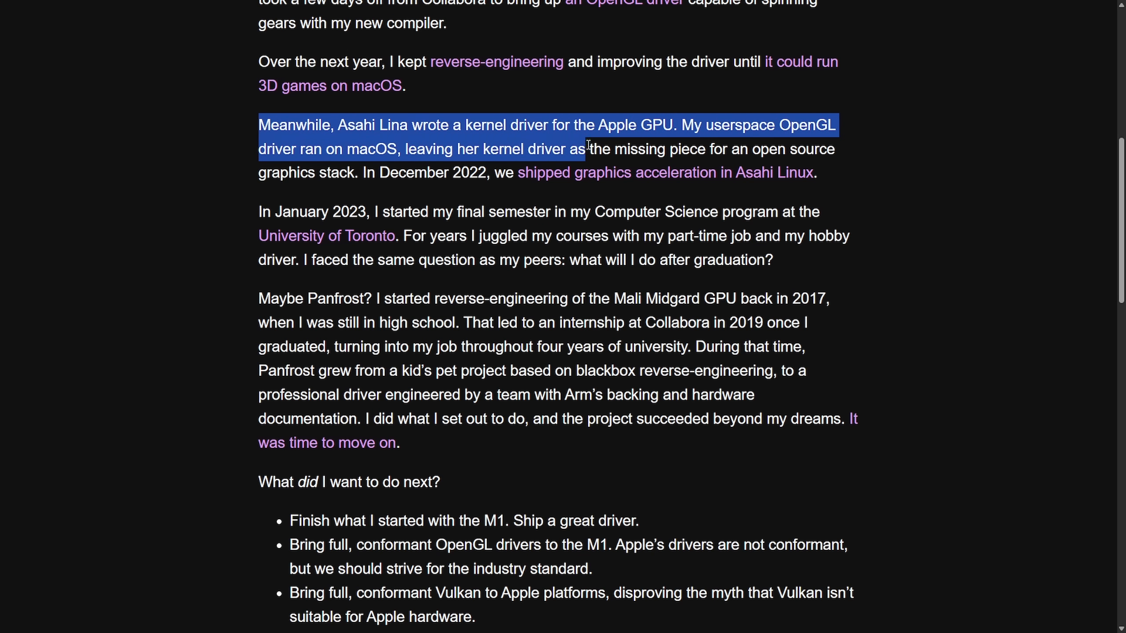
drag(586, 149, 553, 173)
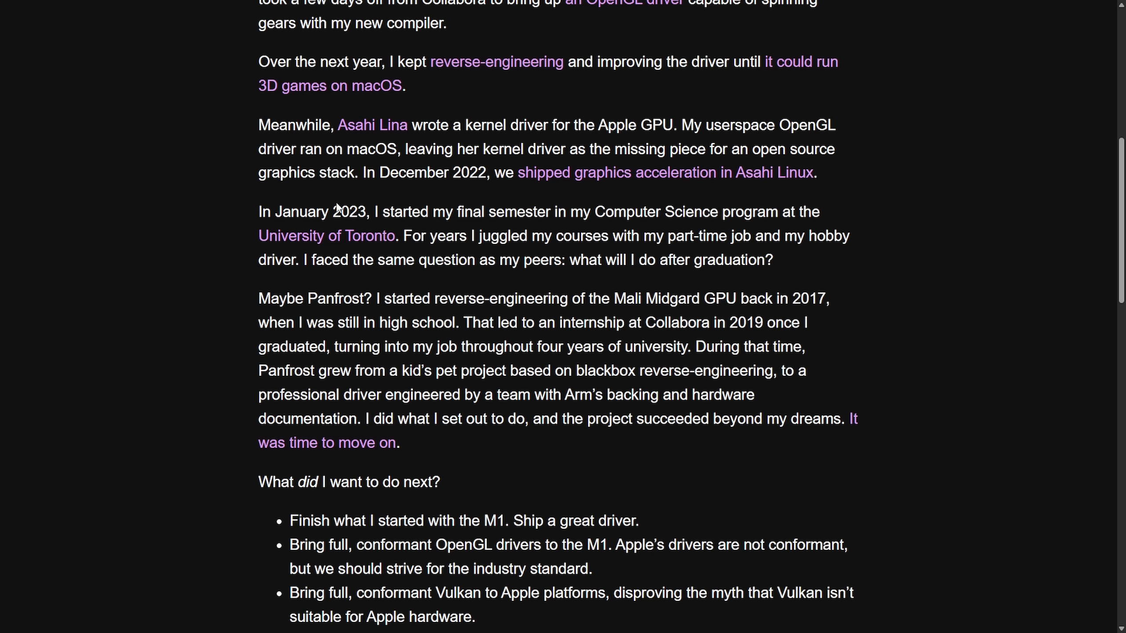
drag(259, 211, 453, 211)
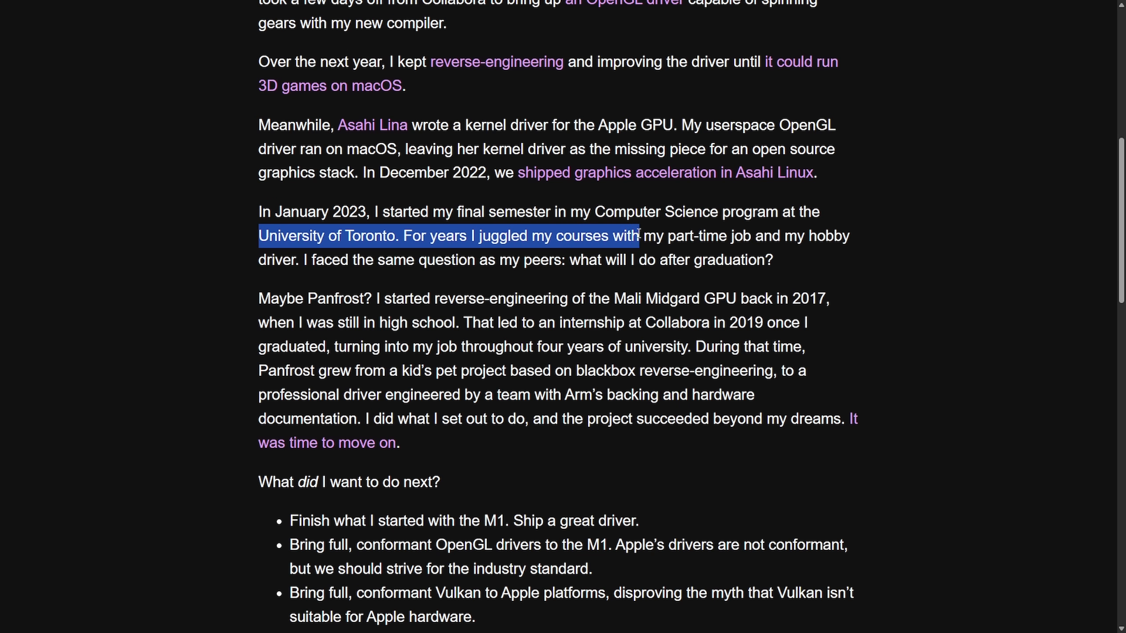
drag(639, 236, 850, 236)
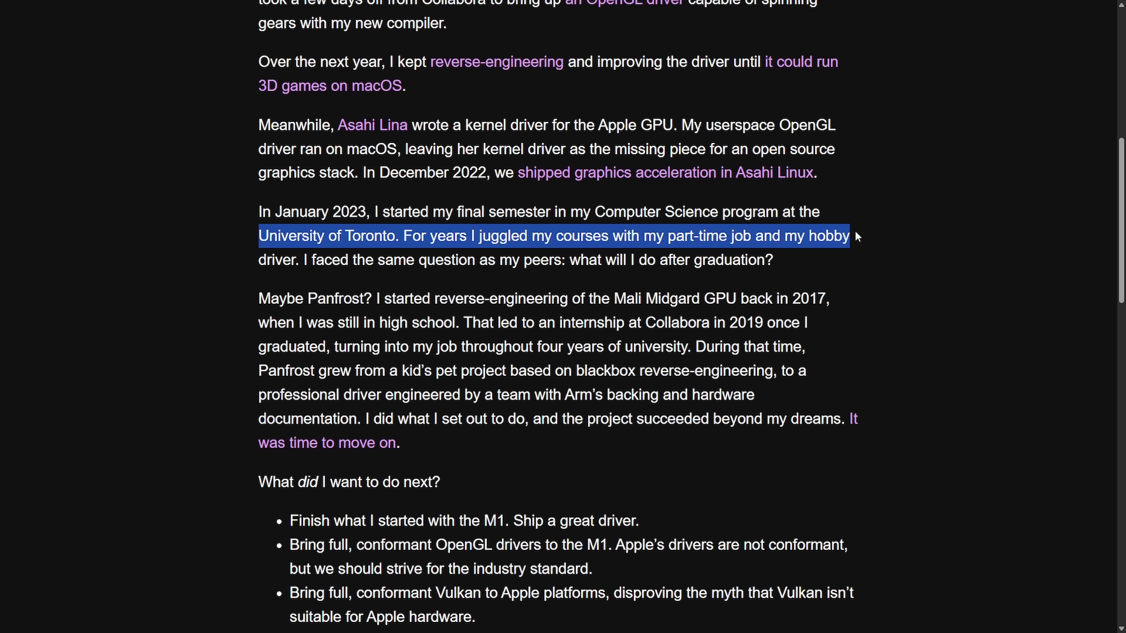
drag(847, 236, 499, 260)
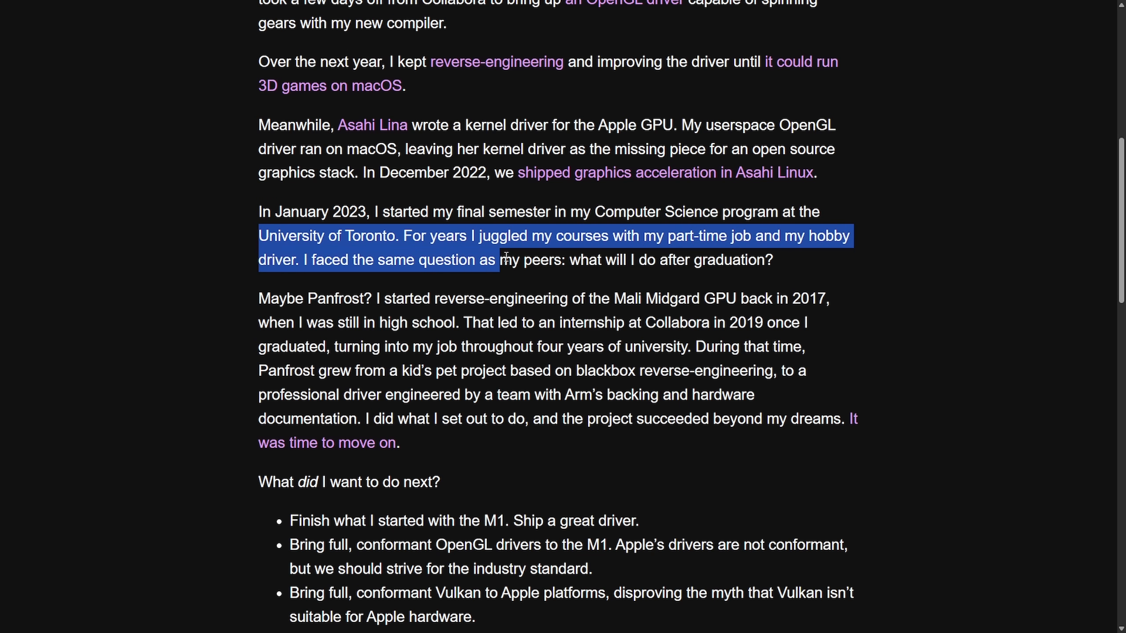
drag(496, 260, 585, 260)
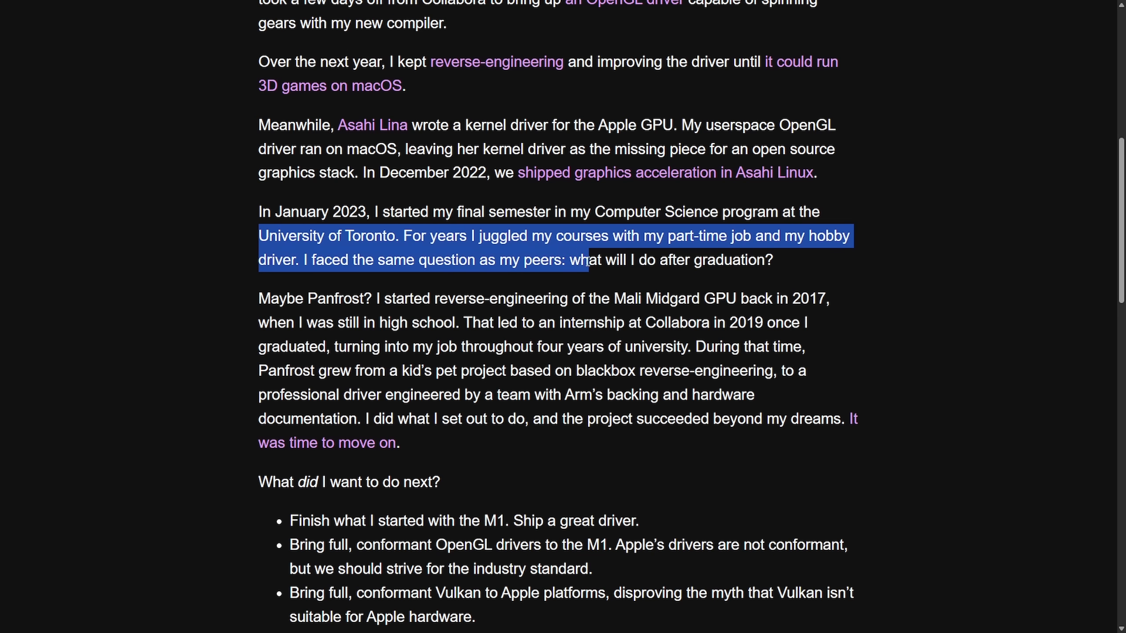
scroll(down, 3)
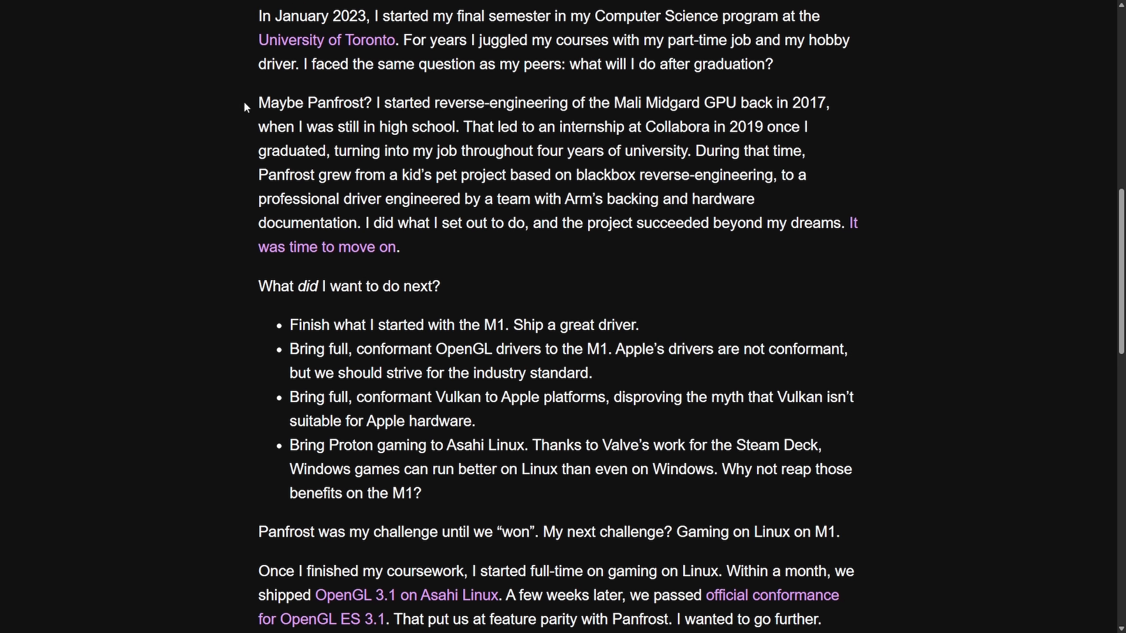
drag(259, 103, 540, 102)
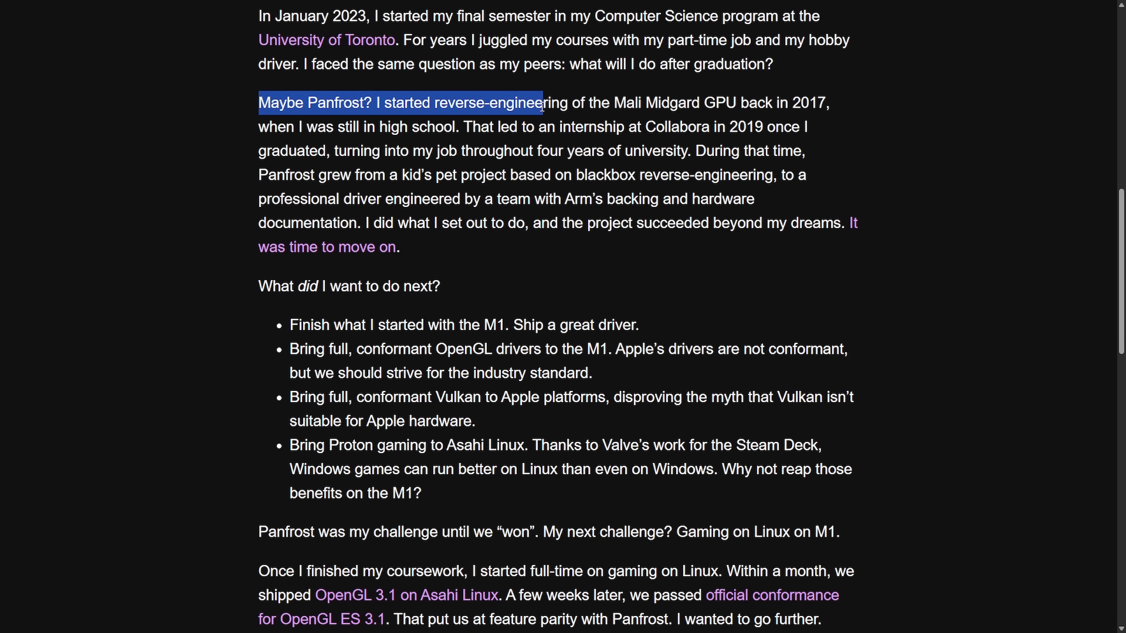
drag(540, 102, 715, 102)
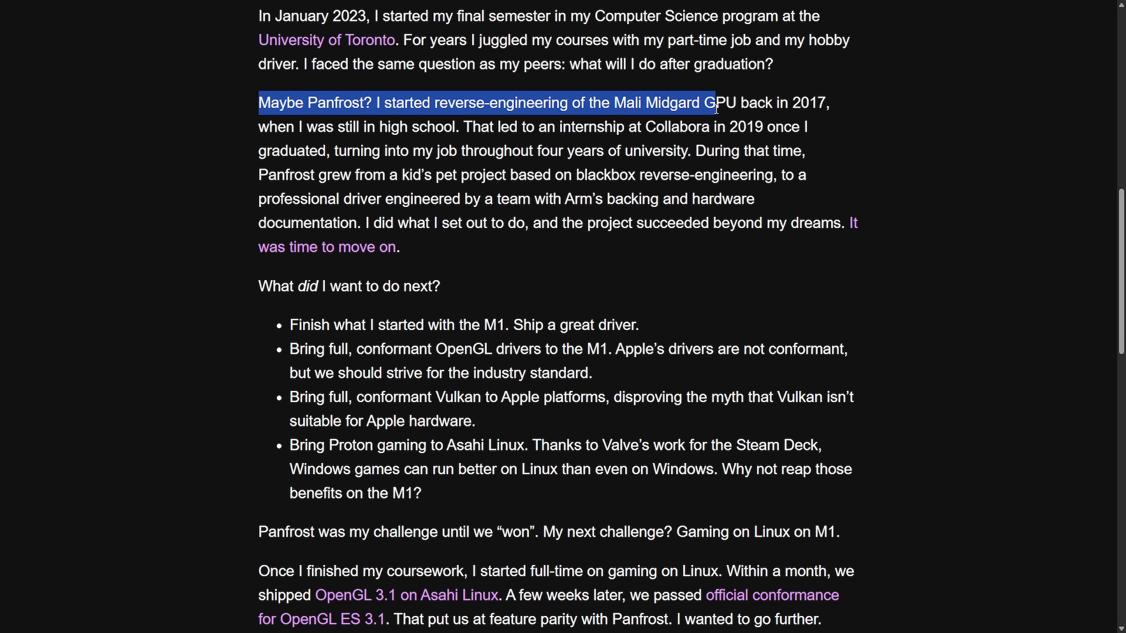
drag(715, 103, 829, 103)
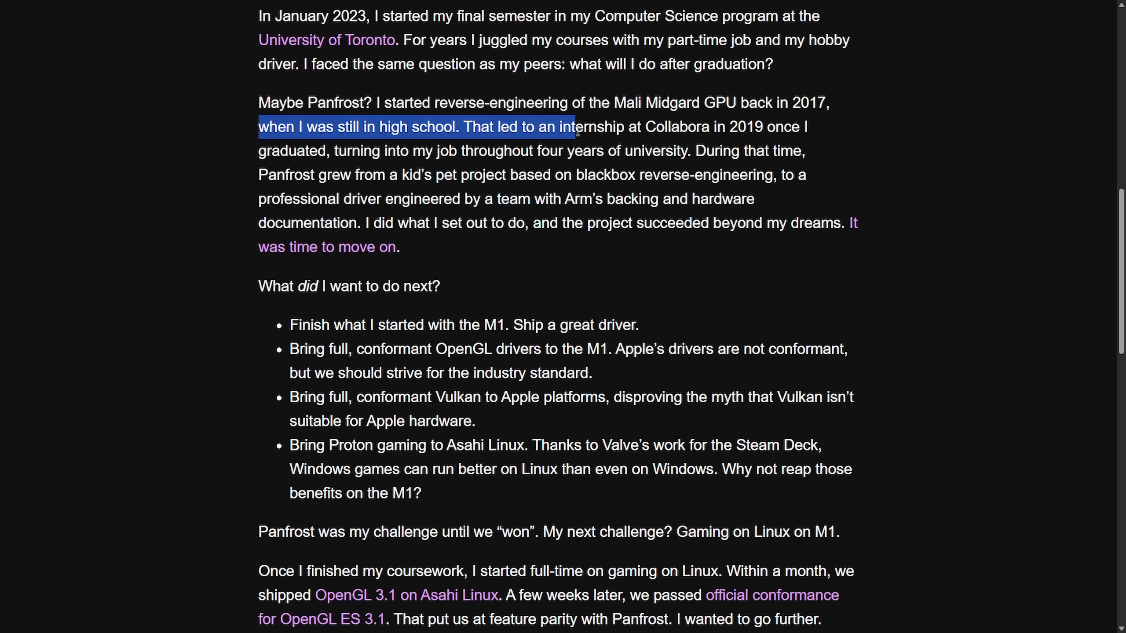
drag(574, 127, 716, 127)
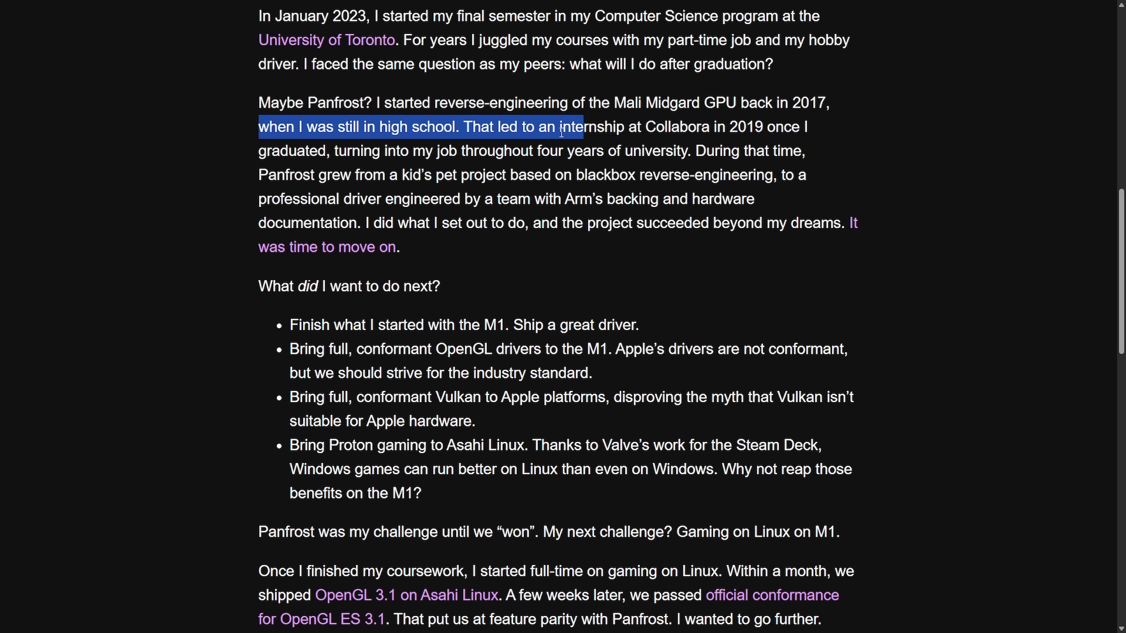
drag(562, 127, 505, 150)
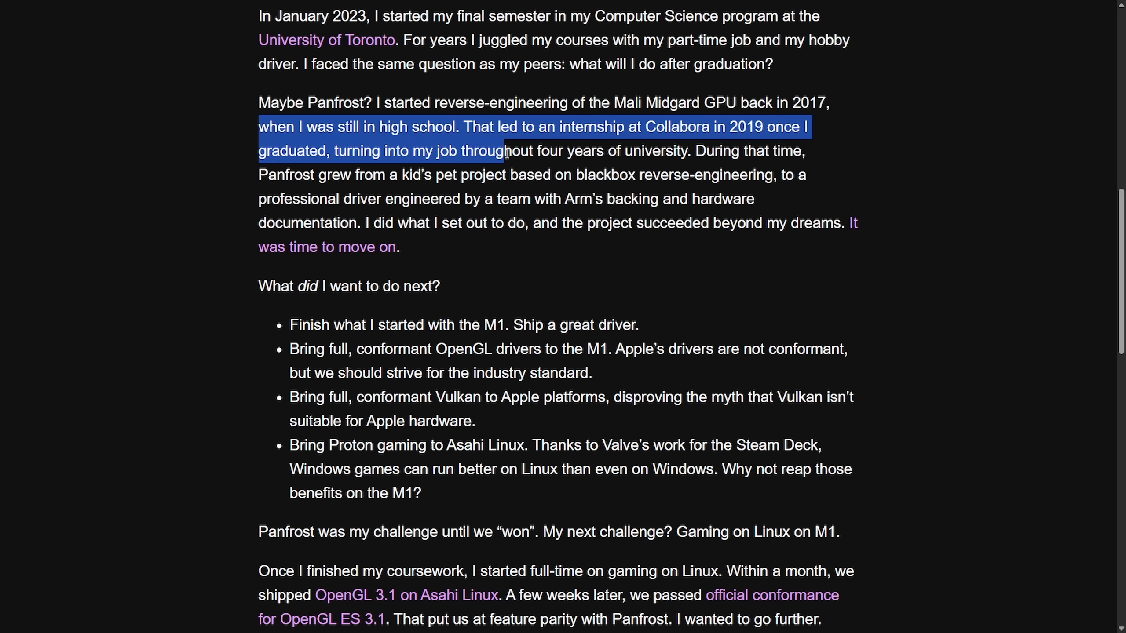
drag(506, 151, 691, 150)
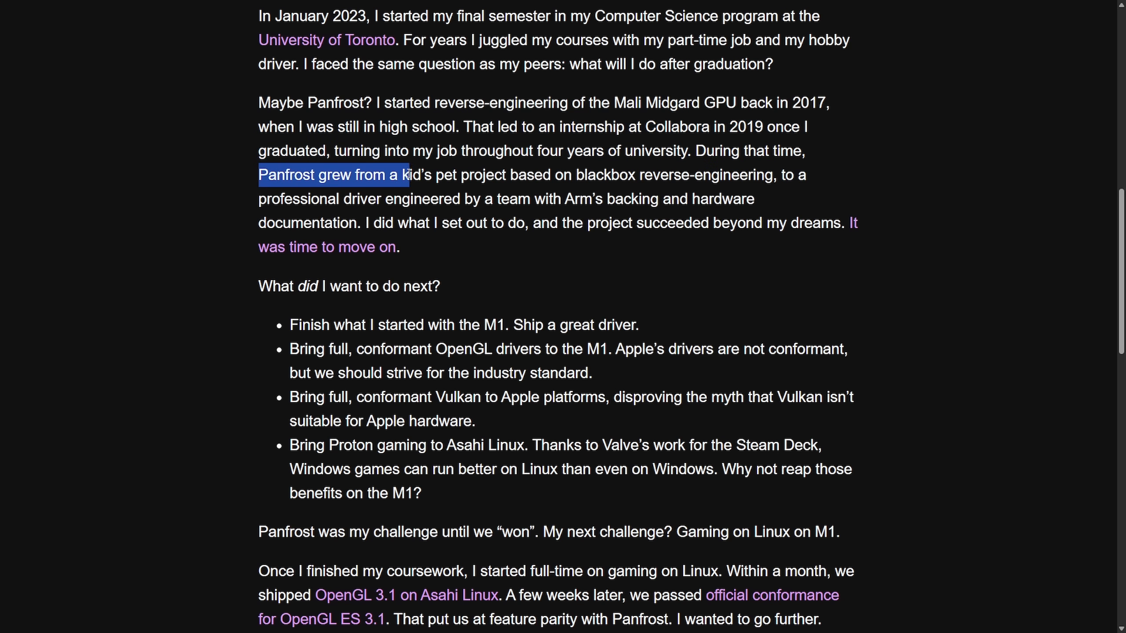
drag(407, 175, 605, 175)
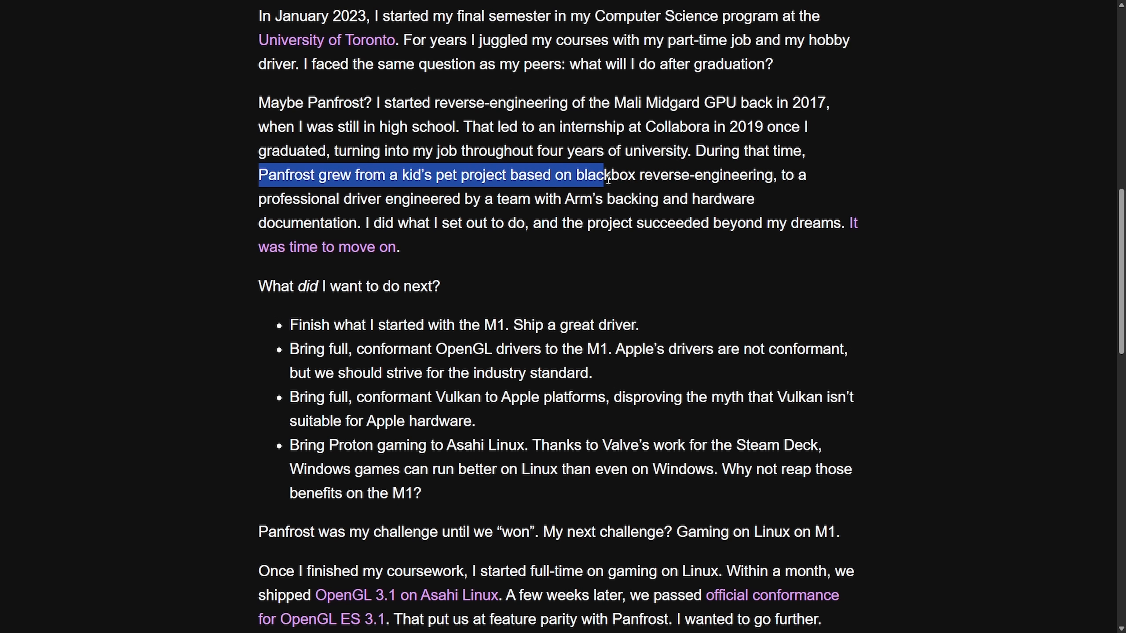
drag(607, 174, 366, 198)
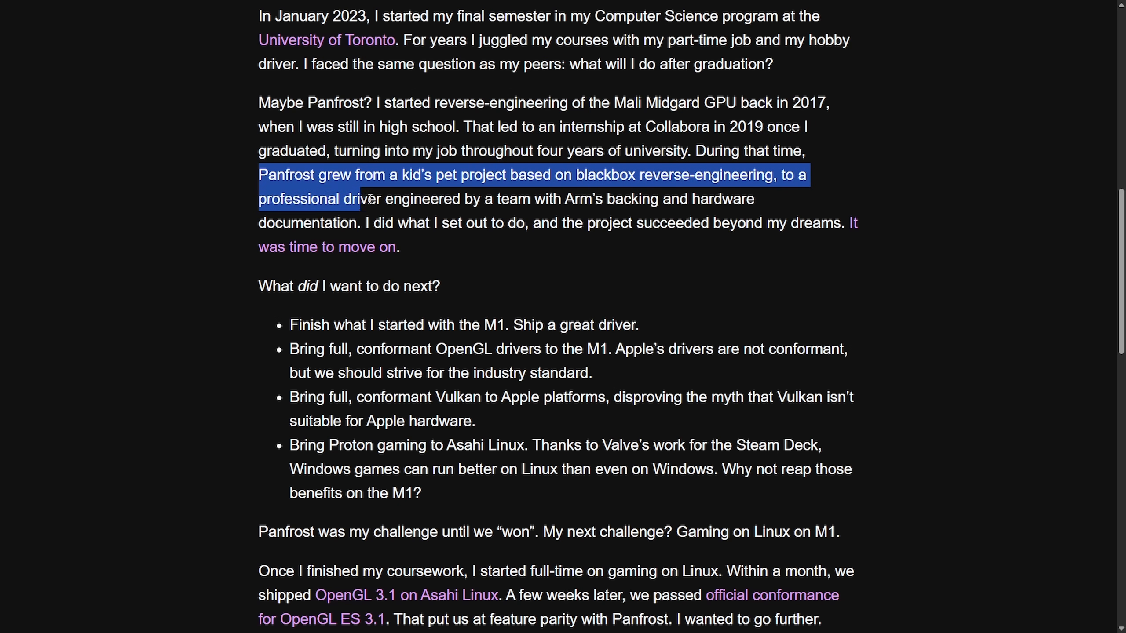
drag(366, 199, 625, 199)
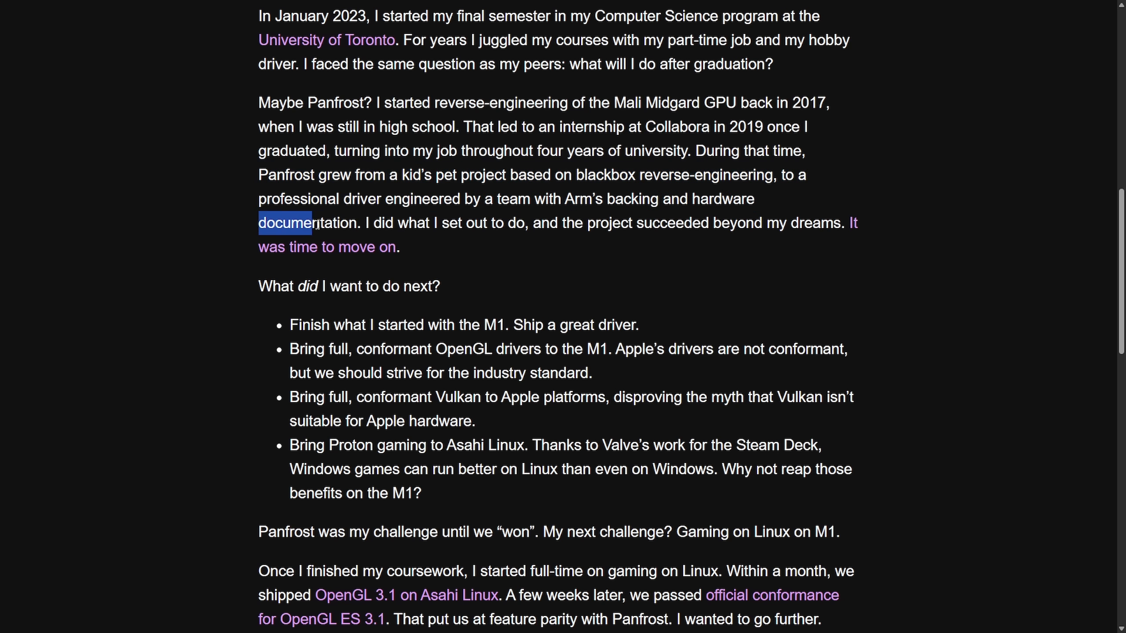
drag(285, 223, 641, 222)
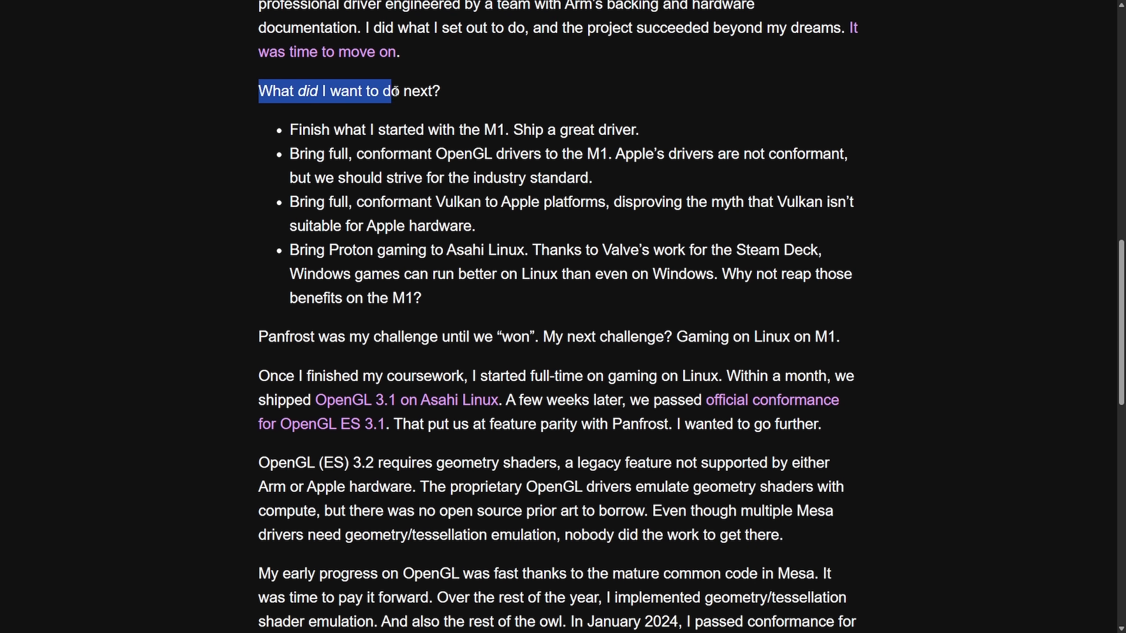
drag(288, 130, 408, 129)
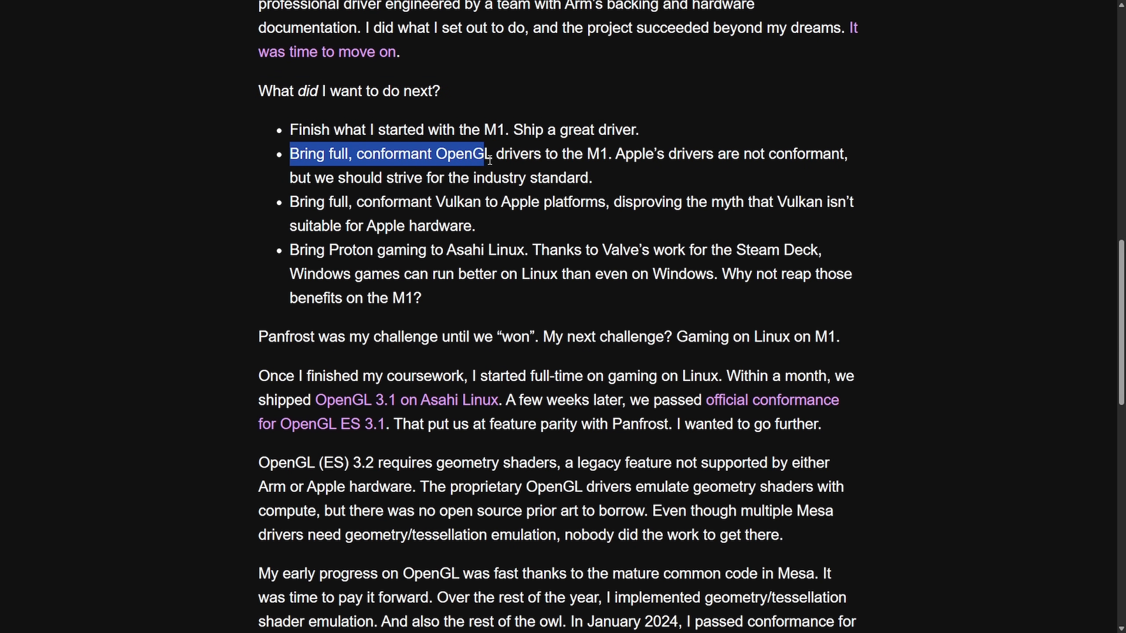
drag(488, 153, 618, 153)
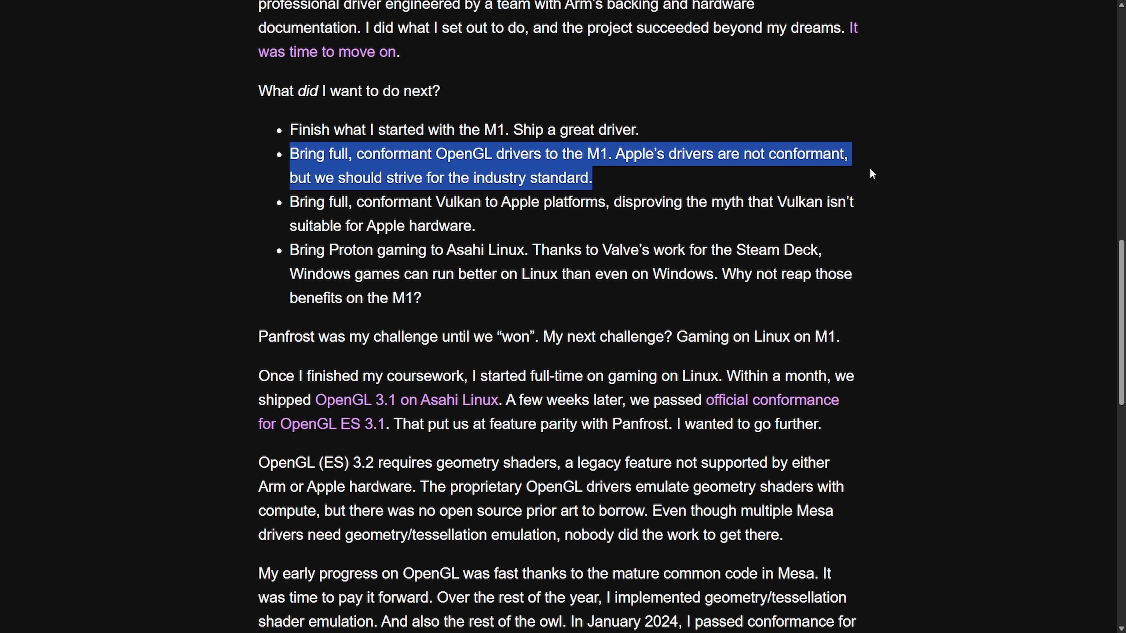
mouse_move(435, 195)
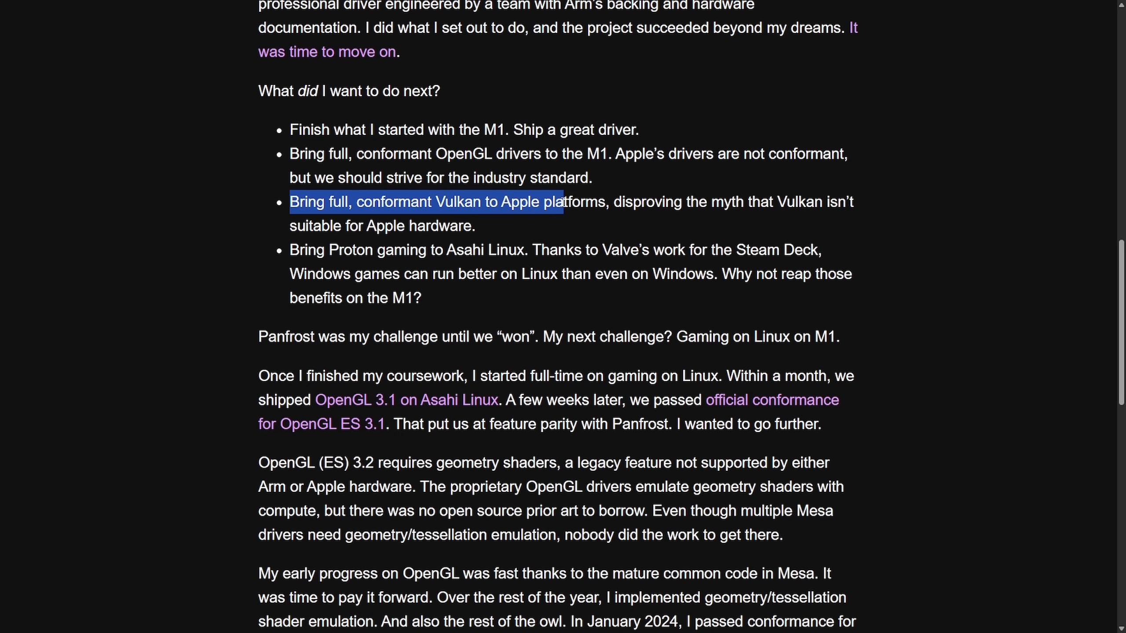
drag(564, 202, 769, 202)
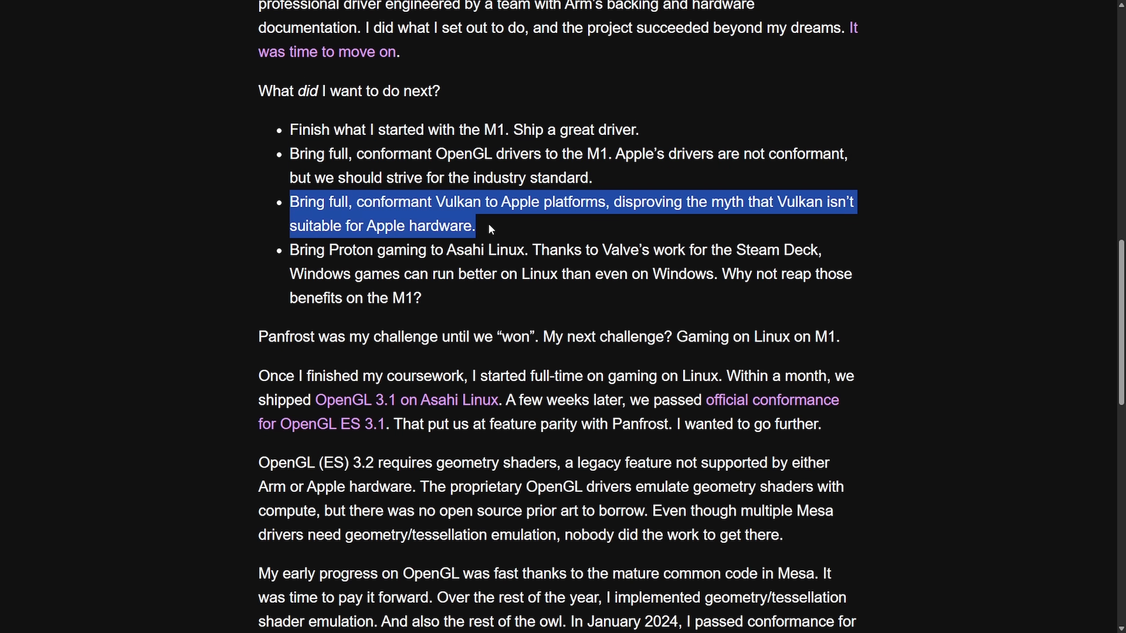
drag(289, 249, 537, 250)
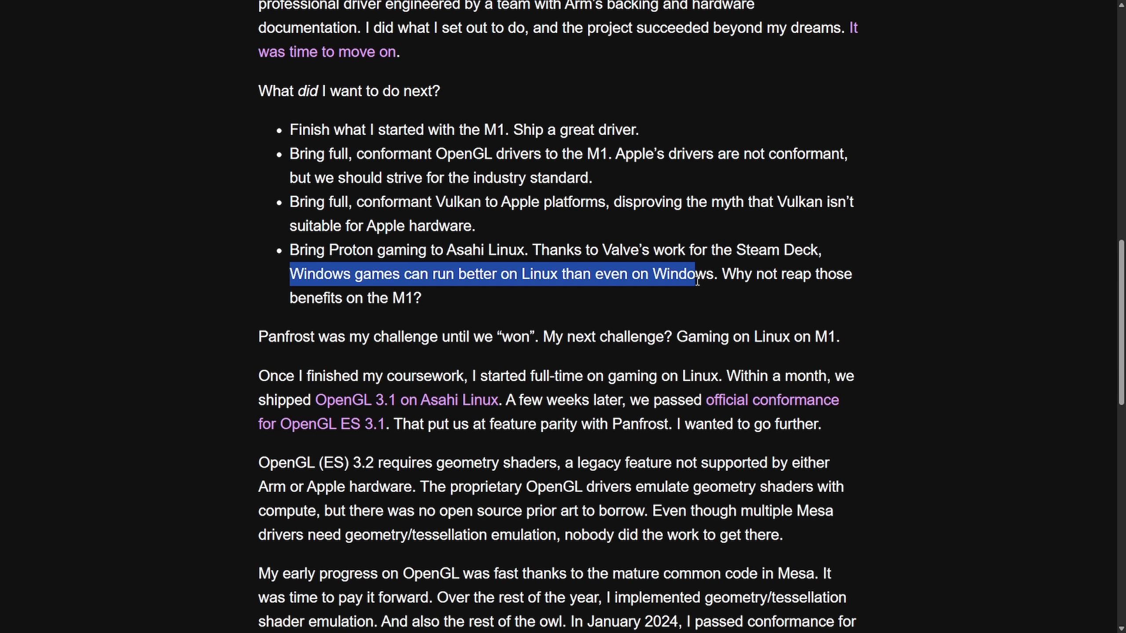
drag(693, 273, 421, 299)
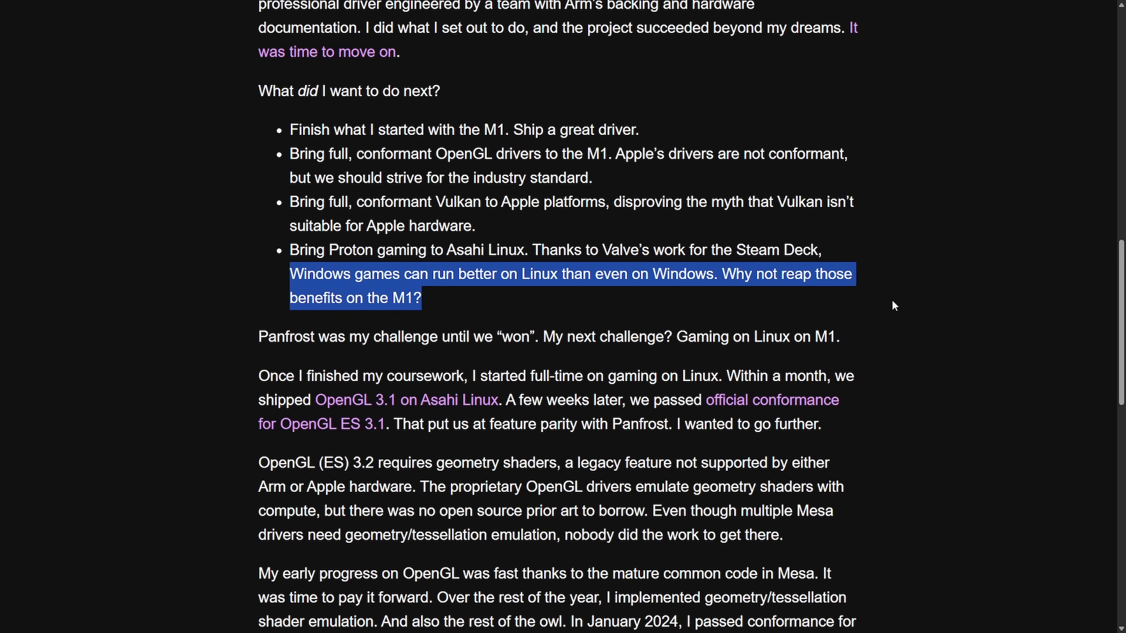
scroll(down, 3)
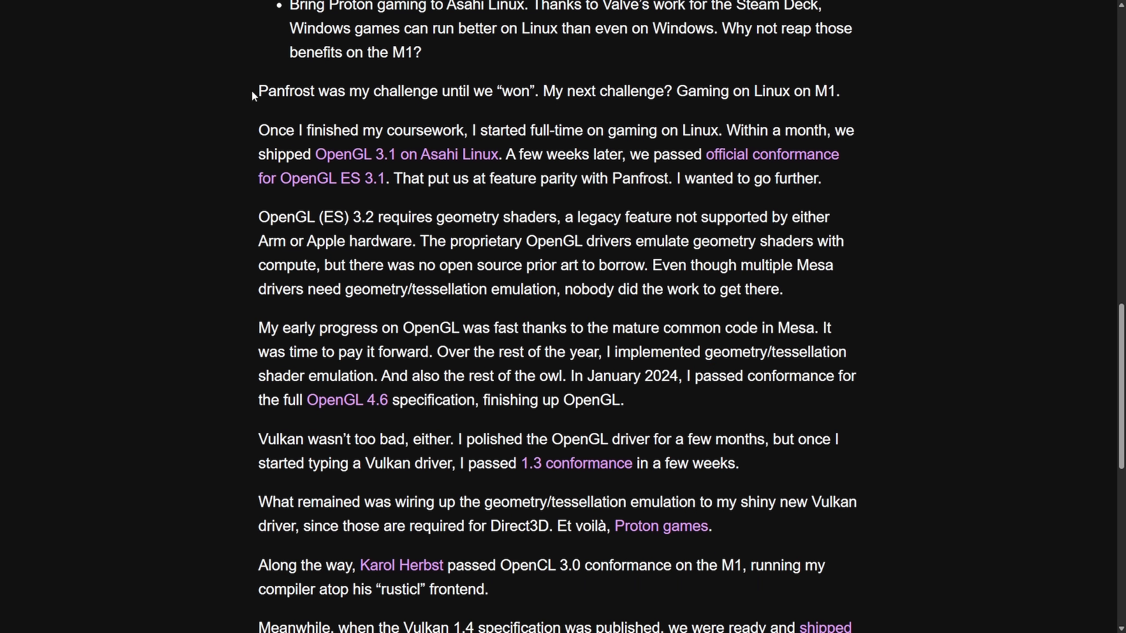
drag(258, 91, 556, 91)
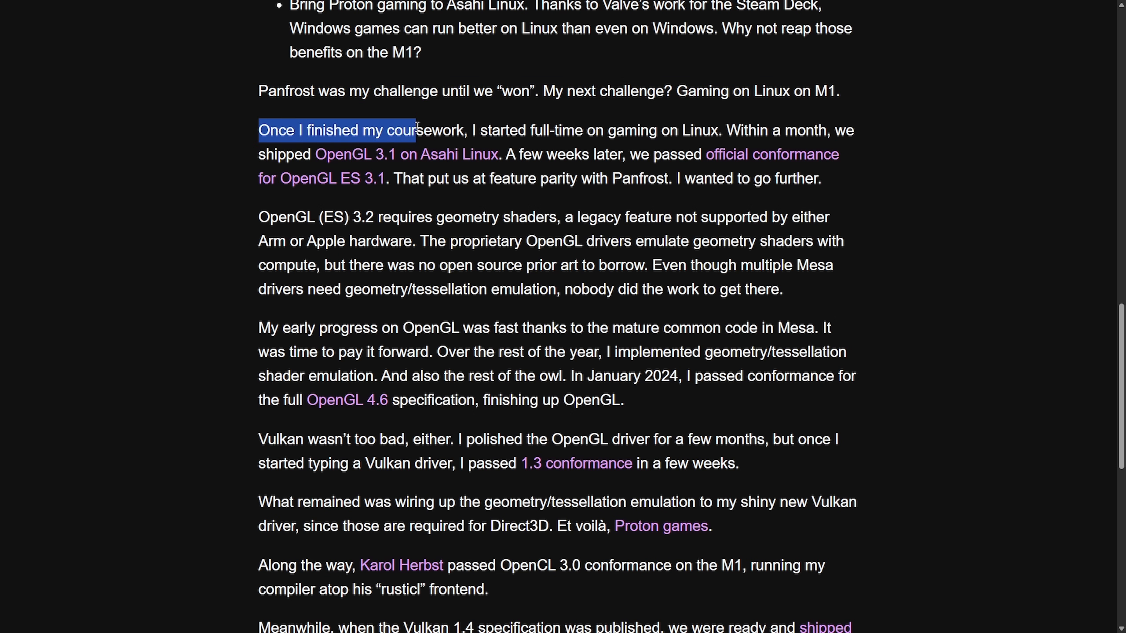
drag(415, 130, 714, 130)
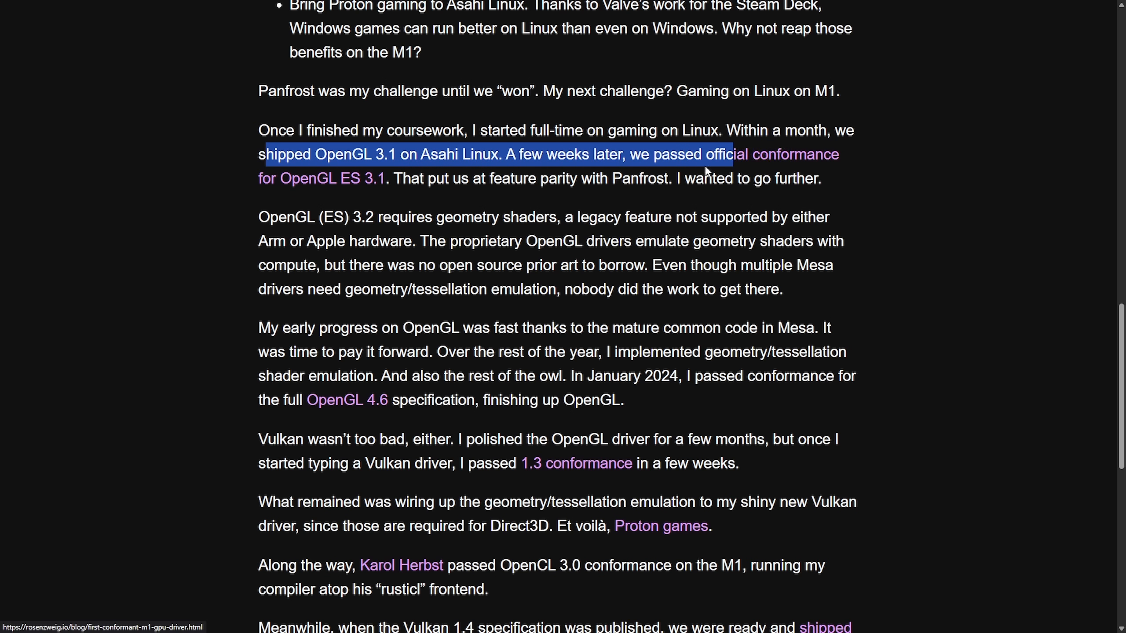
drag(705, 171, 412, 178)
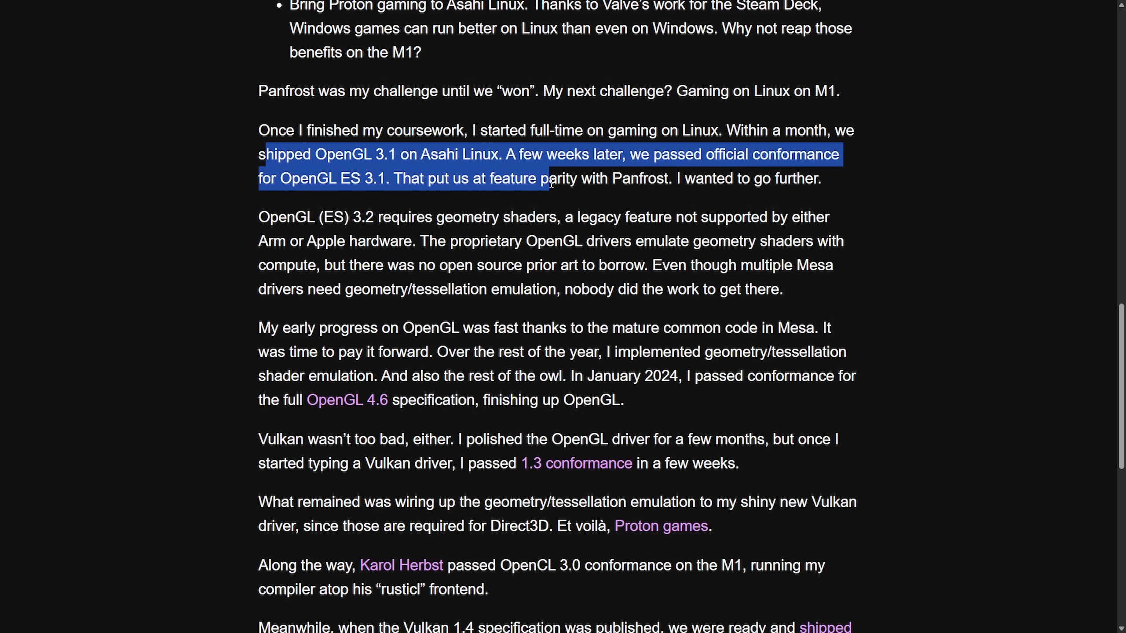
drag(550, 178, 675, 178)
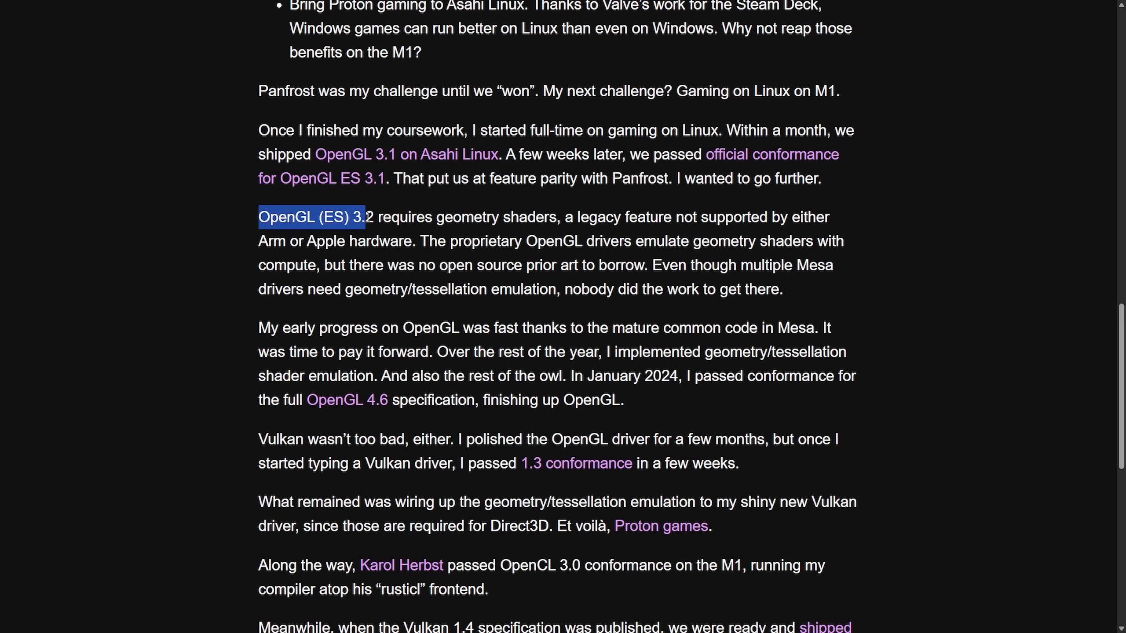
drag(366, 217, 535, 216)
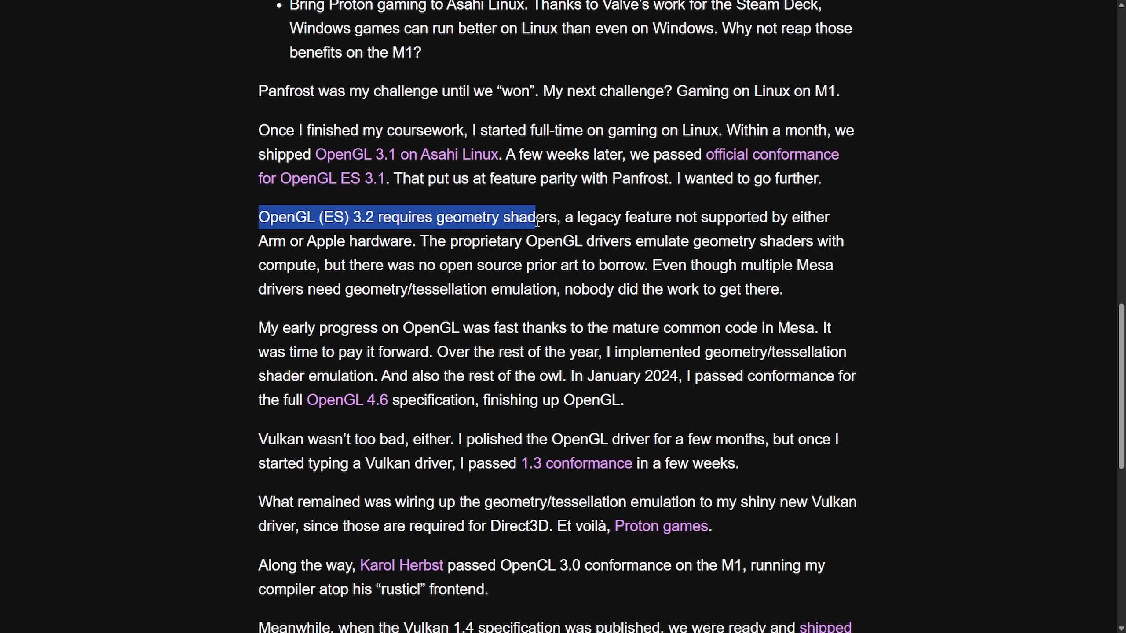
drag(534, 216, 733, 217)
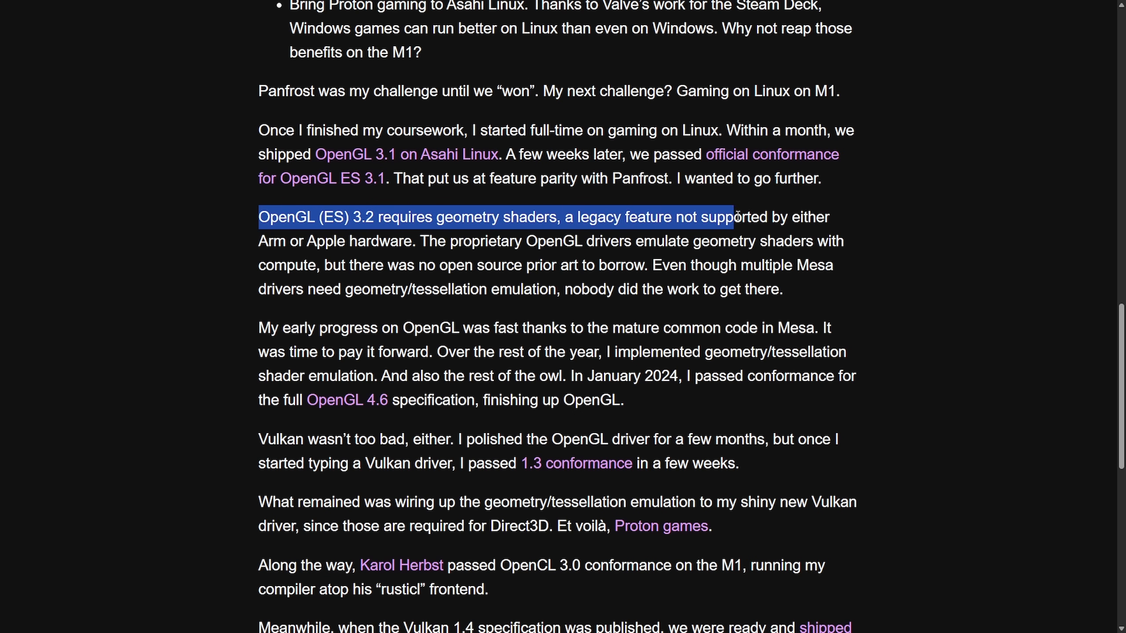
drag(736, 216, 413, 240)
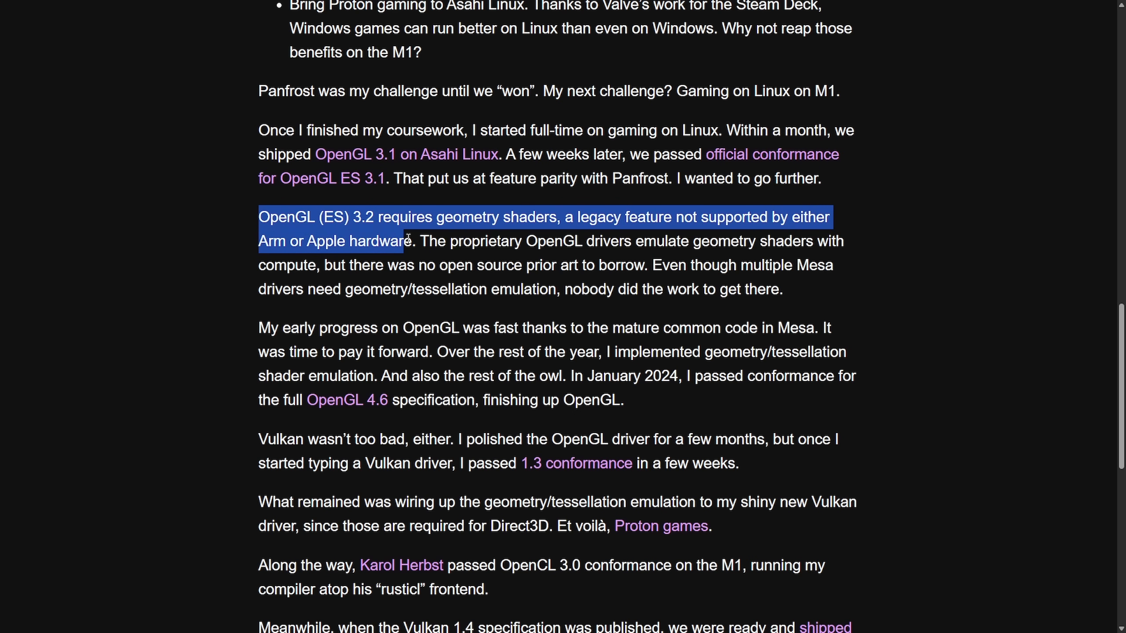
drag(413, 241, 632, 242)
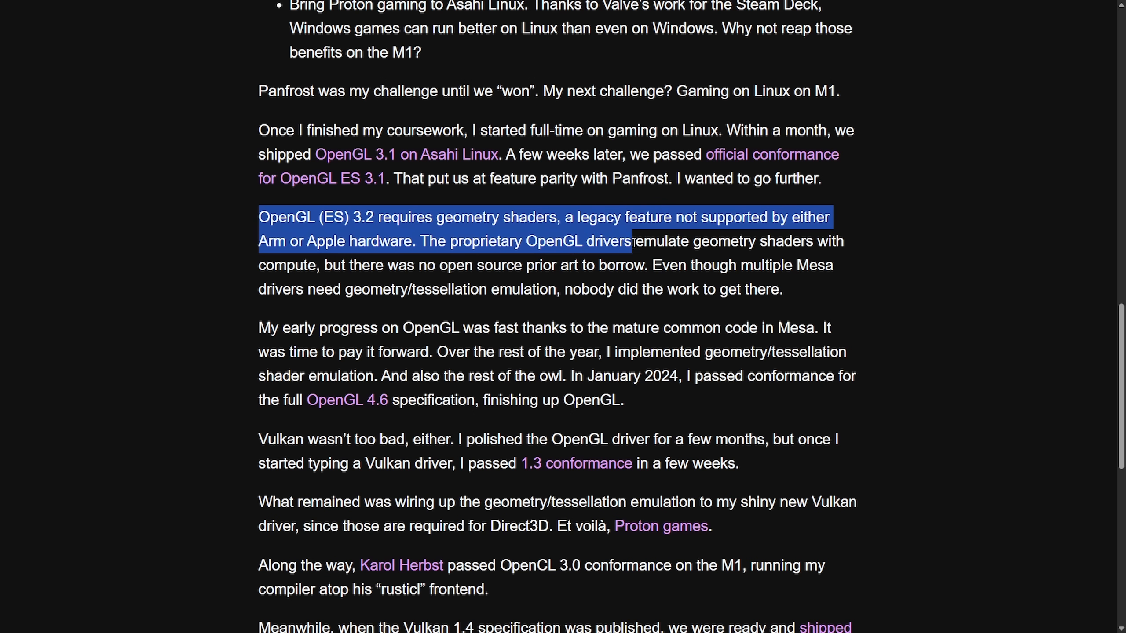
drag(632, 241, 847, 241)
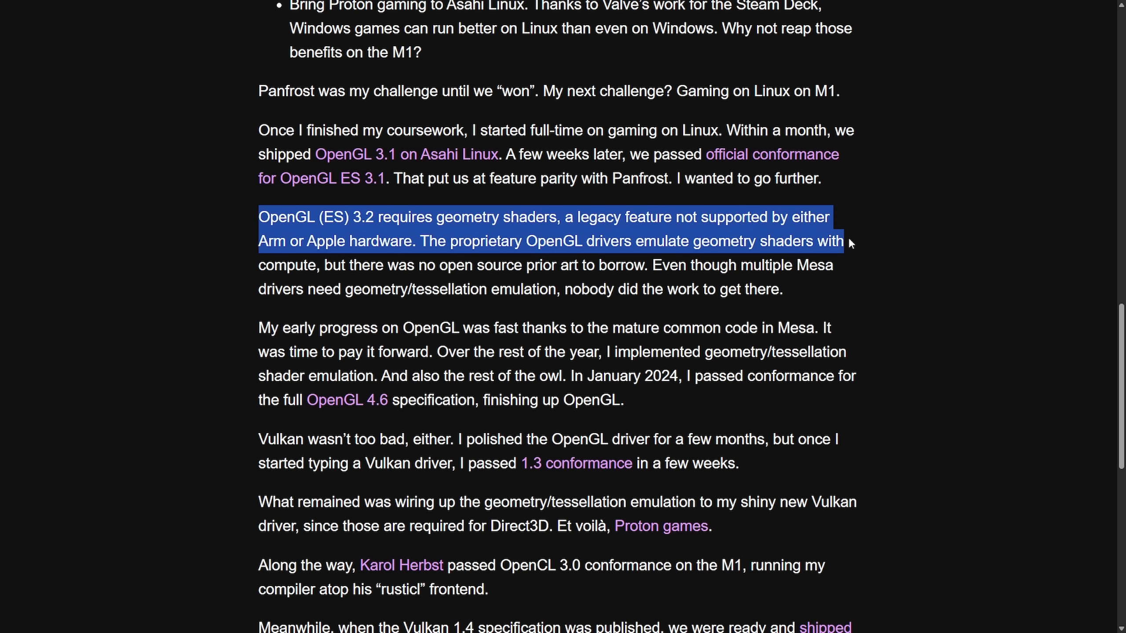
drag(847, 242, 420, 265)
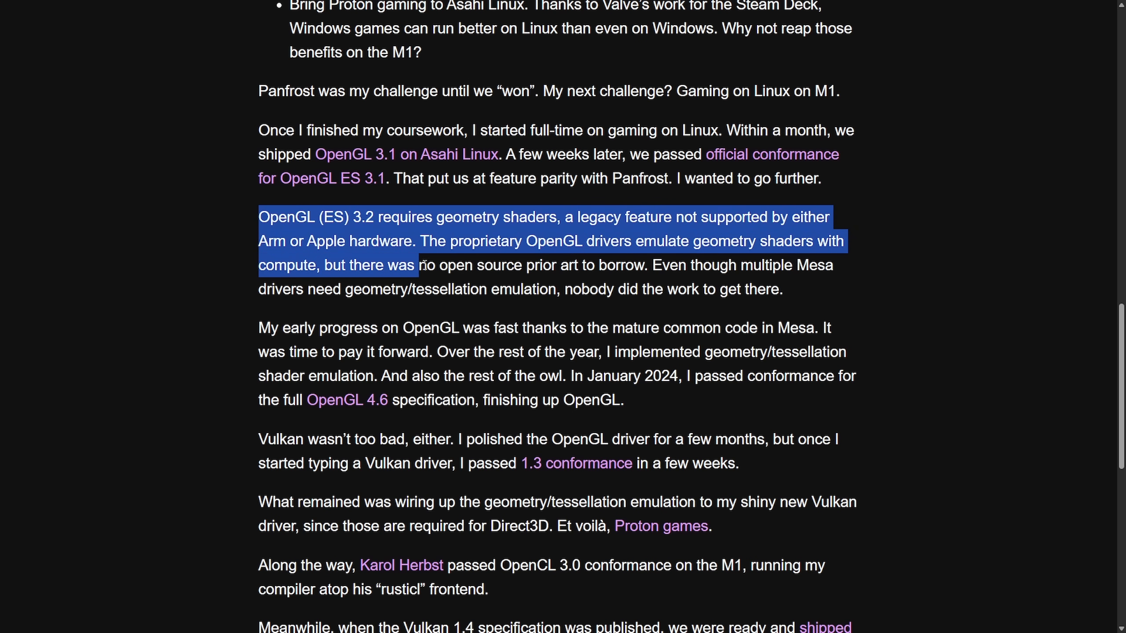
drag(415, 265, 650, 265)
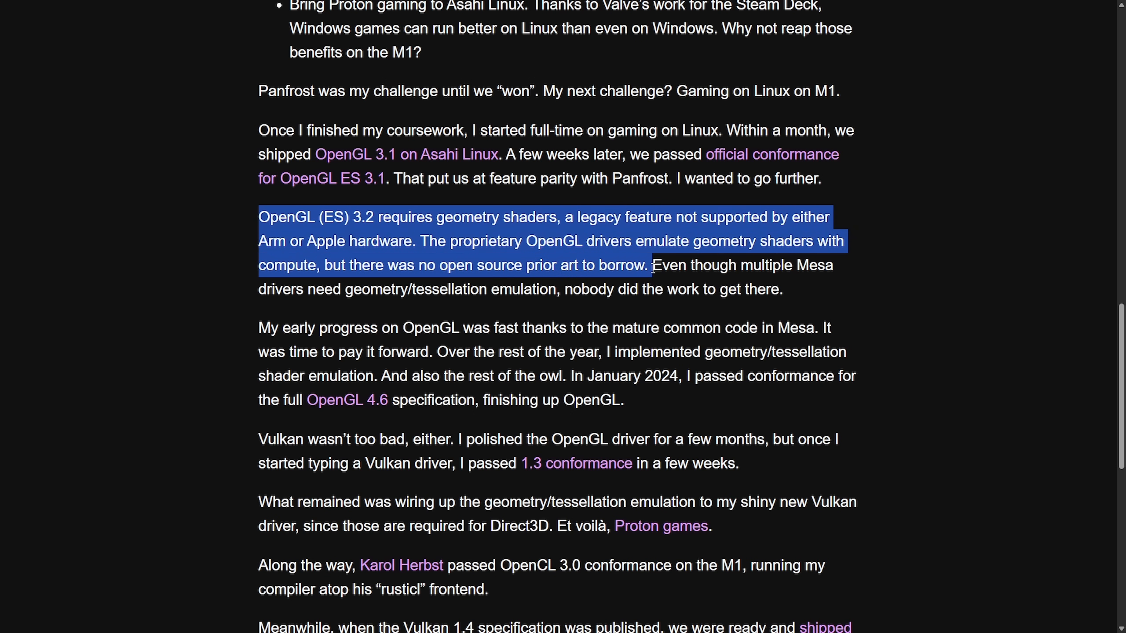
drag(652, 264, 359, 290)
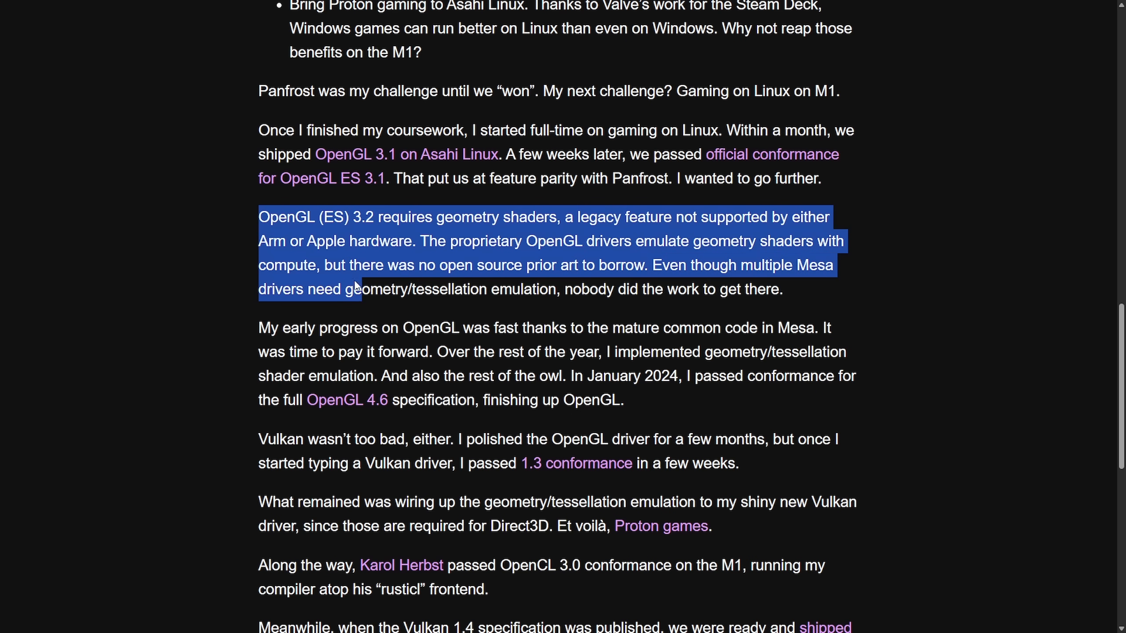
drag(356, 288, 479, 288)
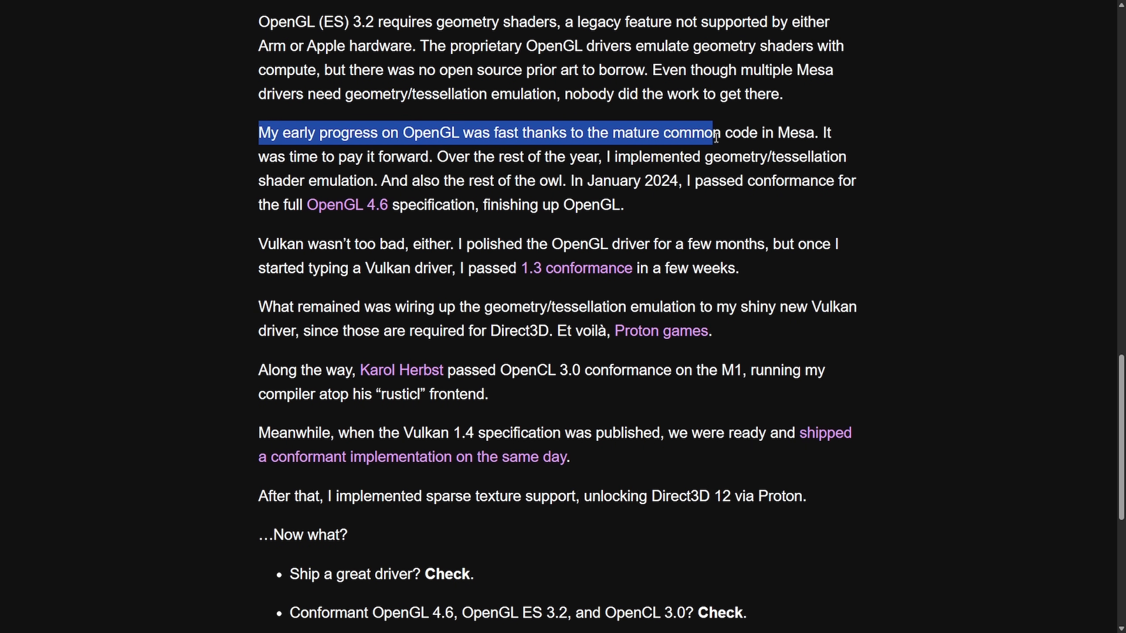
drag(715, 133, 305, 156)
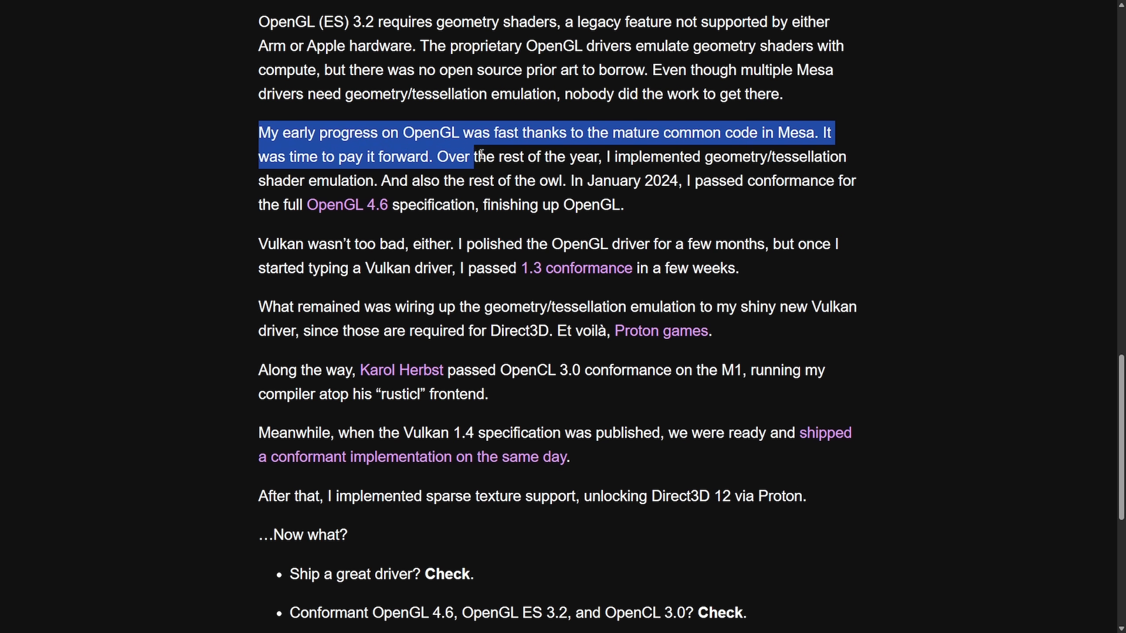
drag(472, 156, 797, 156)
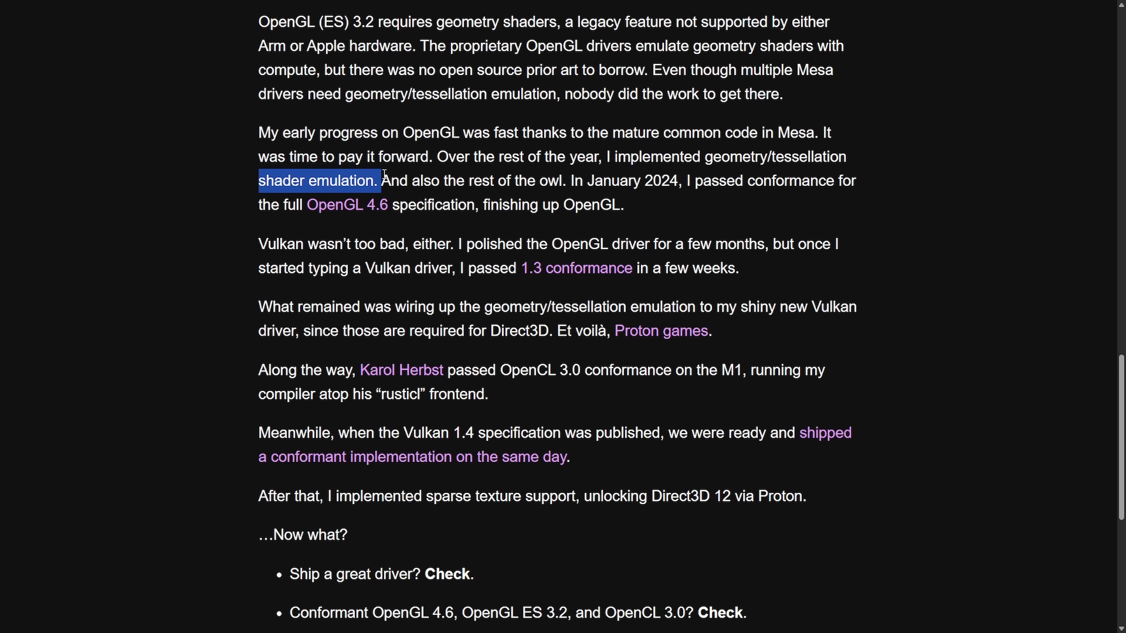
drag(379, 180, 564, 180)
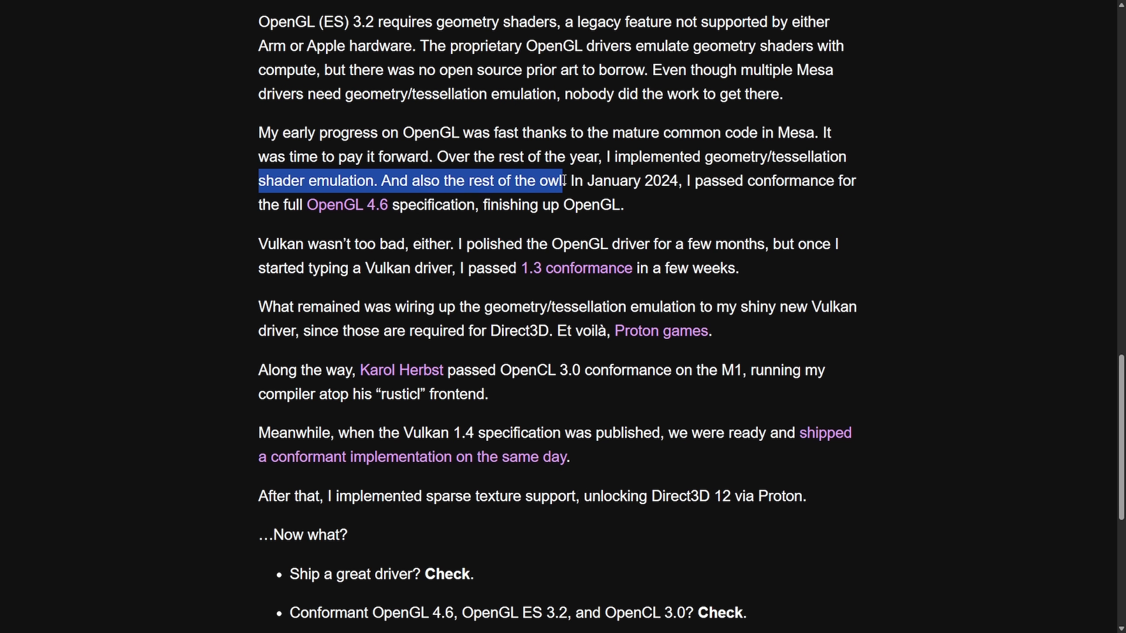
drag(563, 180, 686, 180)
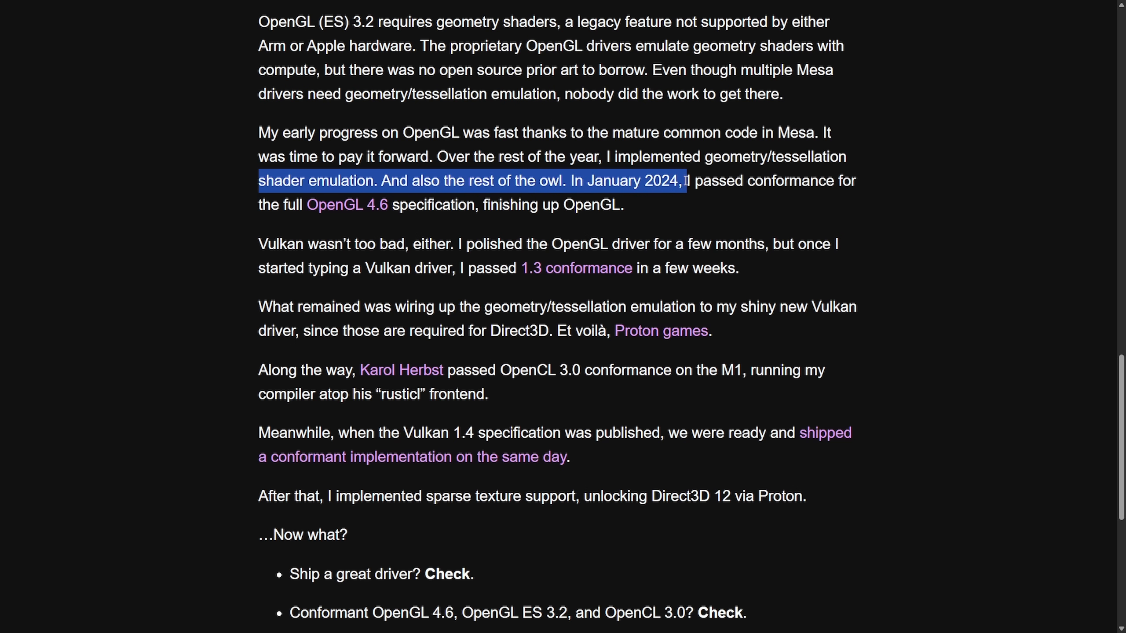
drag(684, 180, 480, 205)
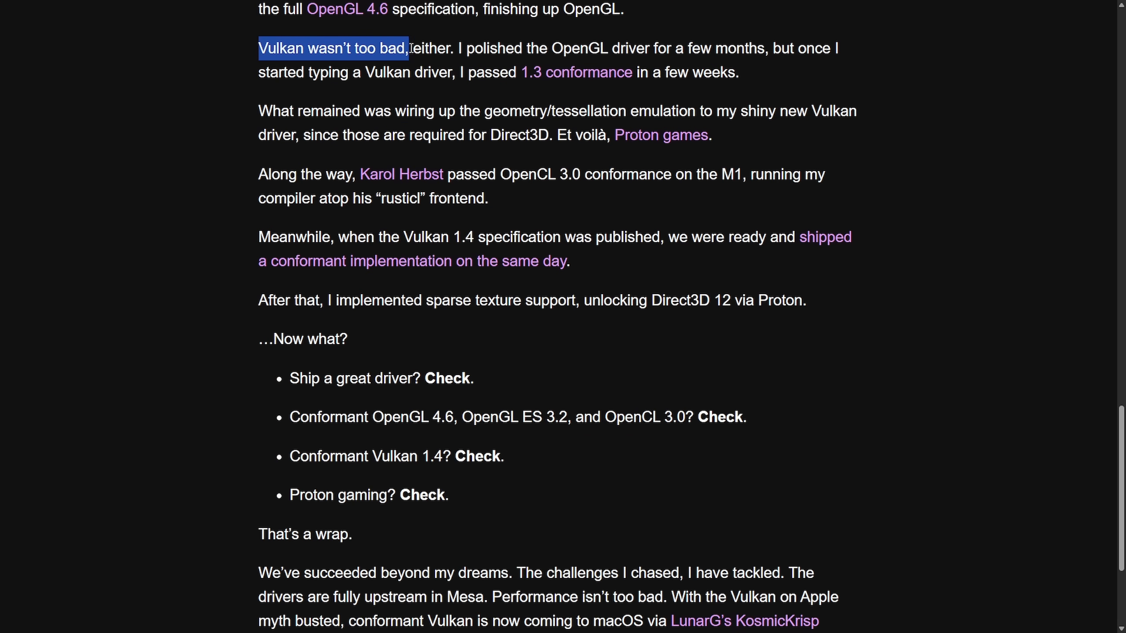
drag(408, 47, 626, 47)
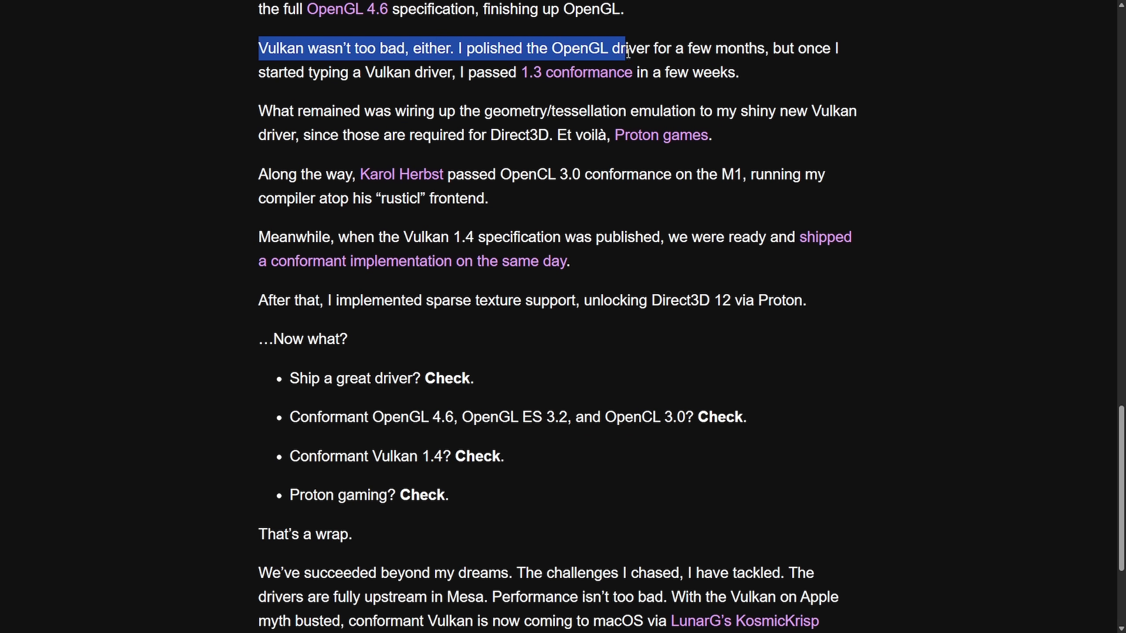
drag(625, 47, 763, 48)
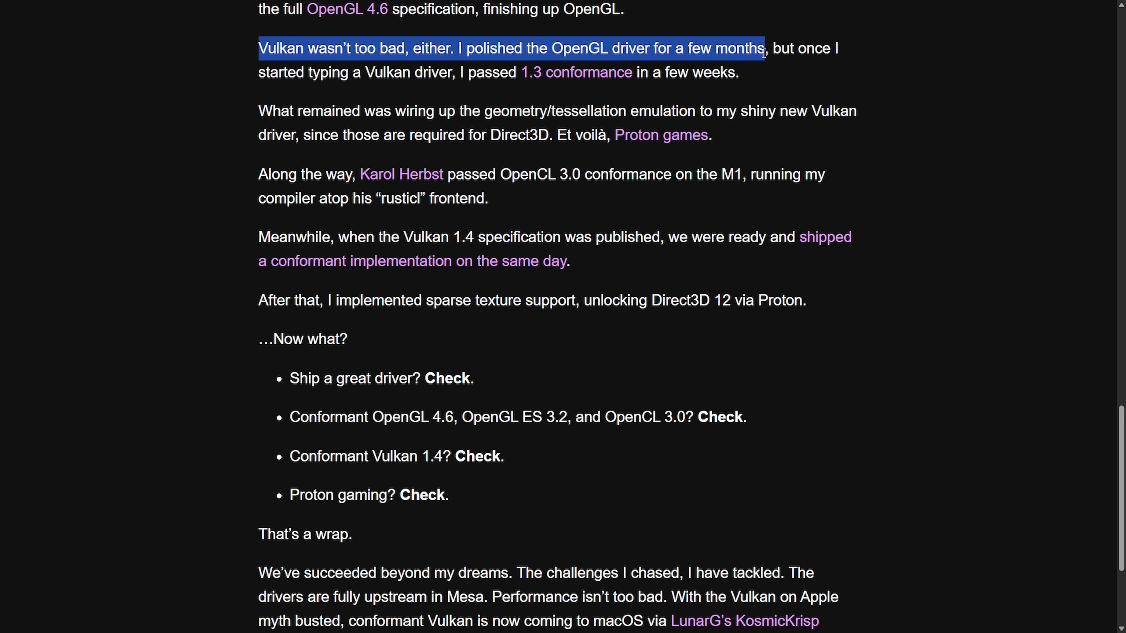
drag(766, 48, 422, 72)
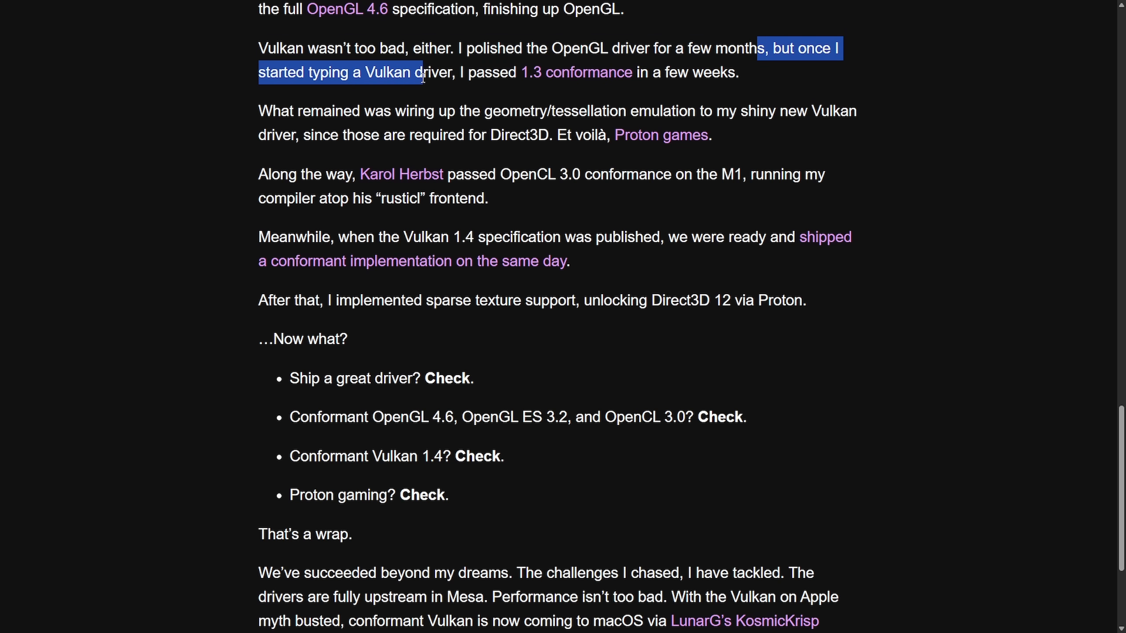
drag(420, 73, 629, 73)
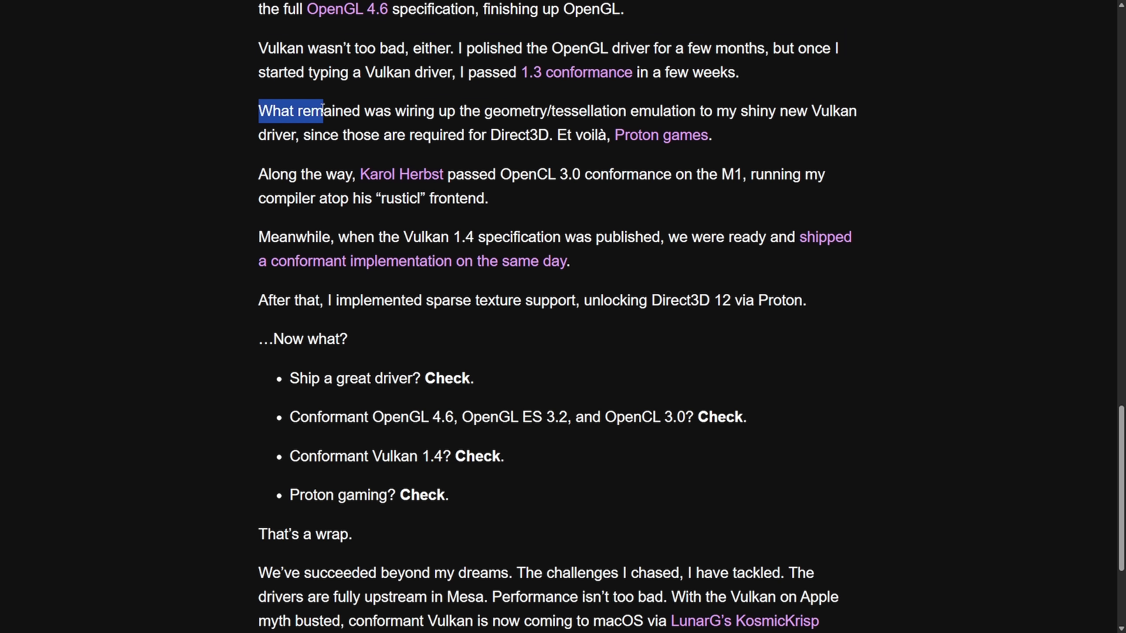
drag(323, 111, 553, 111)
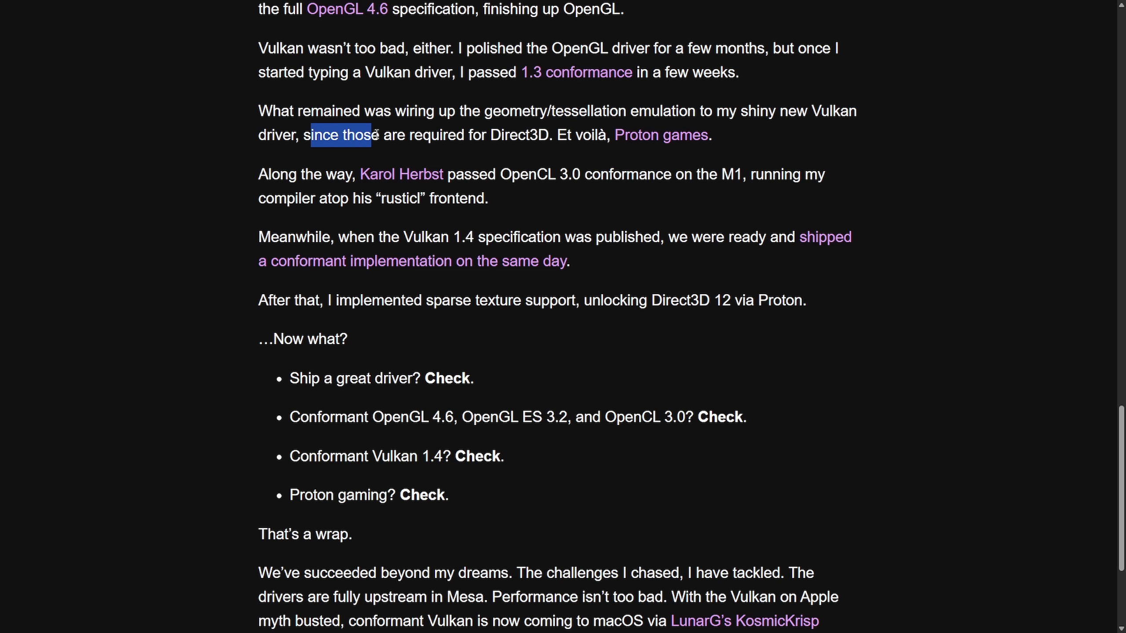
drag(373, 135, 549, 135)
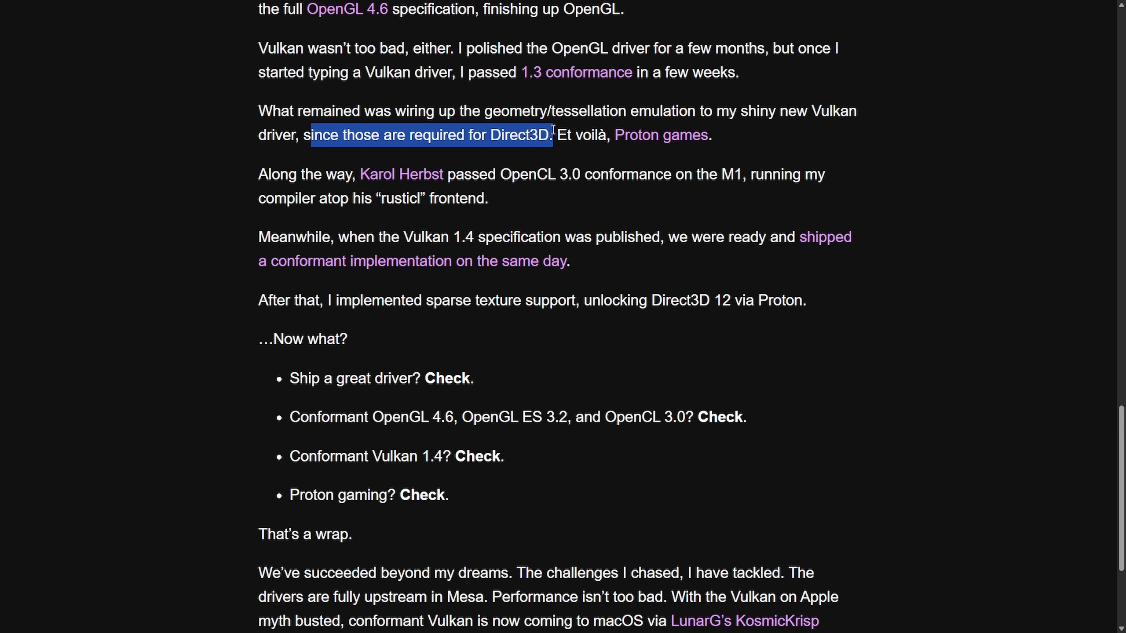
click(259, 175)
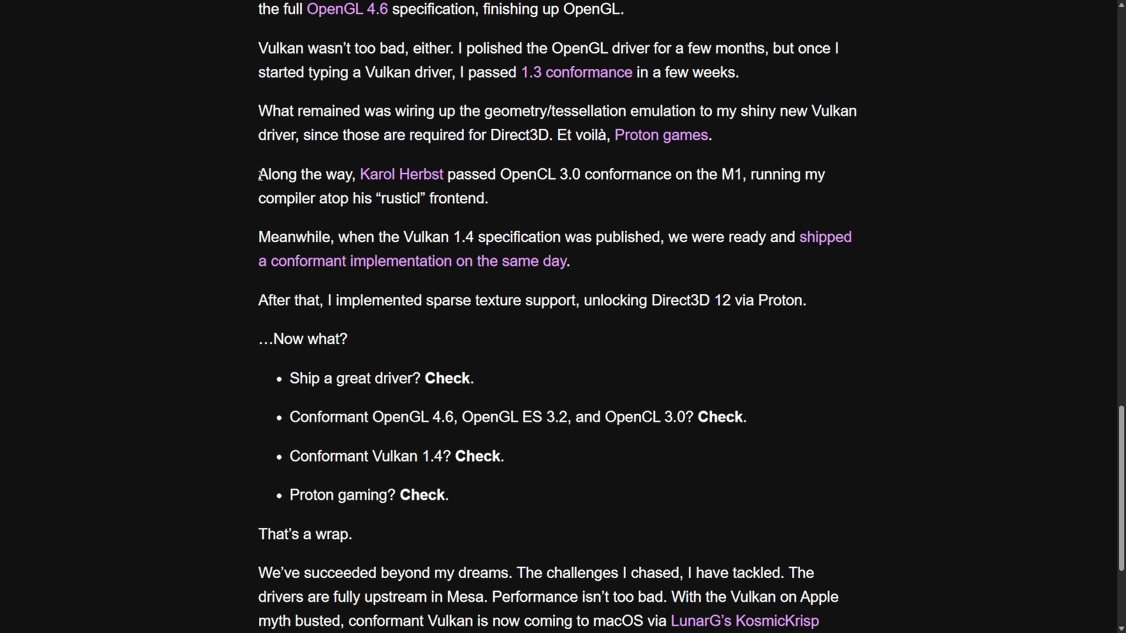
drag(259, 174, 410, 174)
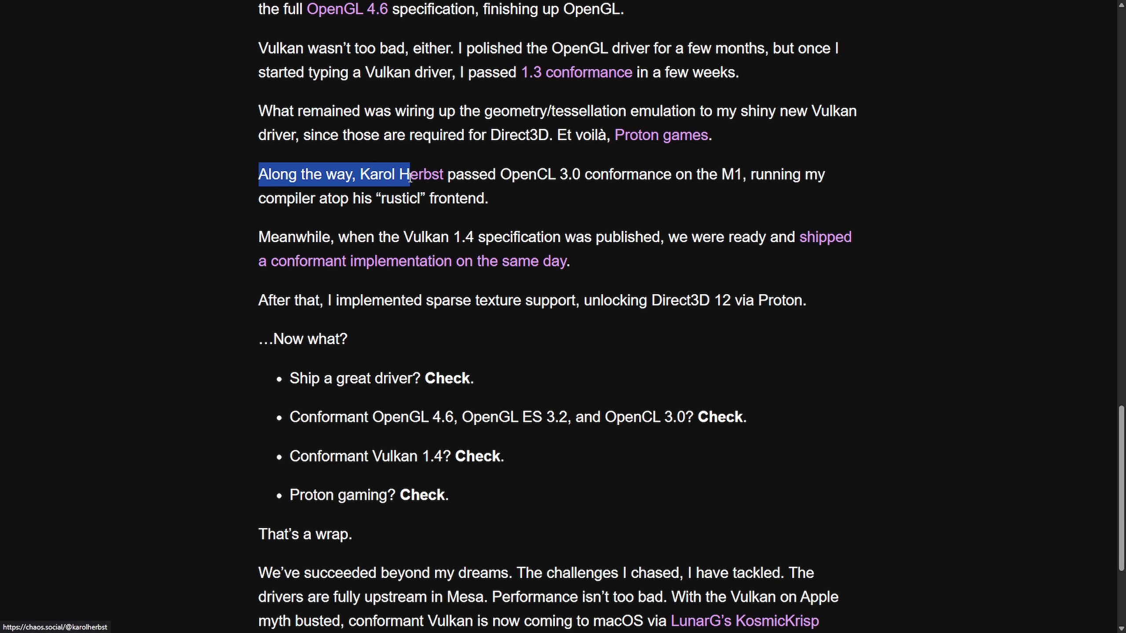
drag(406, 174, 583, 174)
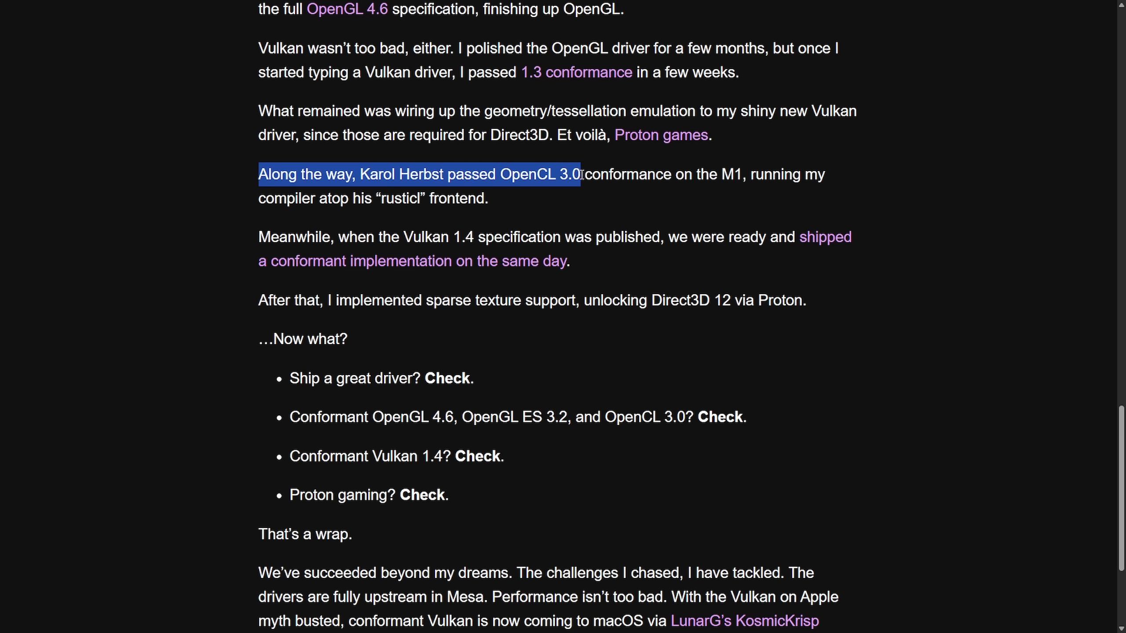
drag(581, 173, 623, 174)
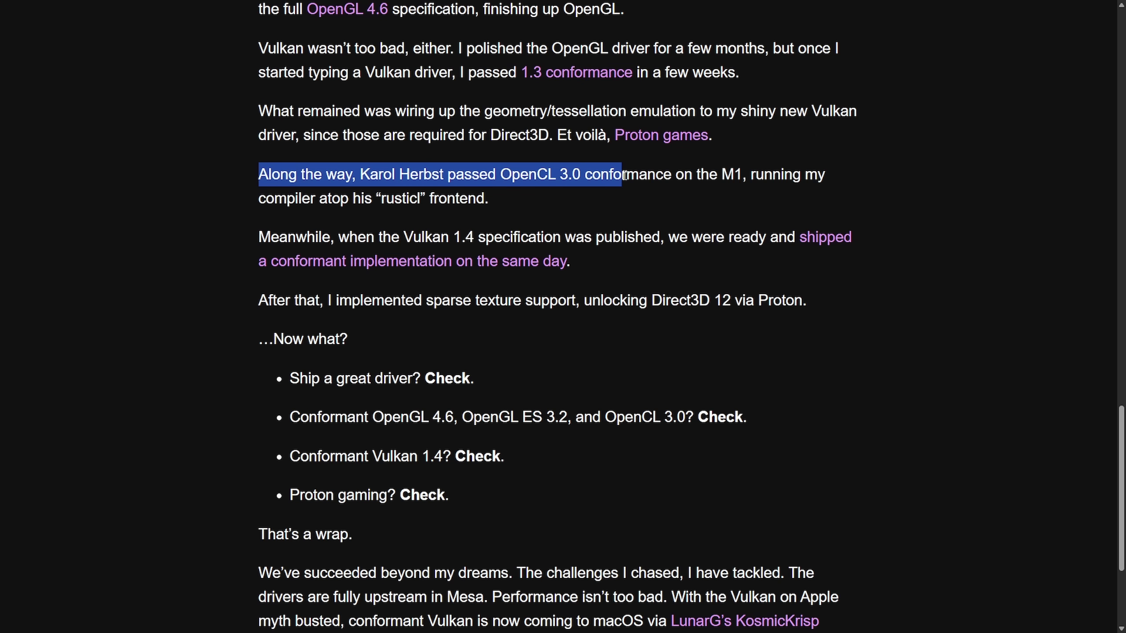
drag(622, 174, 413, 198)
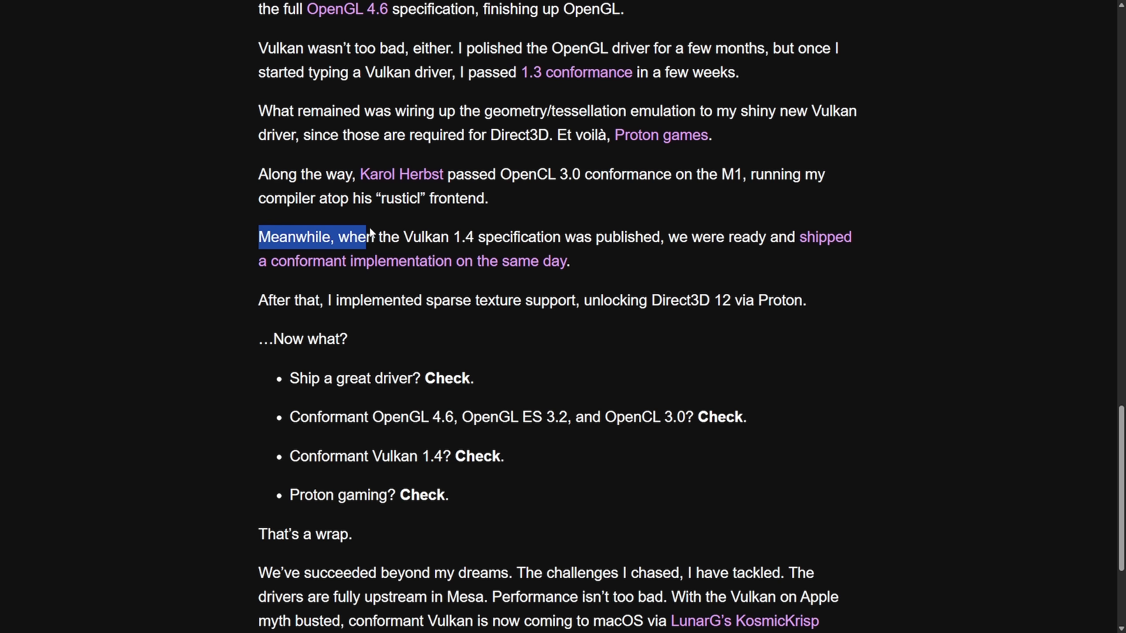
drag(366, 237, 552, 237)
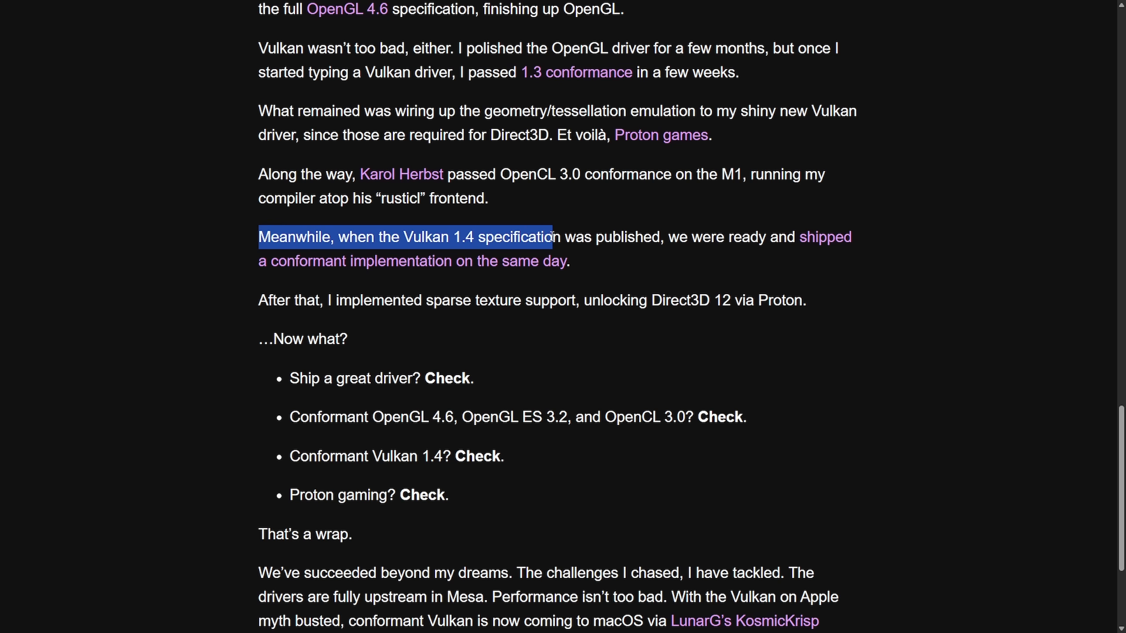
drag(551, 237, 795, 237)
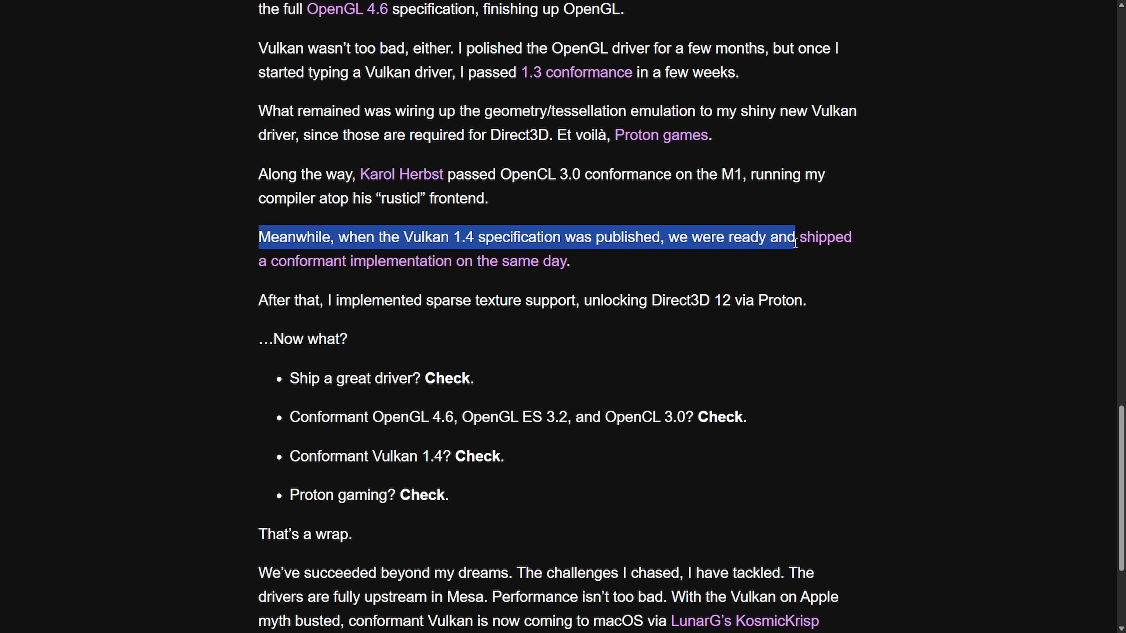
drag(795, 237, 369, 260)
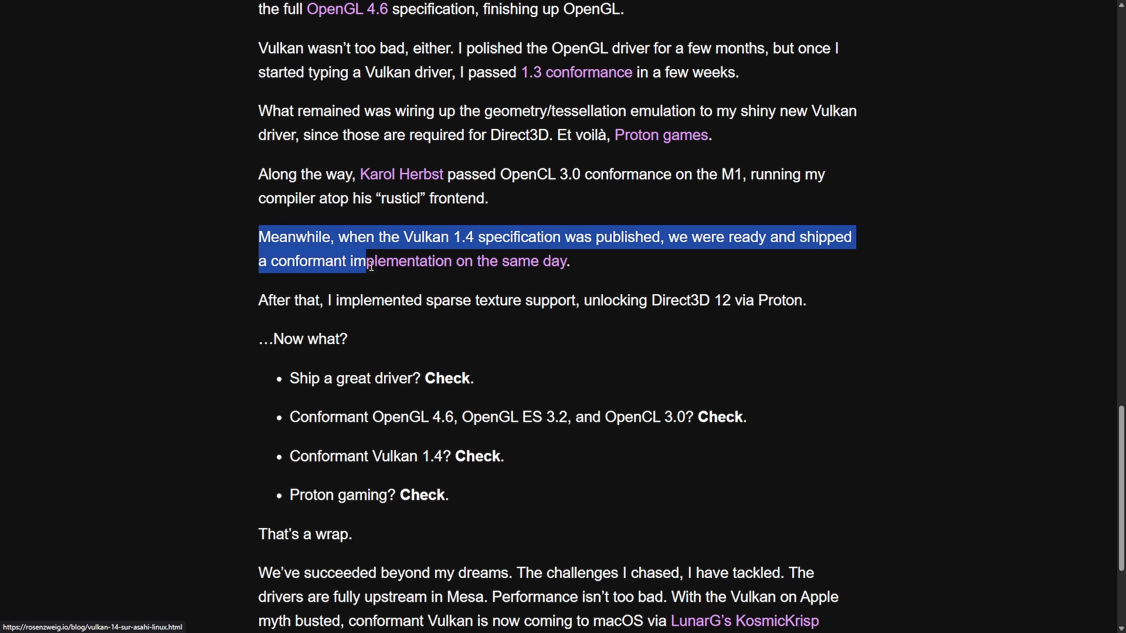
click(272, 307)
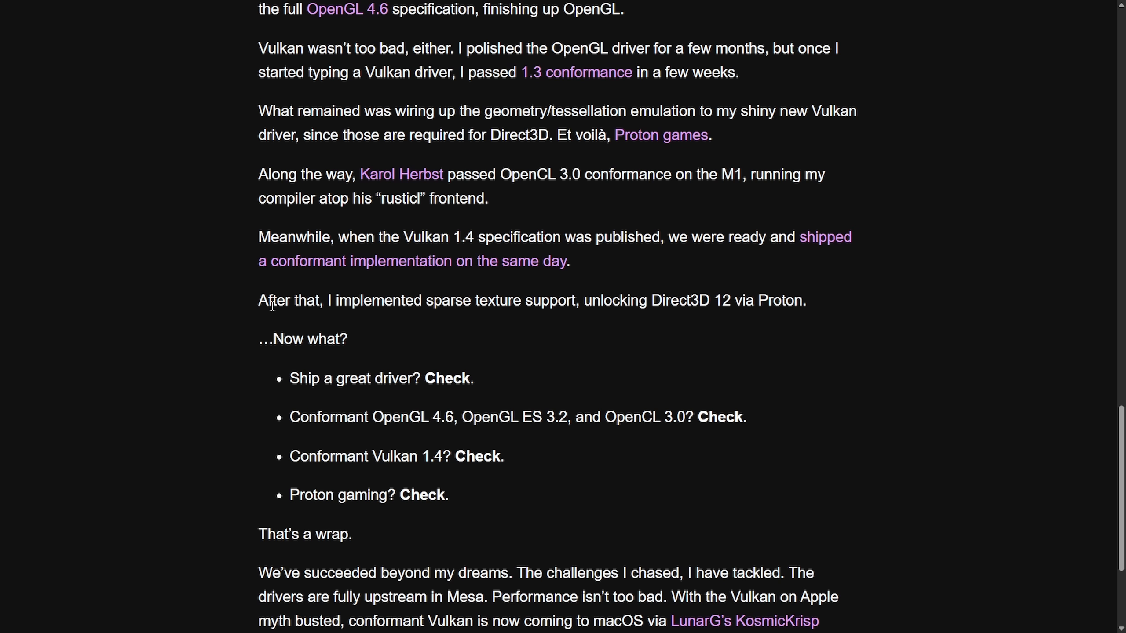
drag(259, 300, 560, 300)
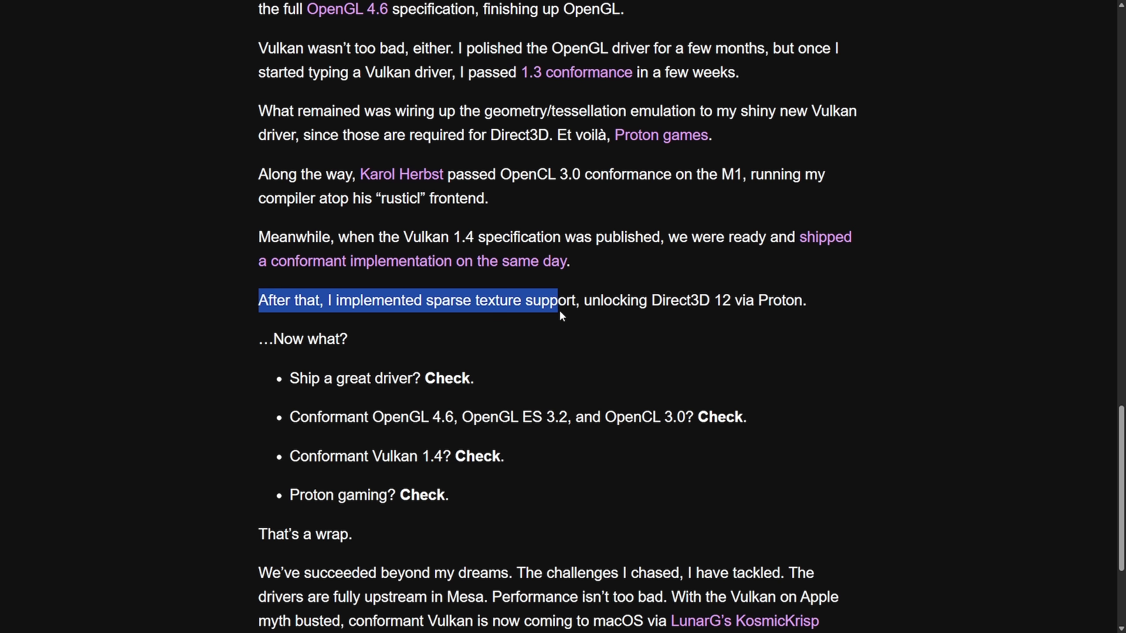
drag(558, 300, 710, 300)
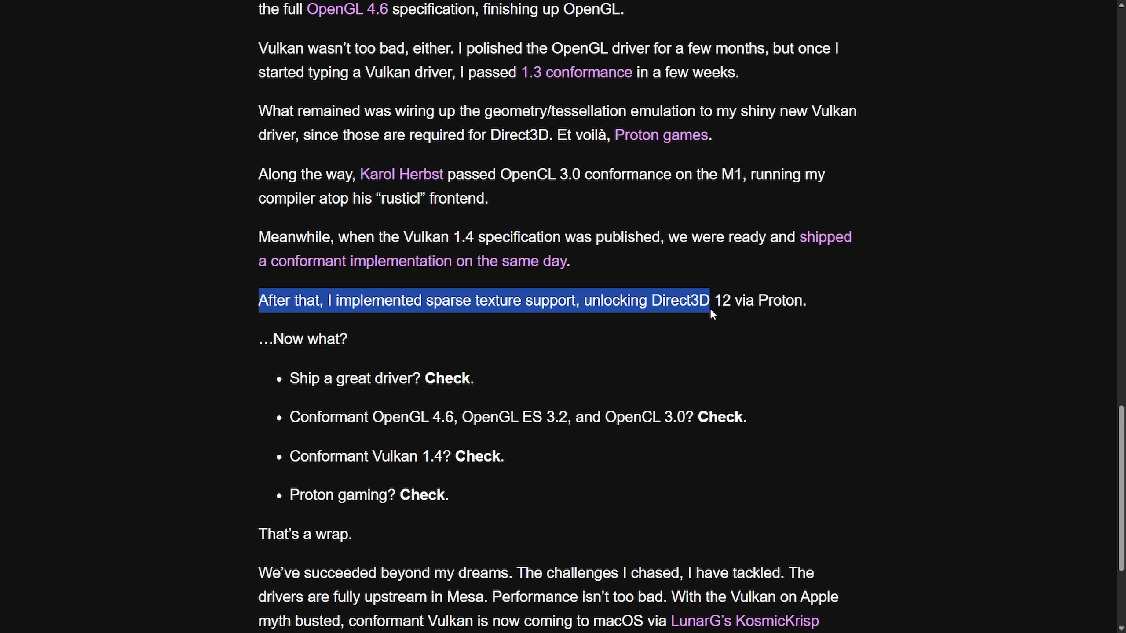
Highlight the checklist item on conformant OpenGL, OpenCL and OpenGL ES 3.2.
scroll(down, 3)
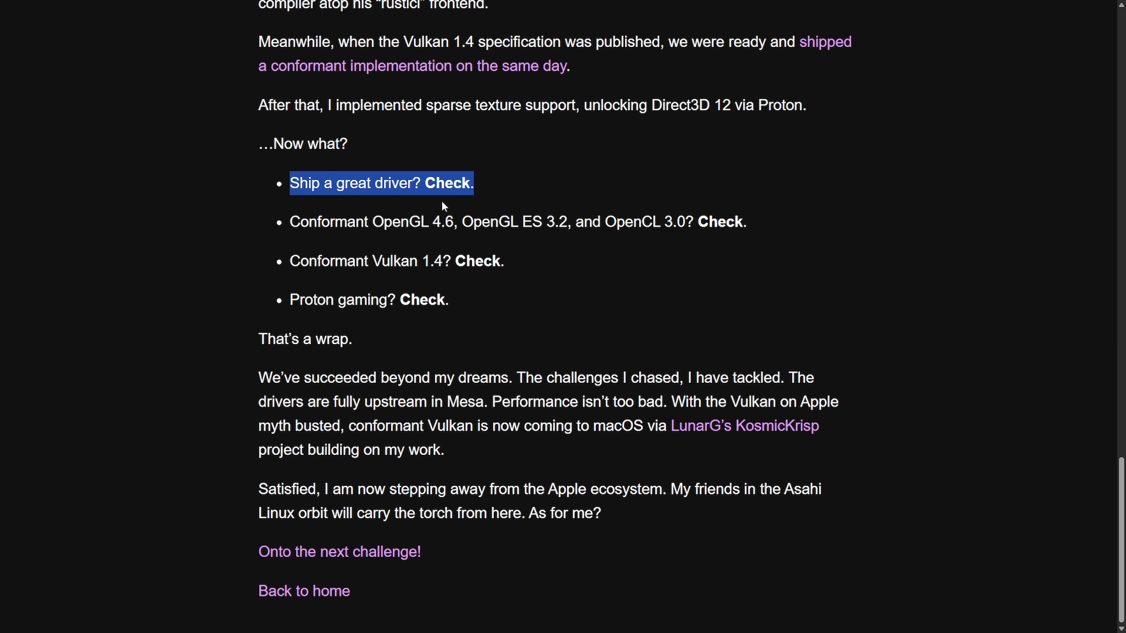
drag(289, 221, 510, 221)
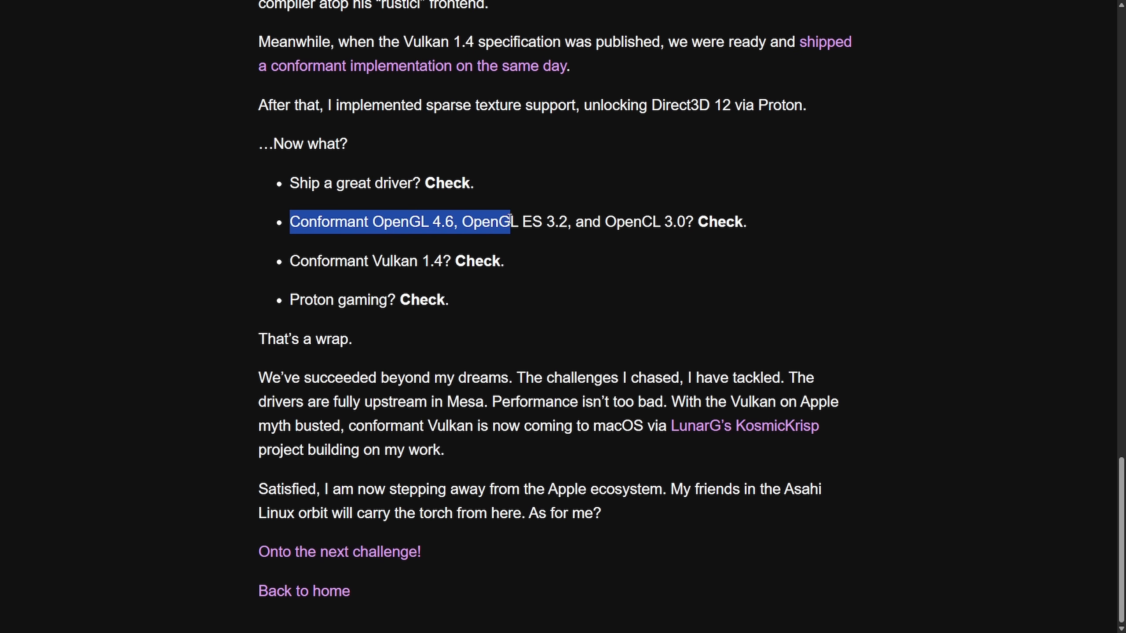
drag(509, 221, 574, 230)
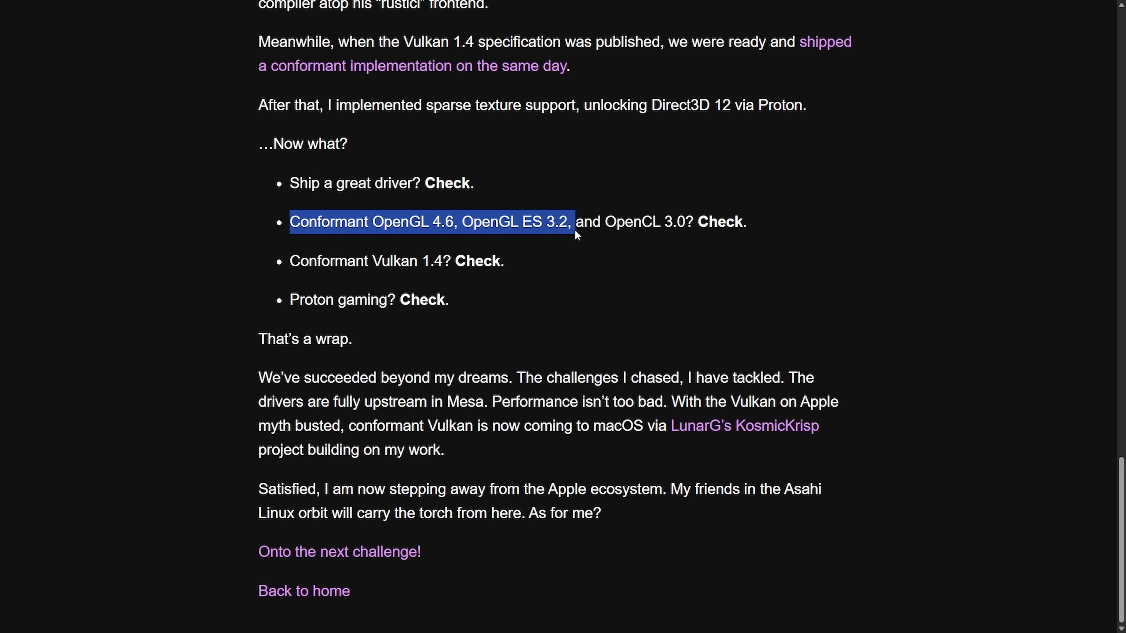
drag(574, 221, 682, 221)
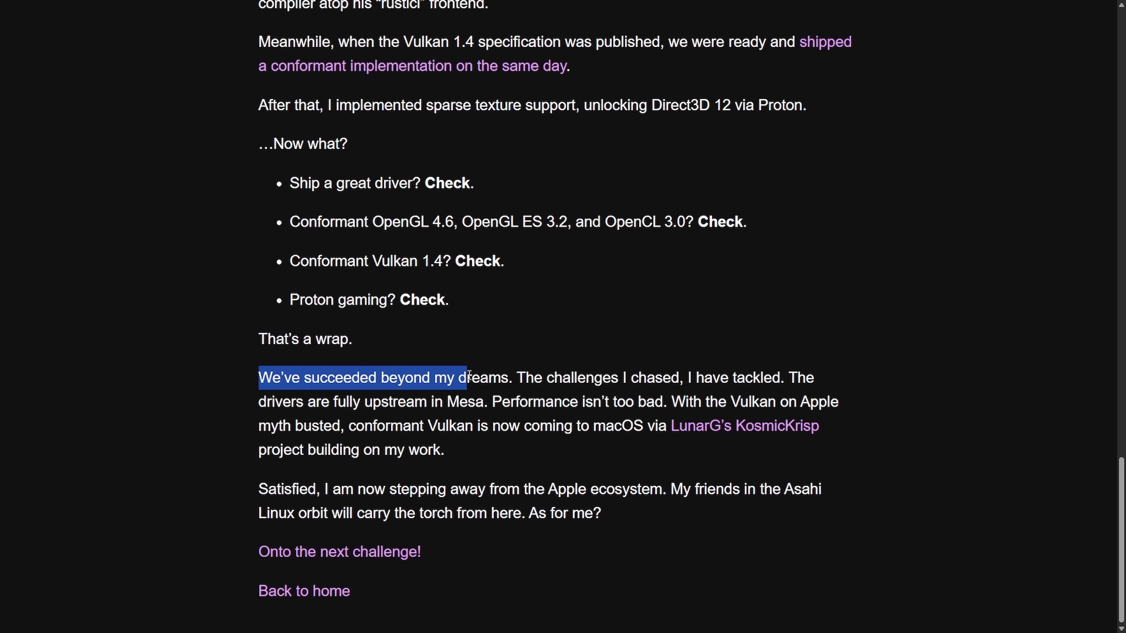
Highlight the closing paragraph on Mesa upstreaming, Vulkan on Apple and KosmicKrisp, then clear it.
drag(459, 377, 682, 377)
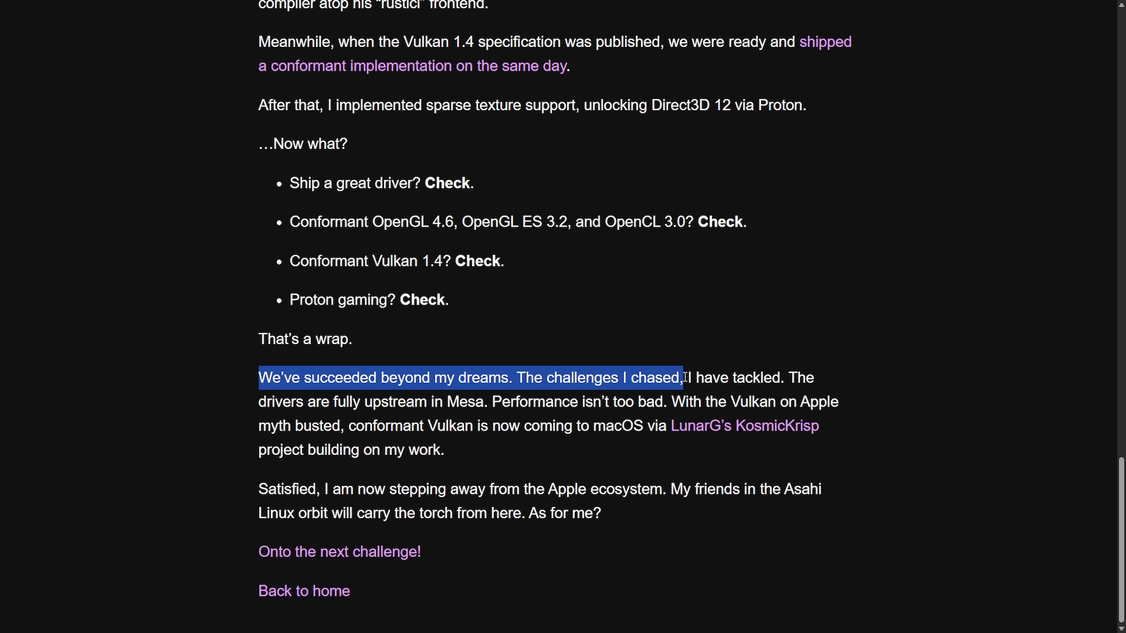
drag(682, 378, 351, 402)
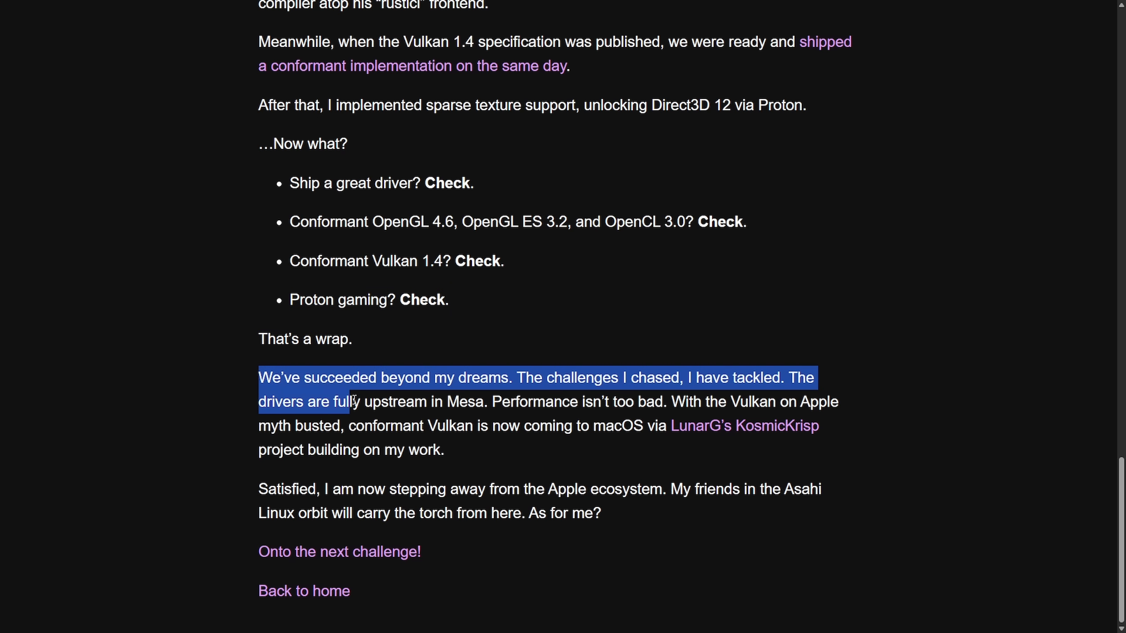
drag(352, 401, 605, 402)
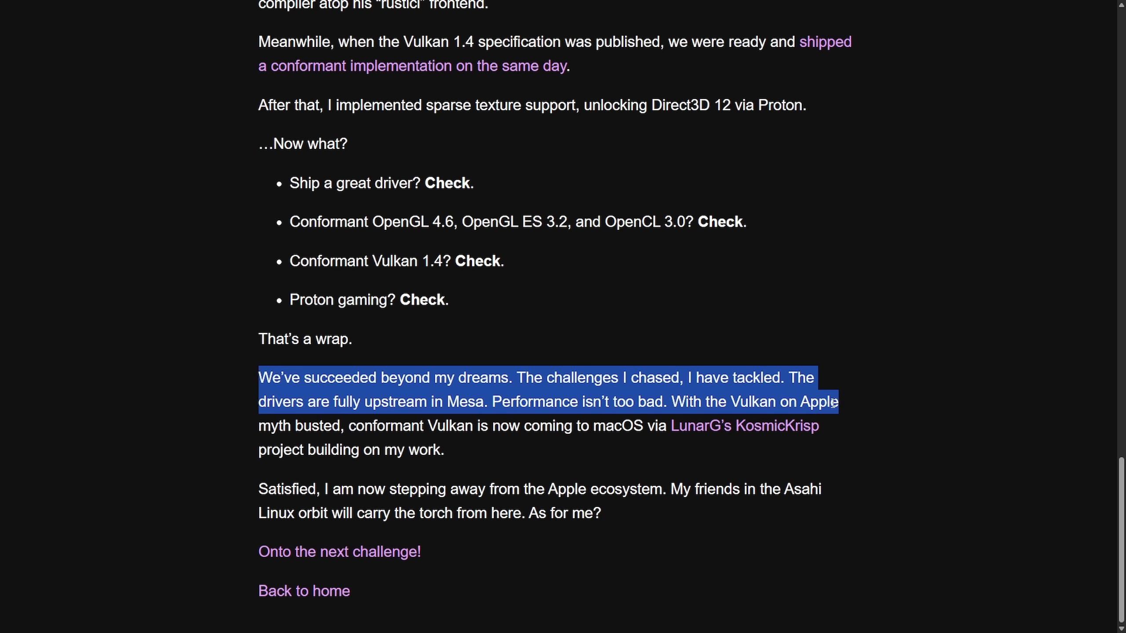
drag(832, 401, 555, 425)
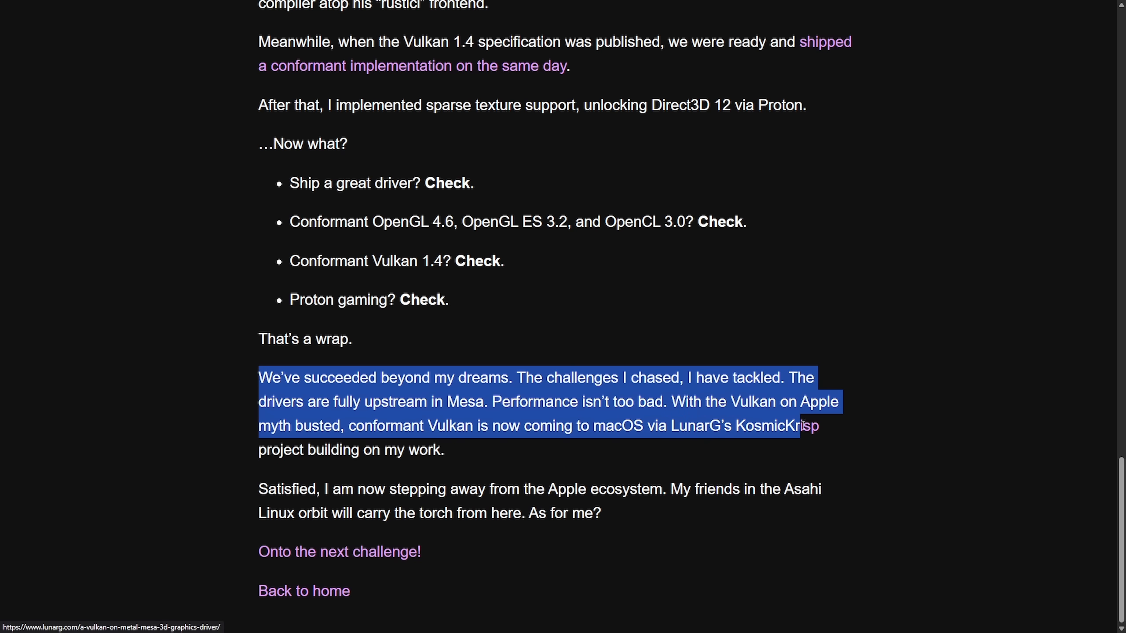
drag(795, 426, 681, 458)
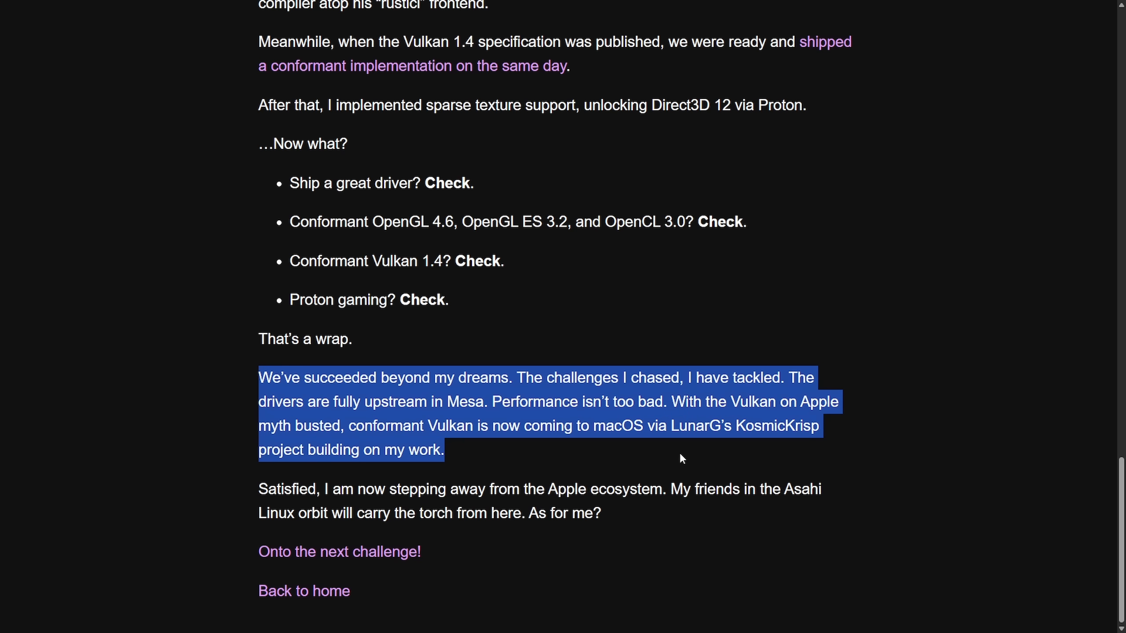
click(255, 497)
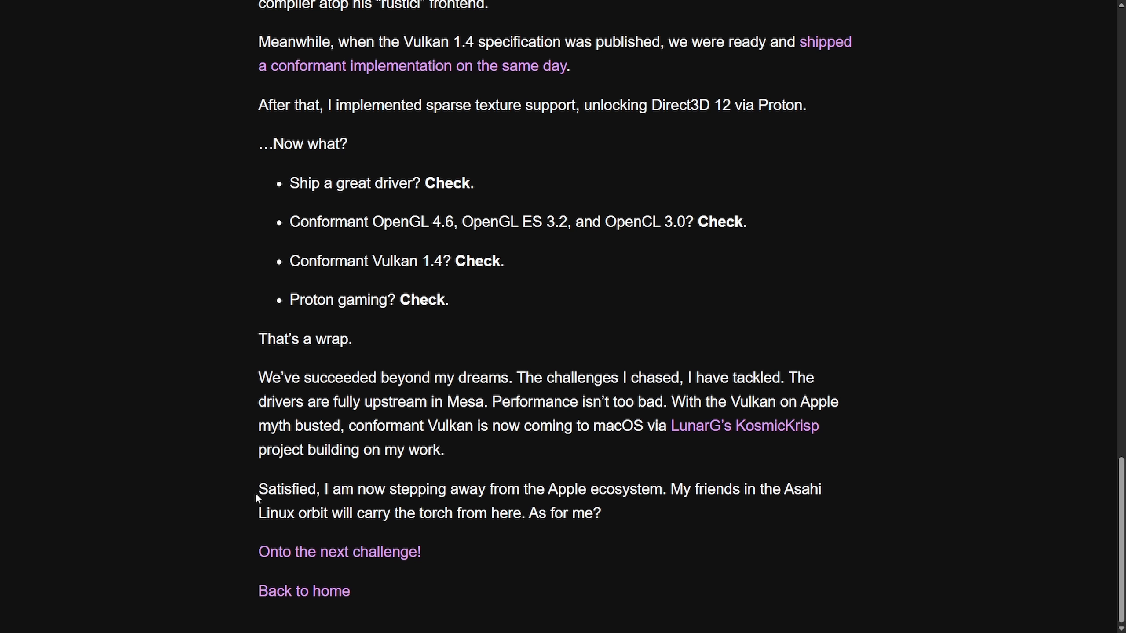
Highlight the final paragraph about stepping away from the Apple ecosystem.
drag(258, 489, 644, 489)
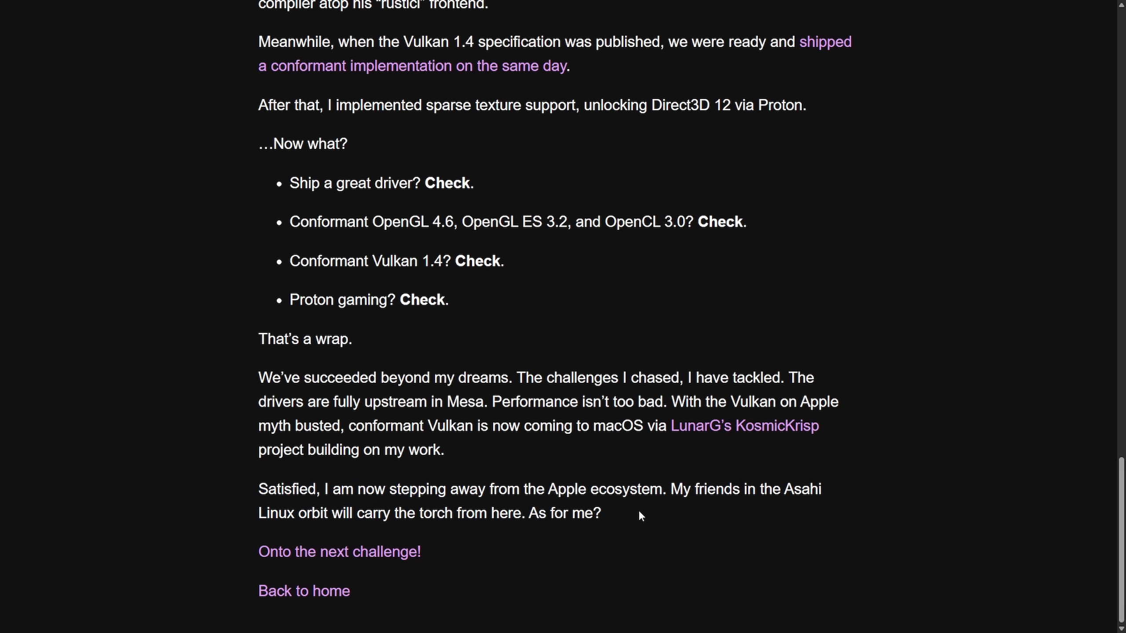
mouse_move(387, 573)
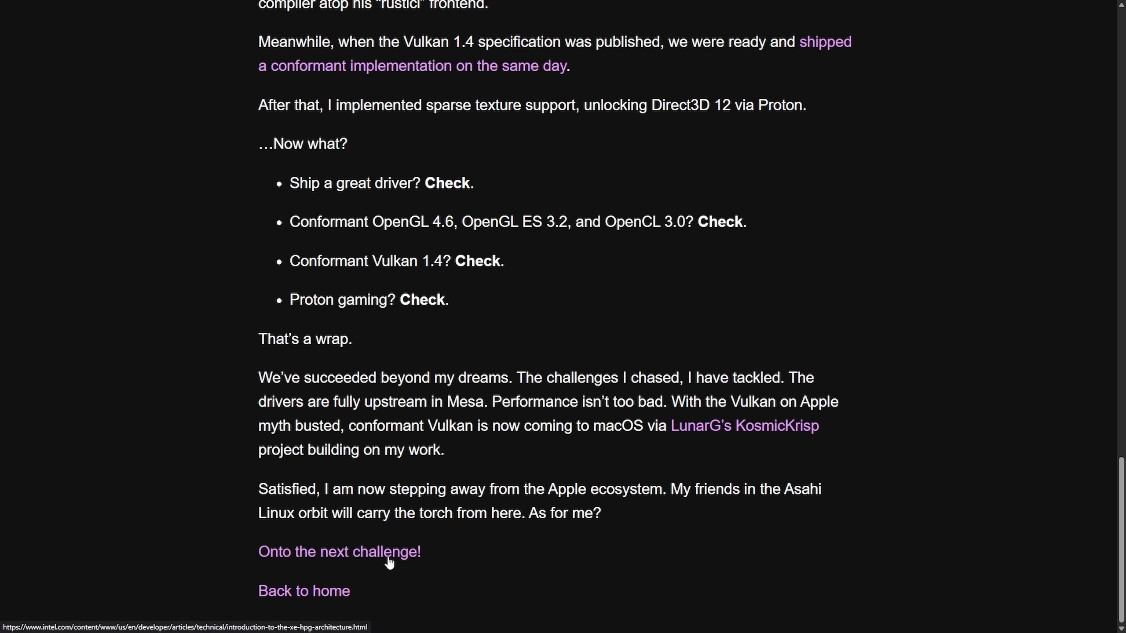
mouse_move(392, 561)
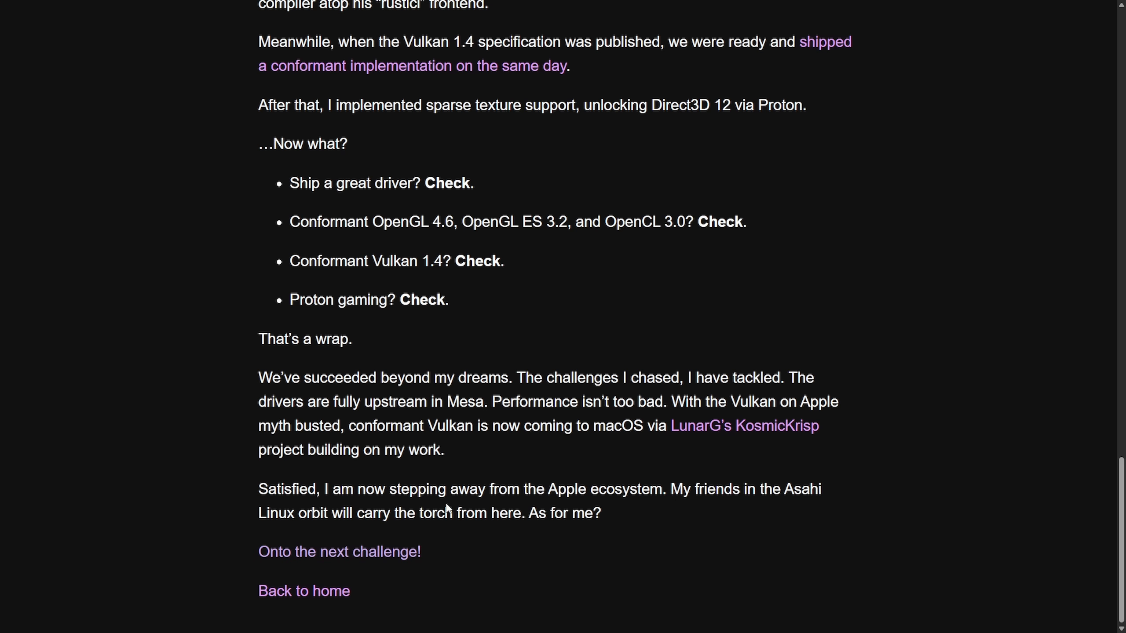
mouse_move(951, 480)
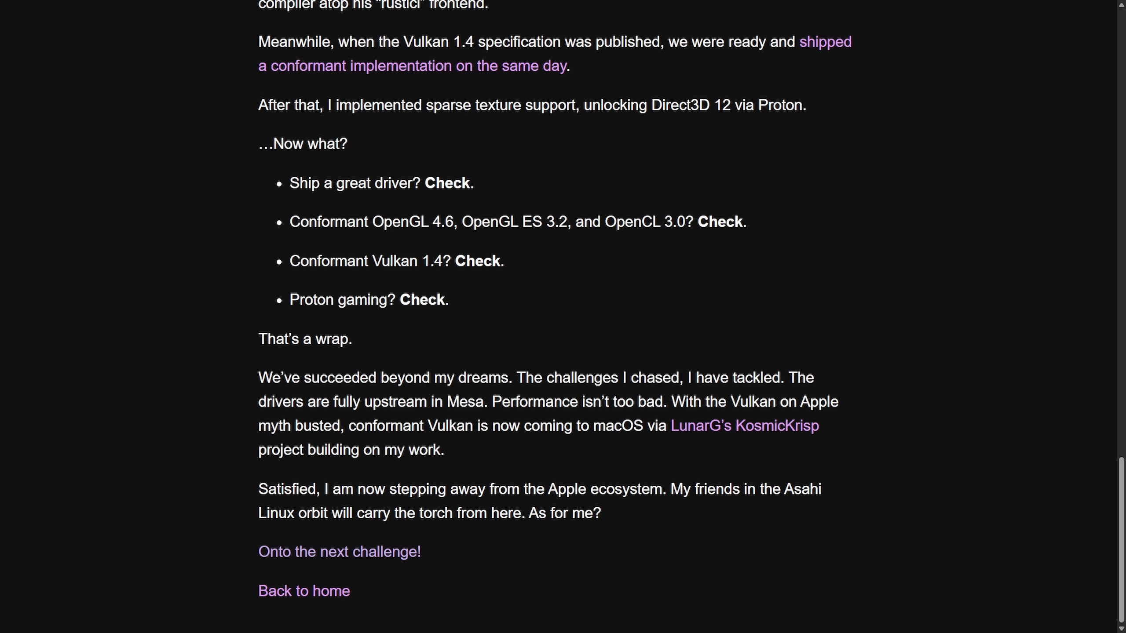
mouse_move(1007, 358)
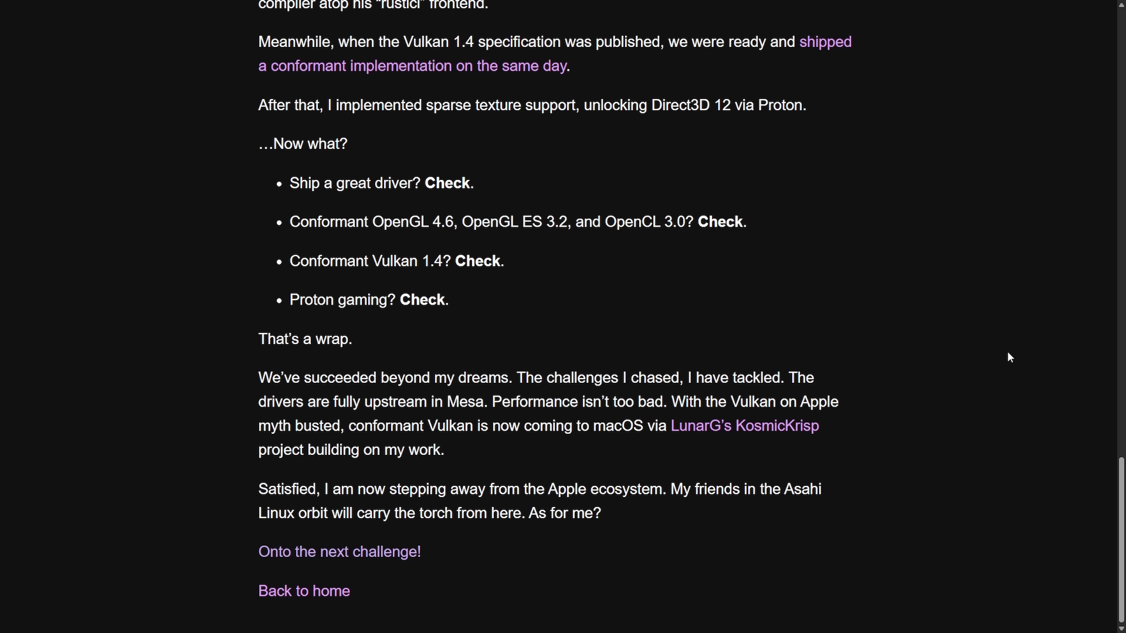
mouse_move(962, 369)
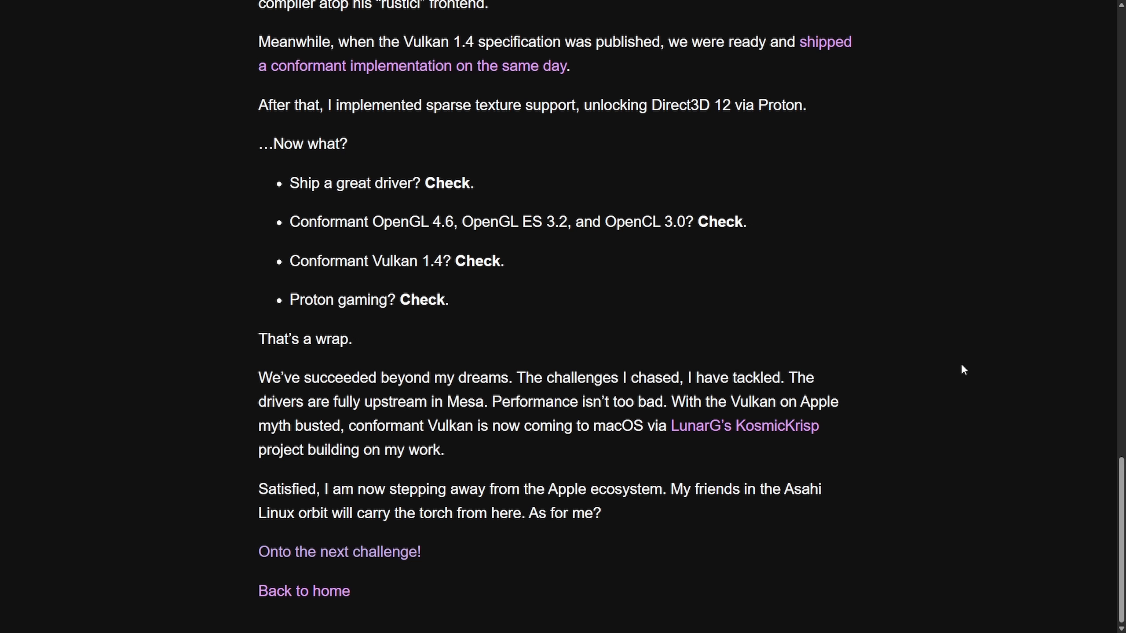
mouse_move(941, 370)
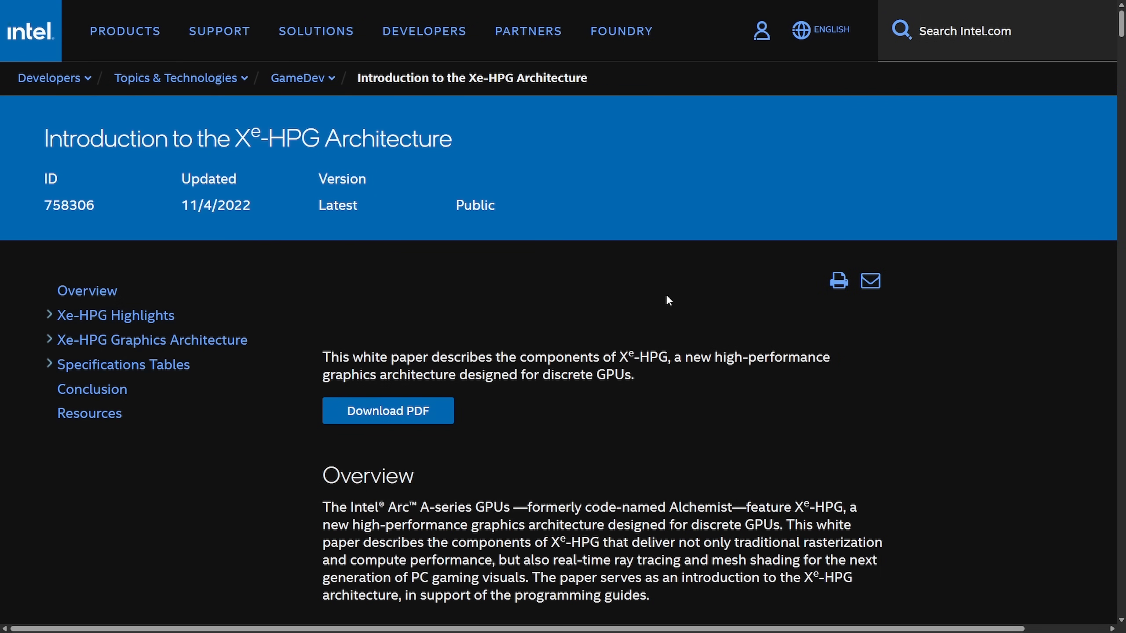
mouse_move(667, 295)
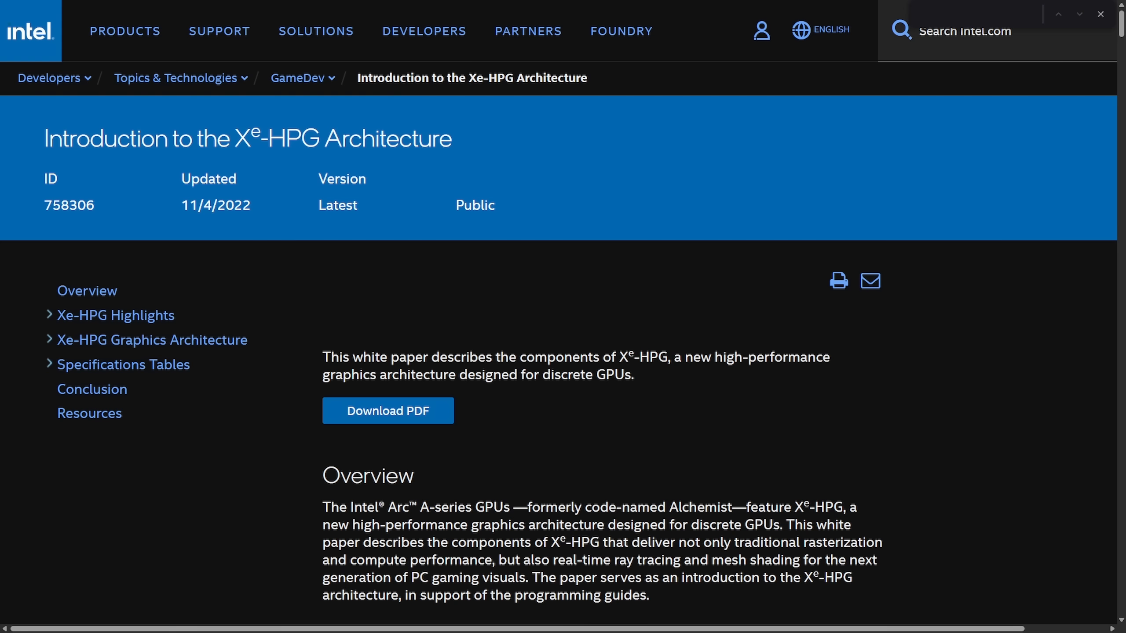
mouse_move(952, 418)
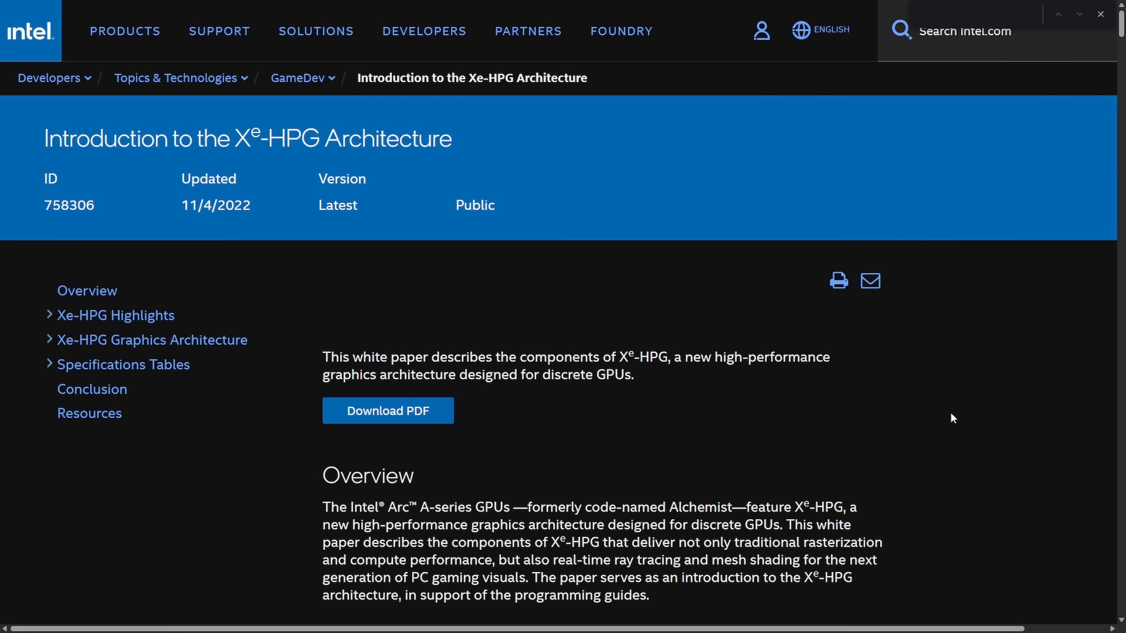
Scroll Intel's Xe-HPG Architecture page down into the Xe-HPG Highlights section.
scroll(down, 3)
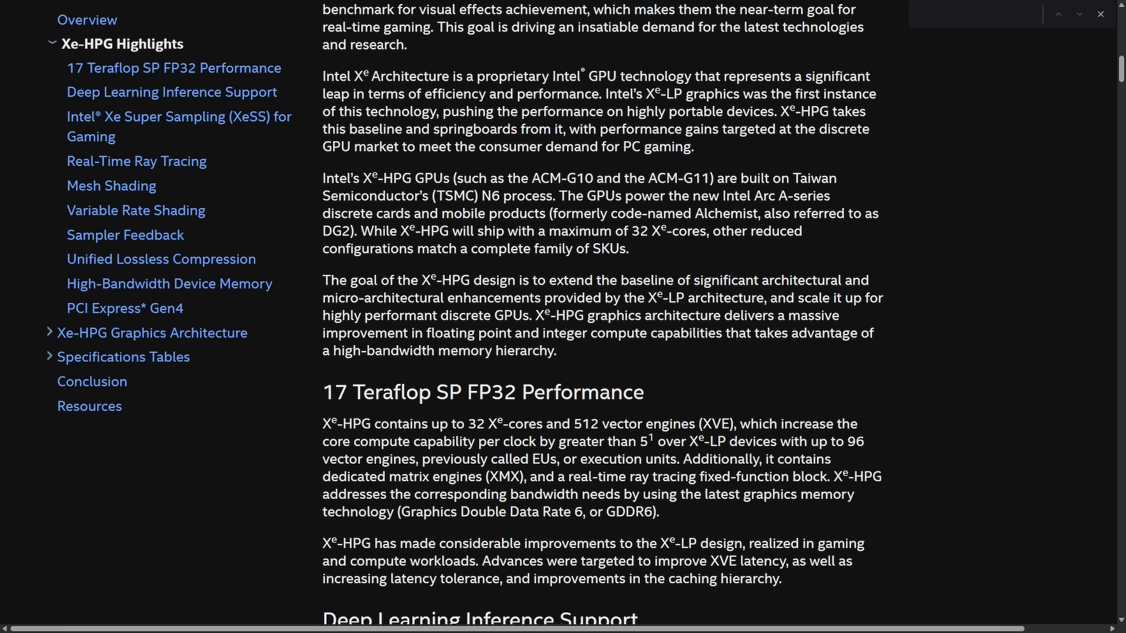
mouse_move(929, 319)
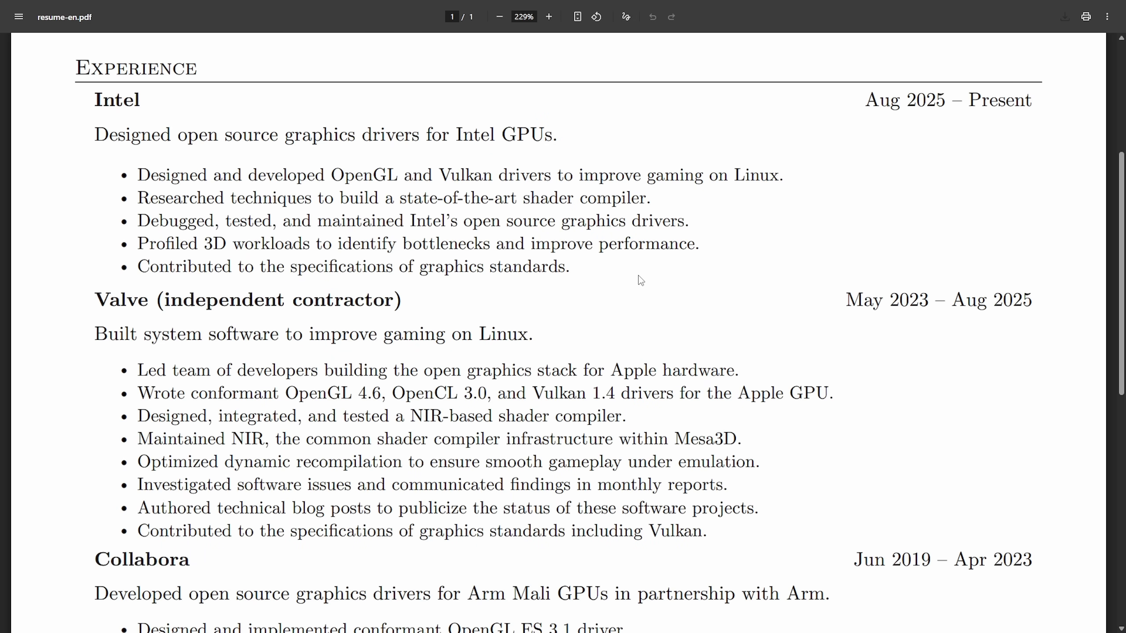
mouse_move(474, 186)
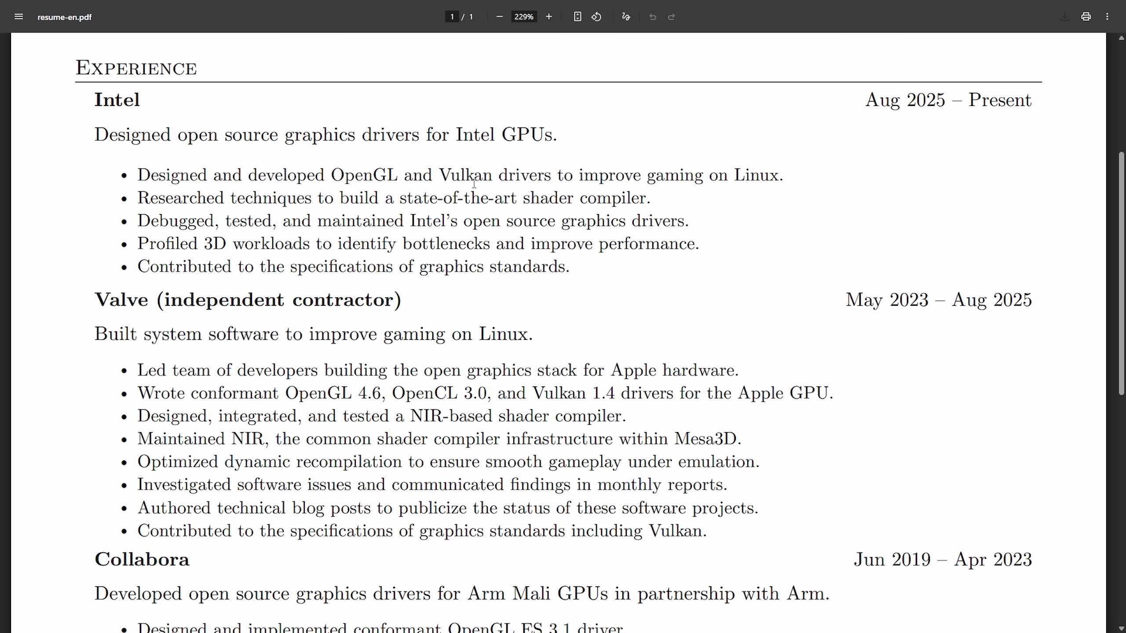
mouse_move(188, 121)
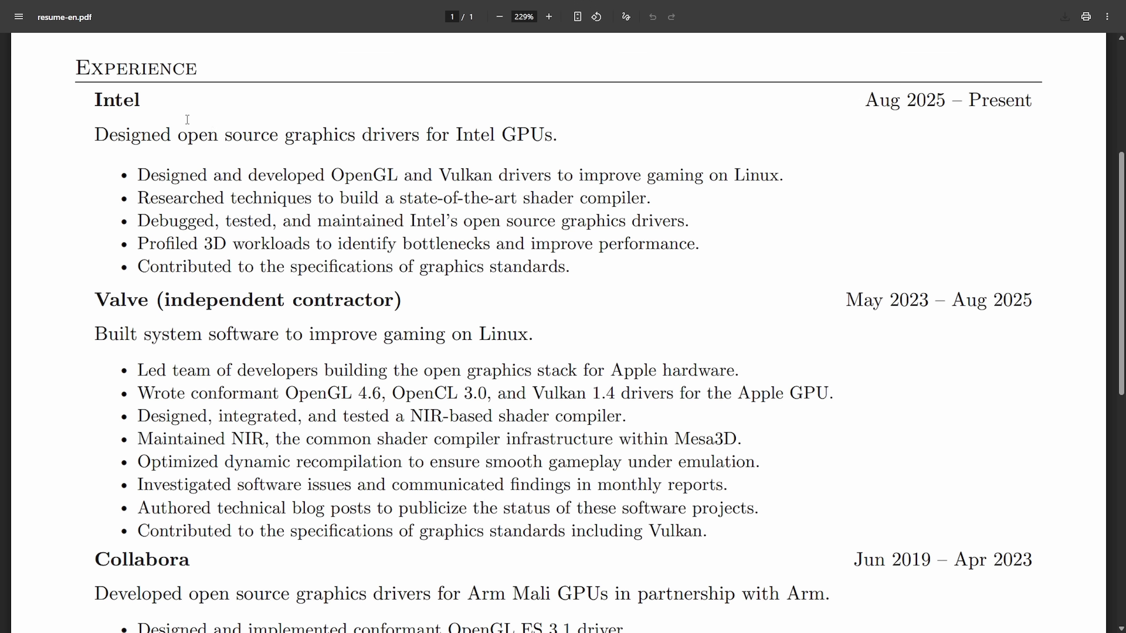
mouse_move(364, 106)
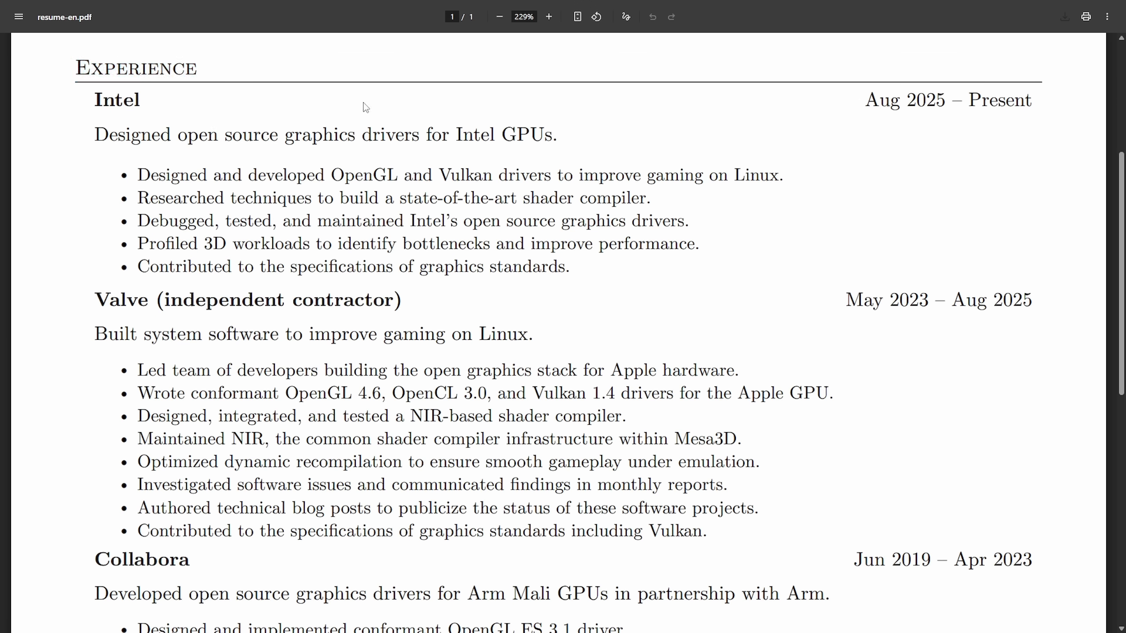
mouse_move(104, 308)
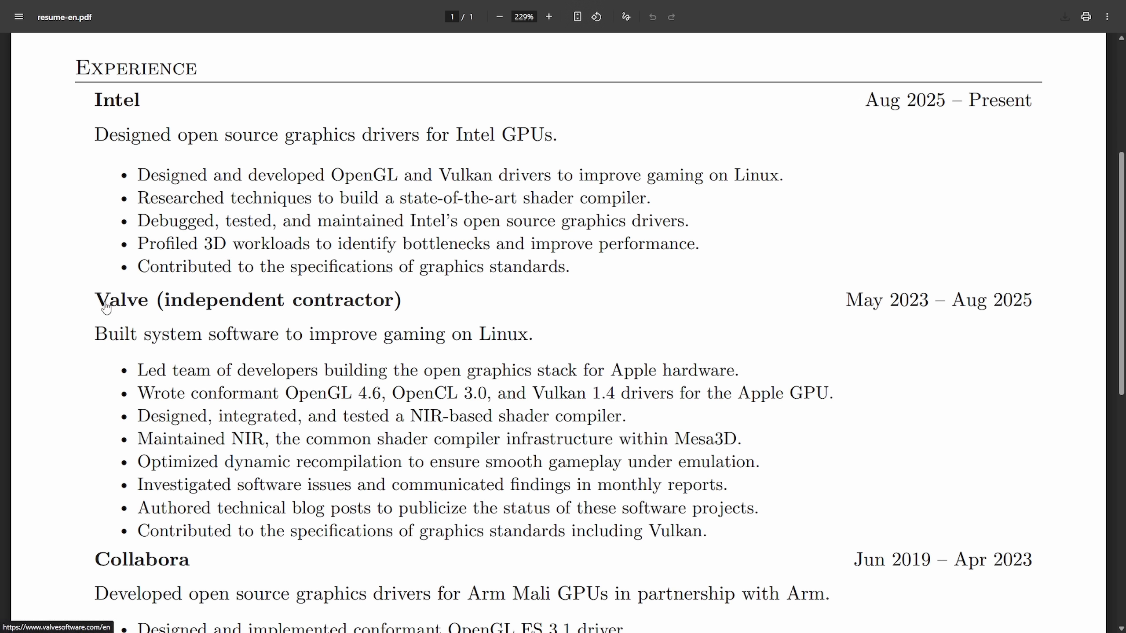
mouse_move(766, 318)
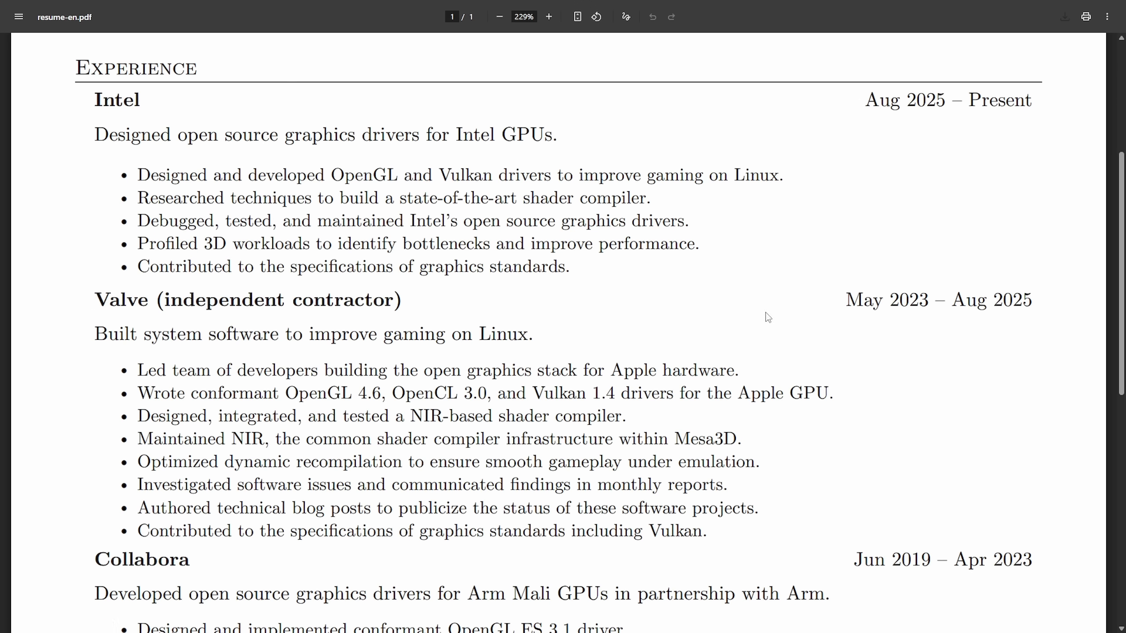
drag(888, 299, 1033, 300)
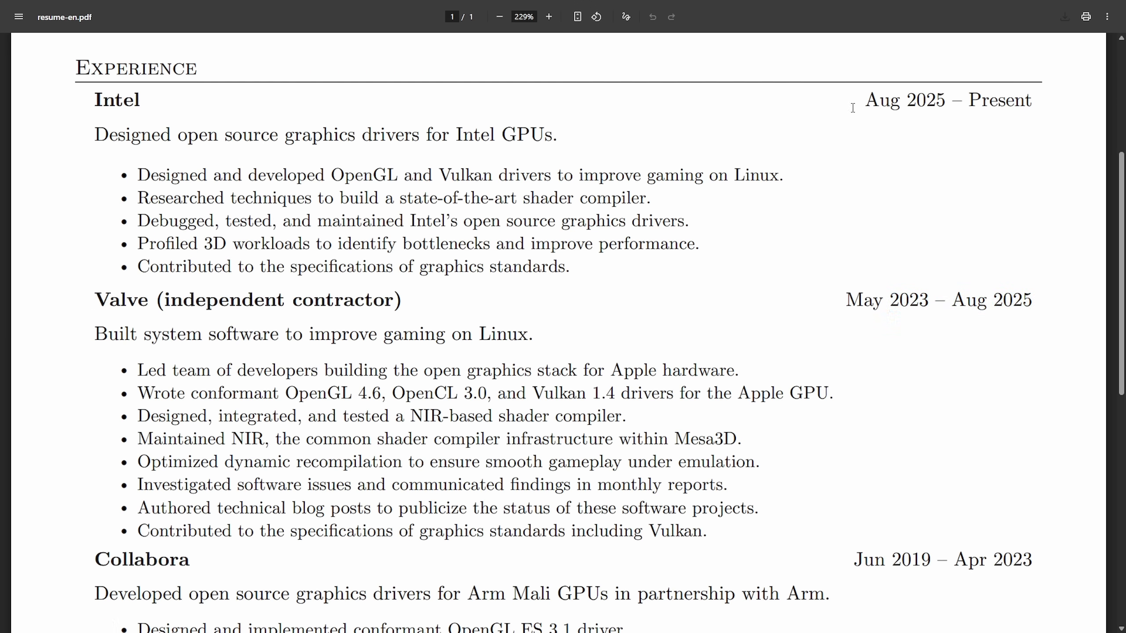
drag(860, 100, 1031, 100)
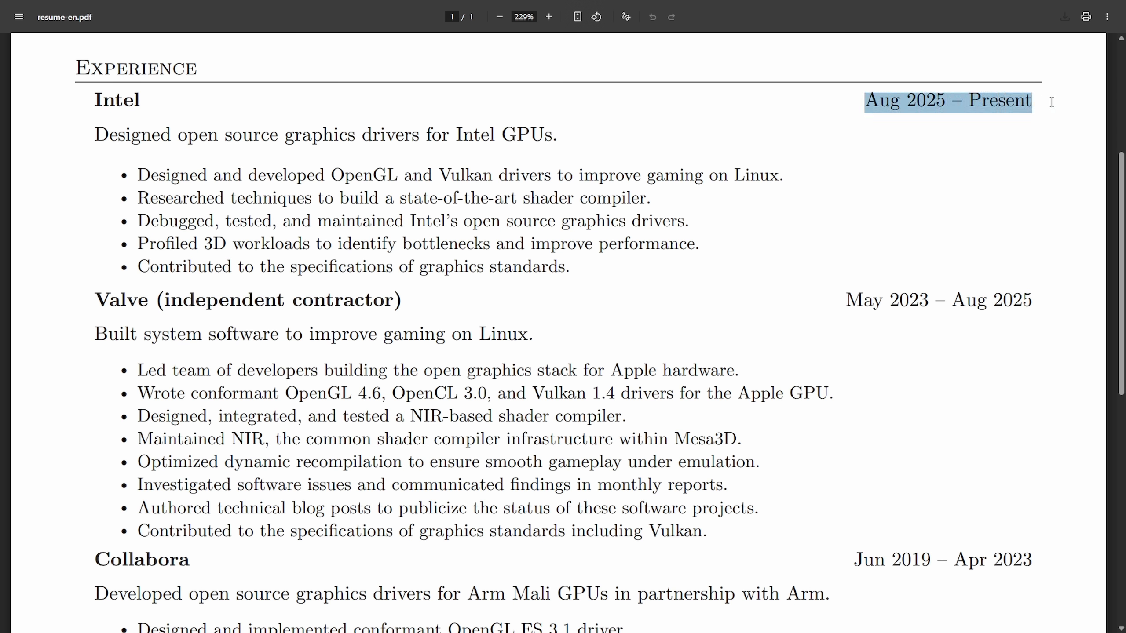
click(98, 135)
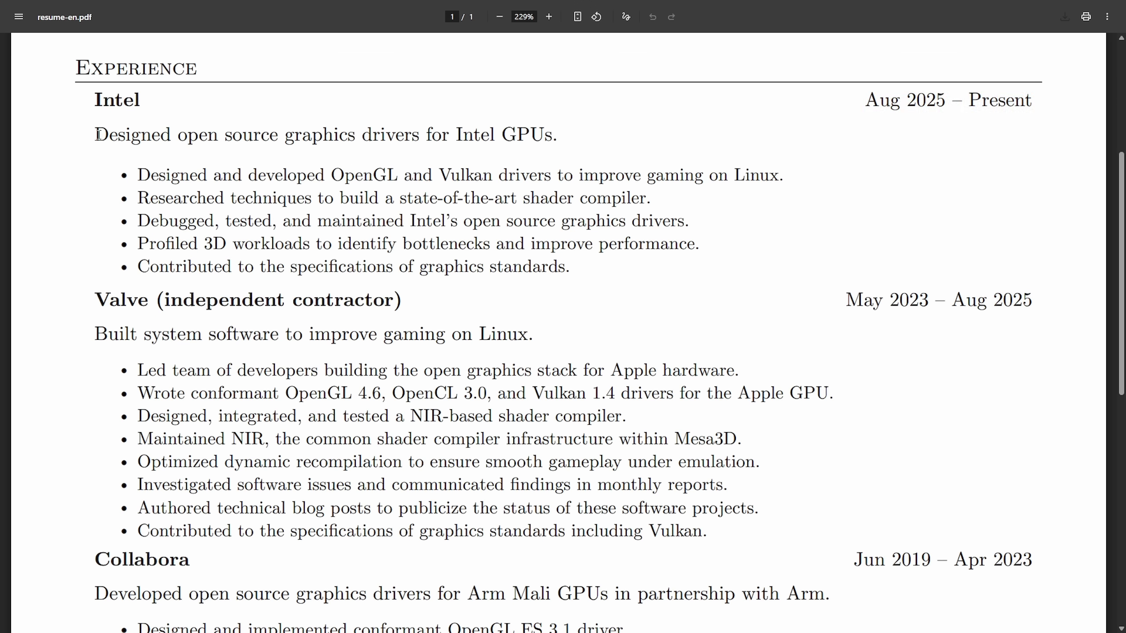
drag(95, 135, 450, 135)
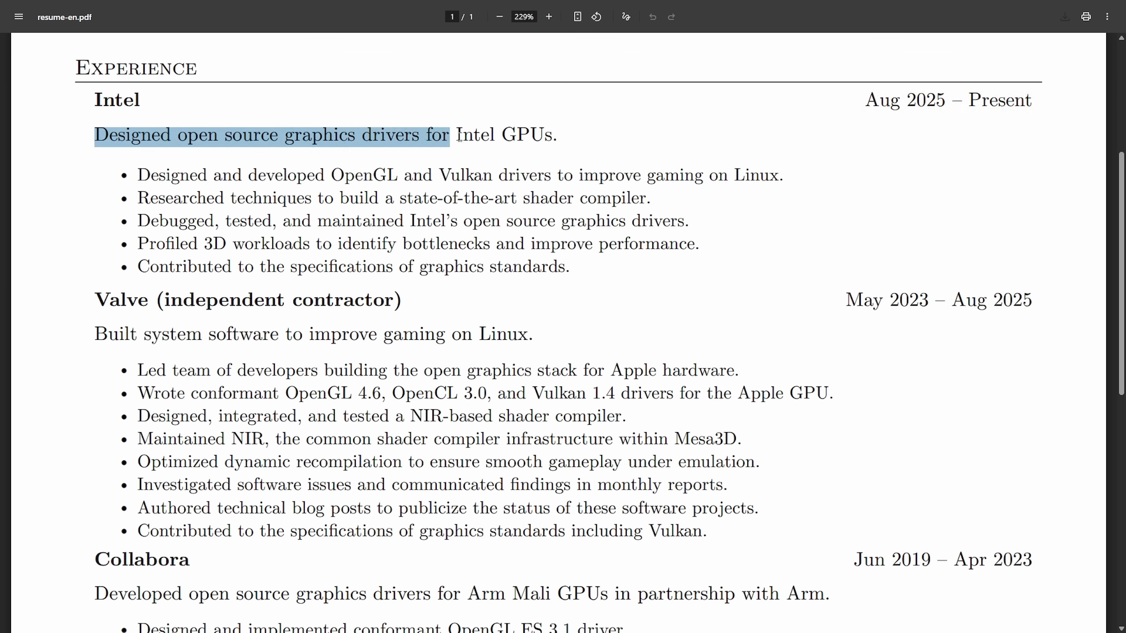
click(401, 149)
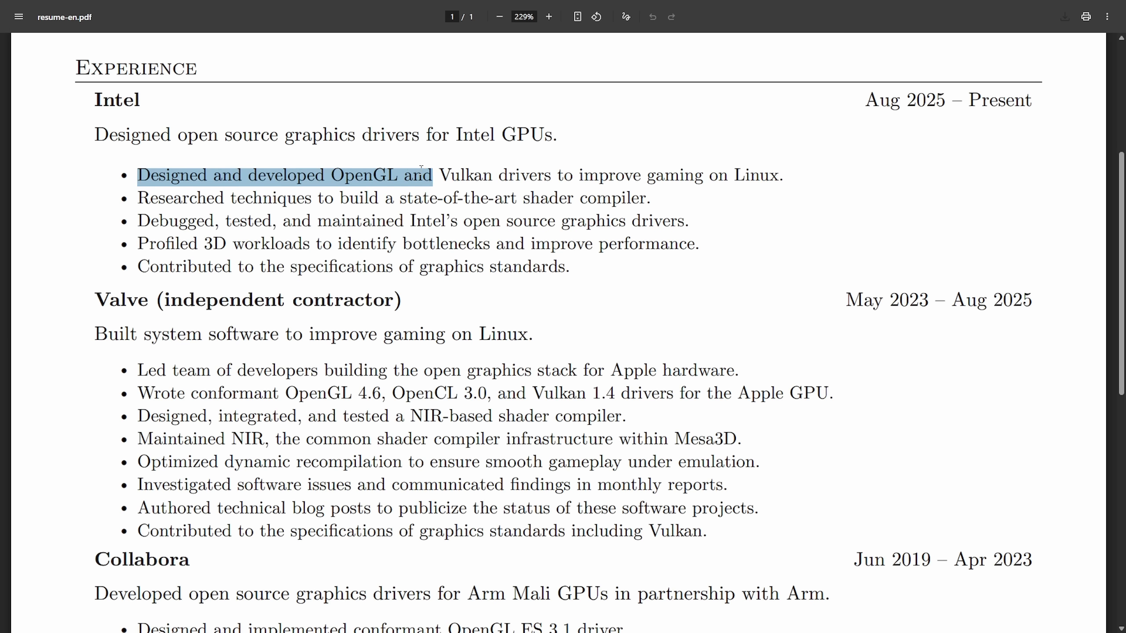
drag(431, 175, 768, 175)
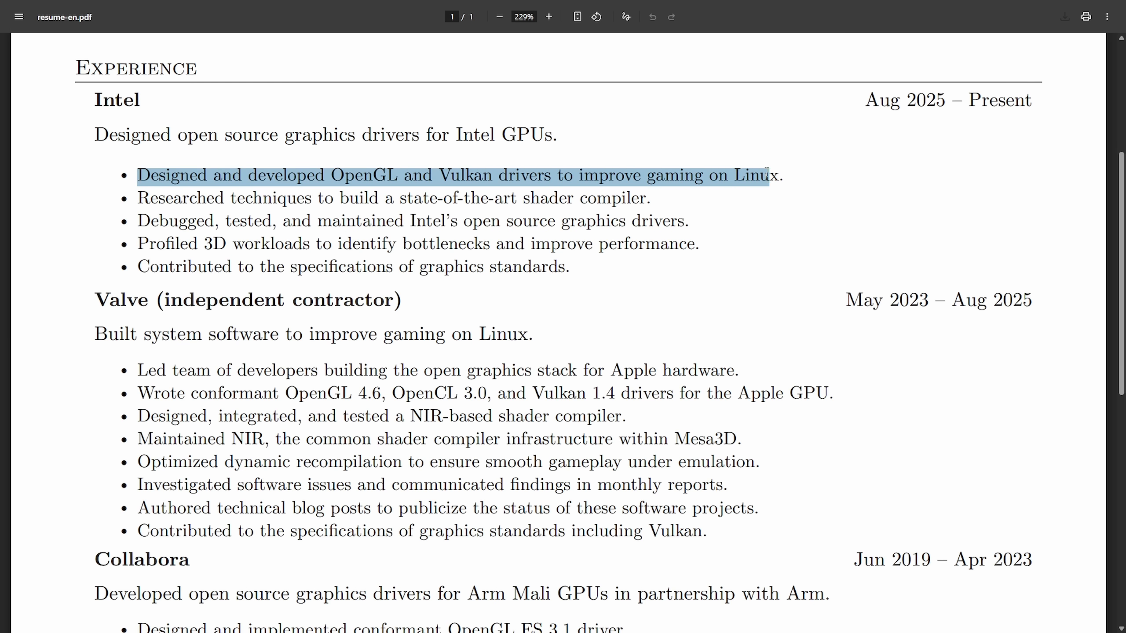
click(769, 192)
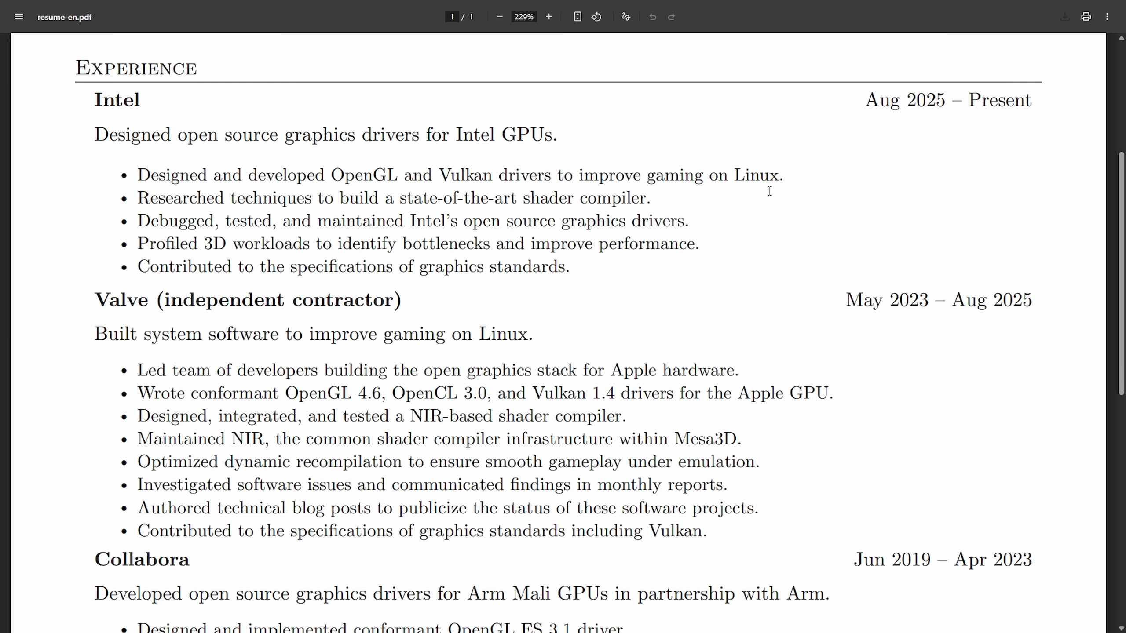
mouse_move(129, 198)
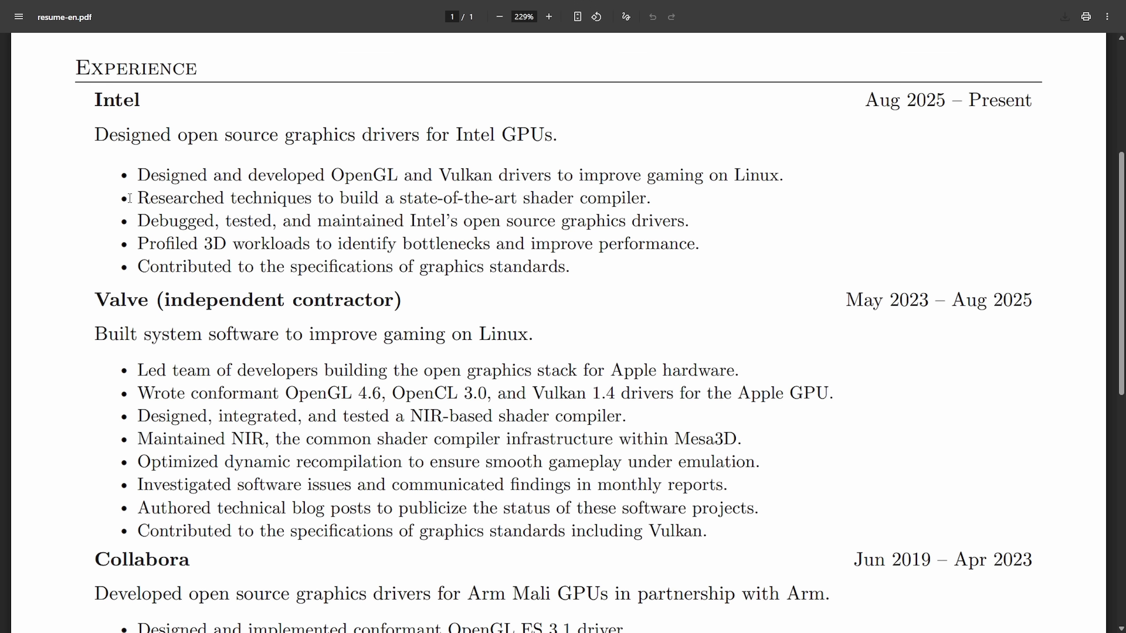
drag(138, 197, 340, 197)
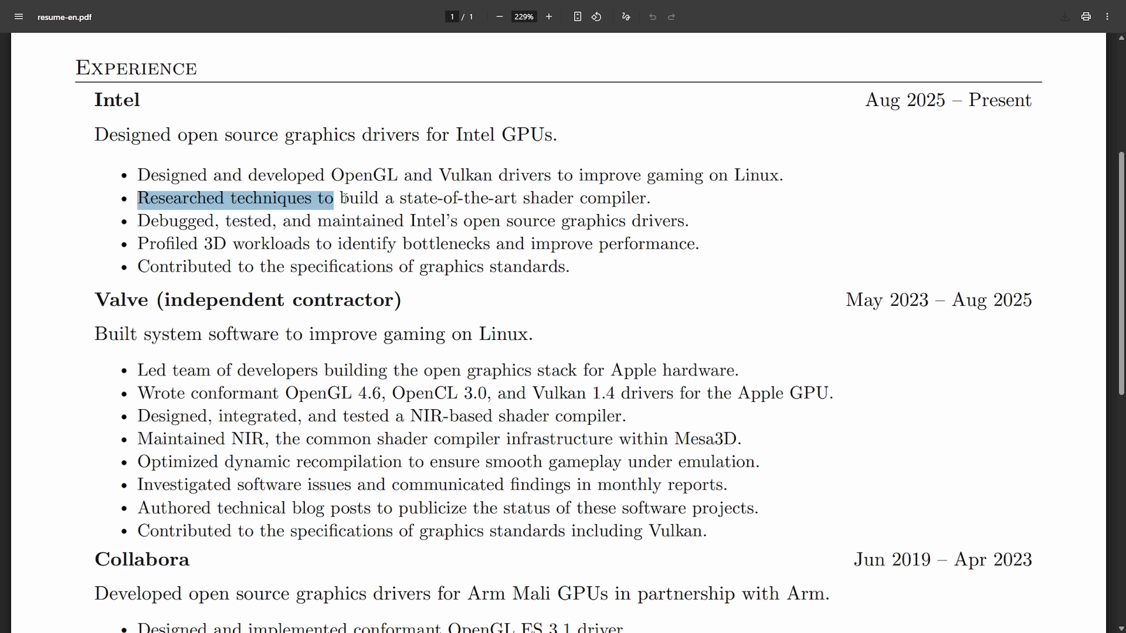
drag(330, 198, 567, 198)
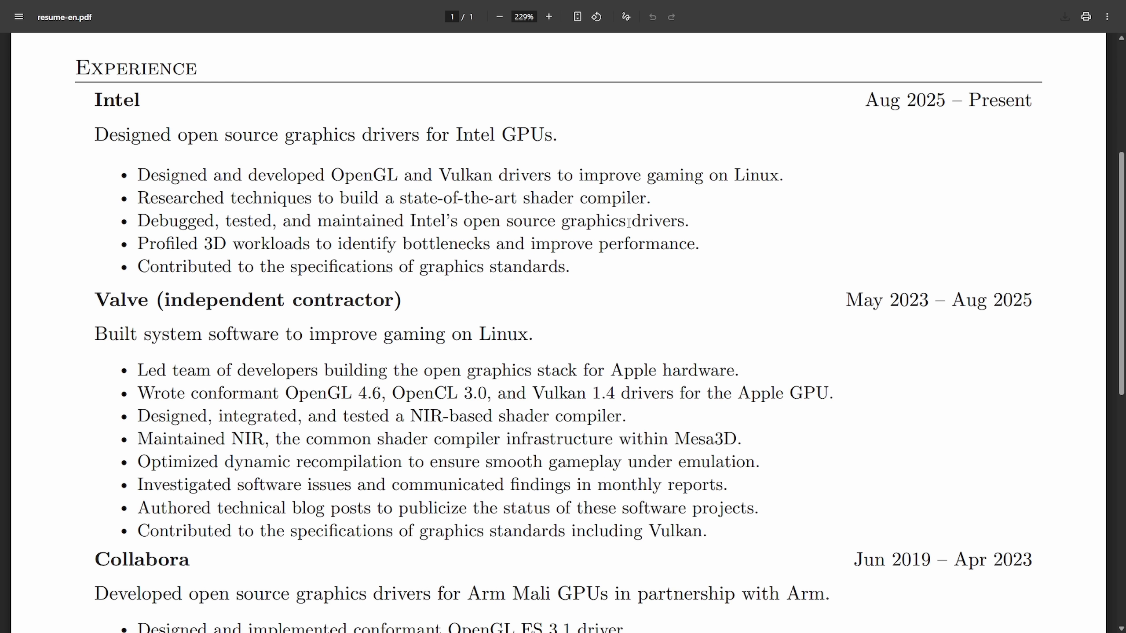
drag(138, 221, 405, 221)
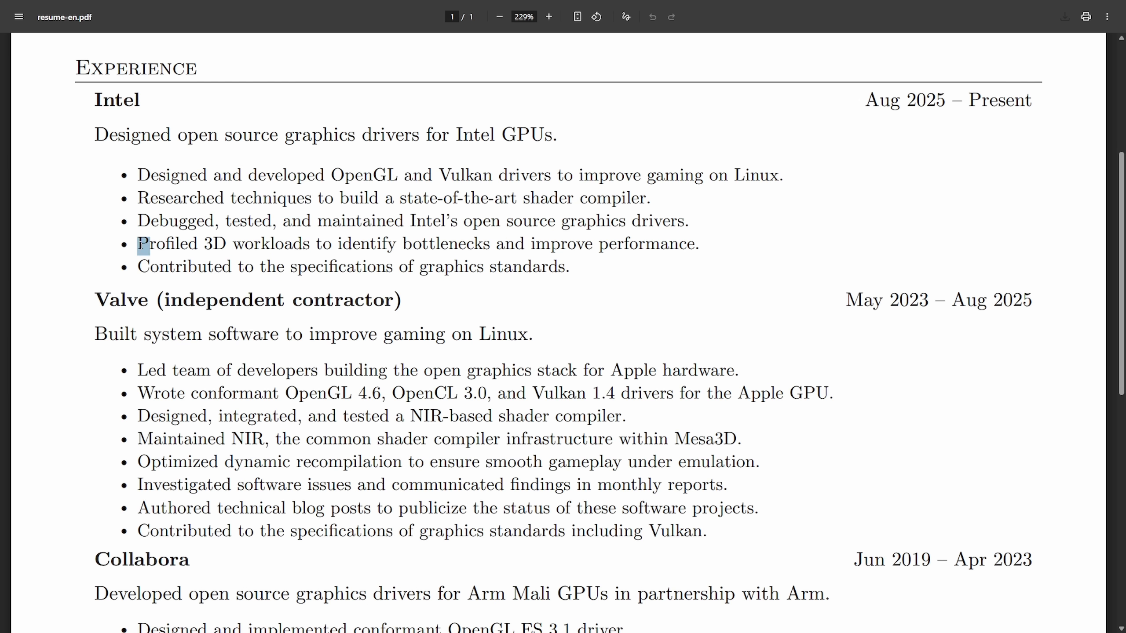
drag(142, 243, 524, 243)
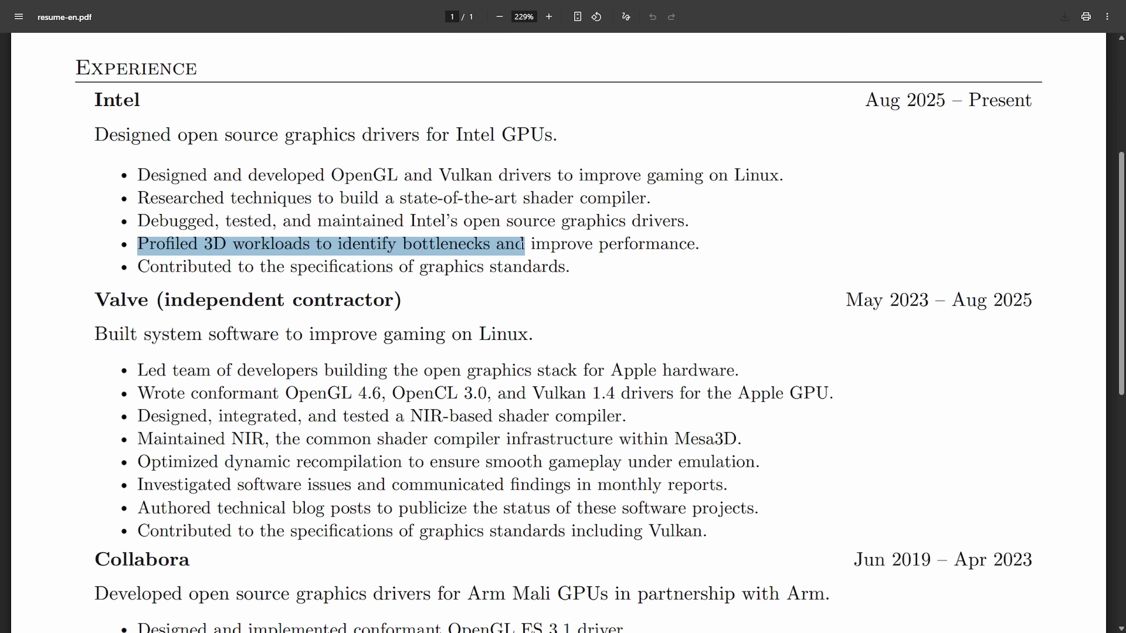
click(138, 267)
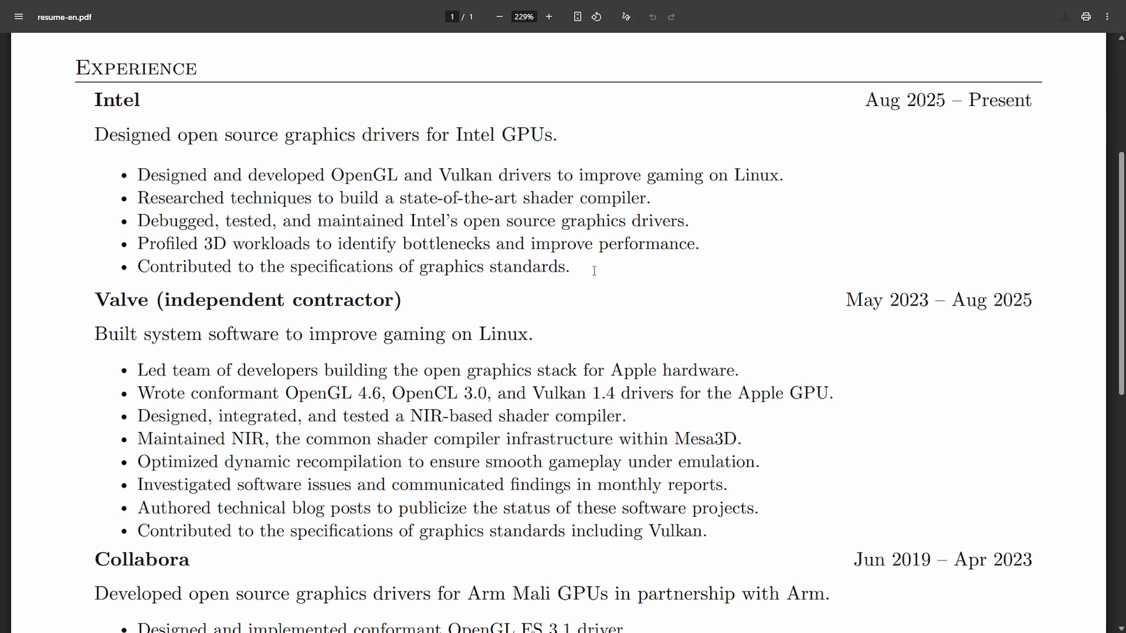
mouse_move(678, 275)
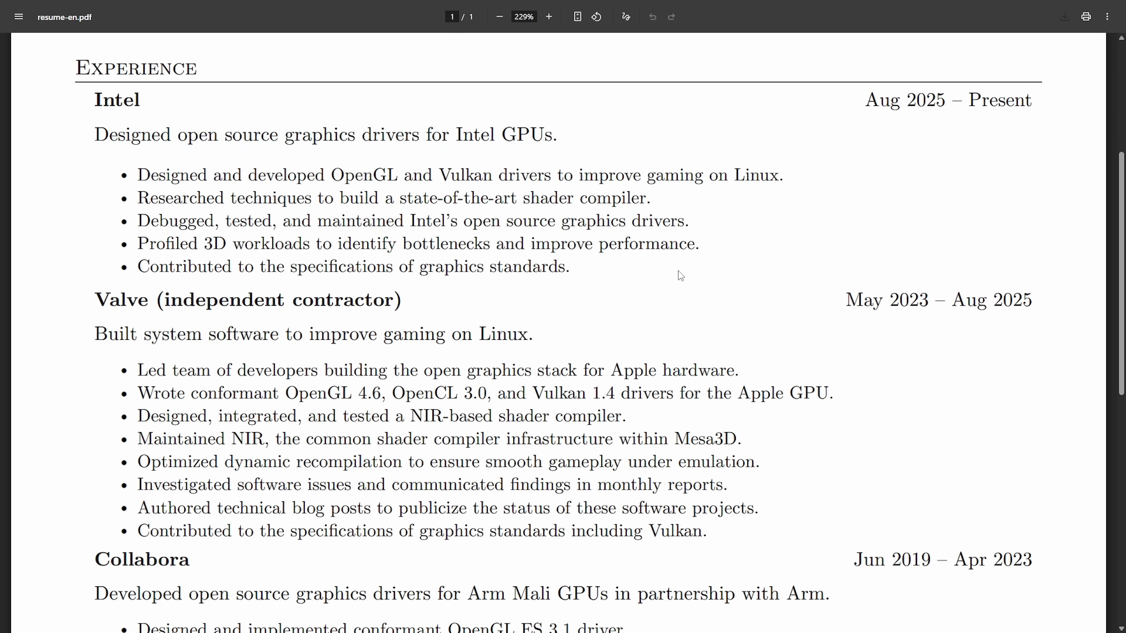